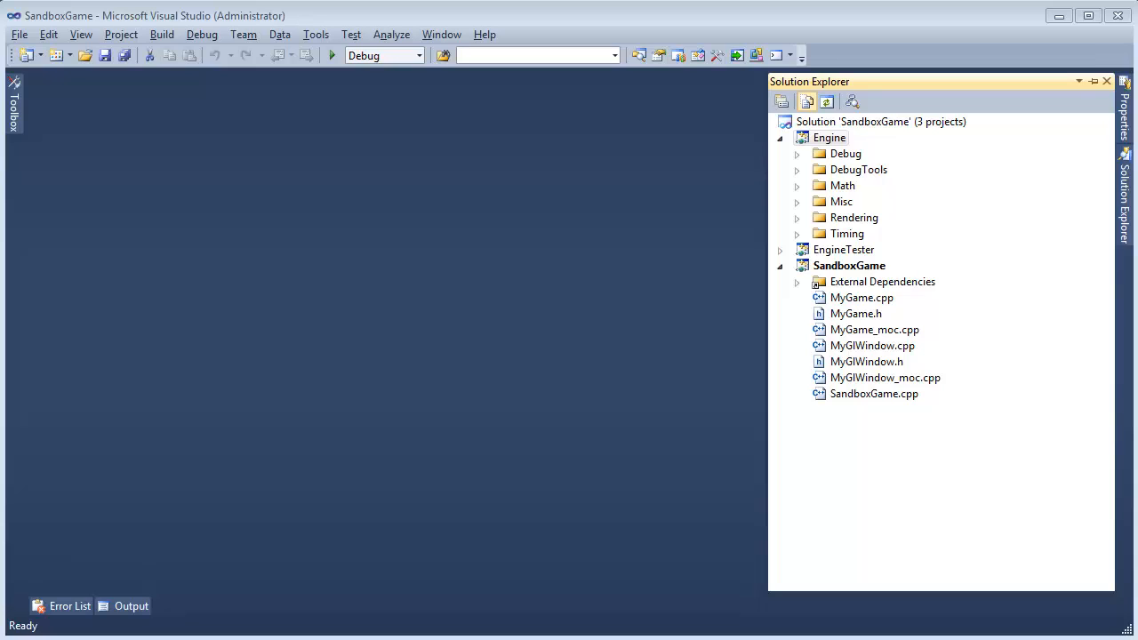
pyautogui.moveTo(870, 176)
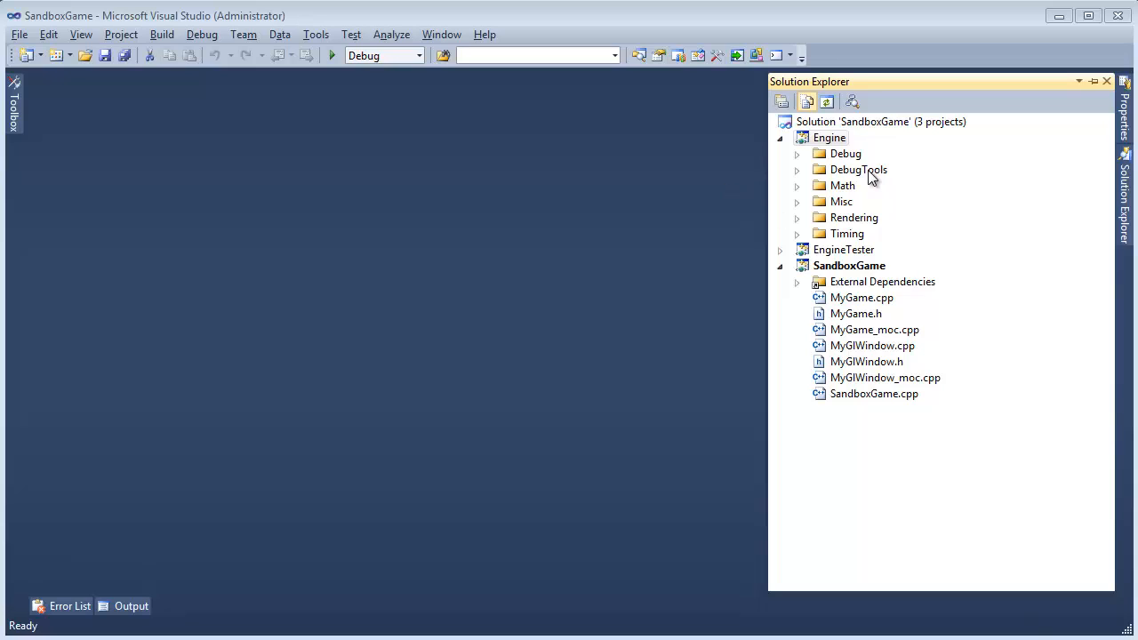
# - Add a new folder named Entities to the Engine project in Solution Explorer
pyautogui.rightClick(828, 137)
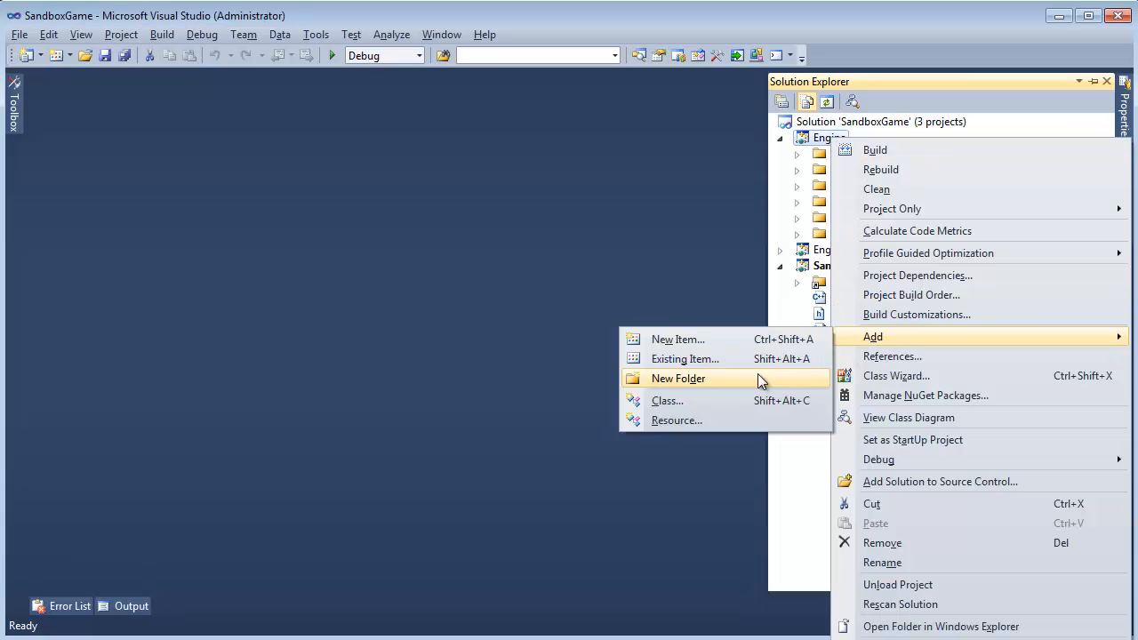
pyautogui.click(677, 379)
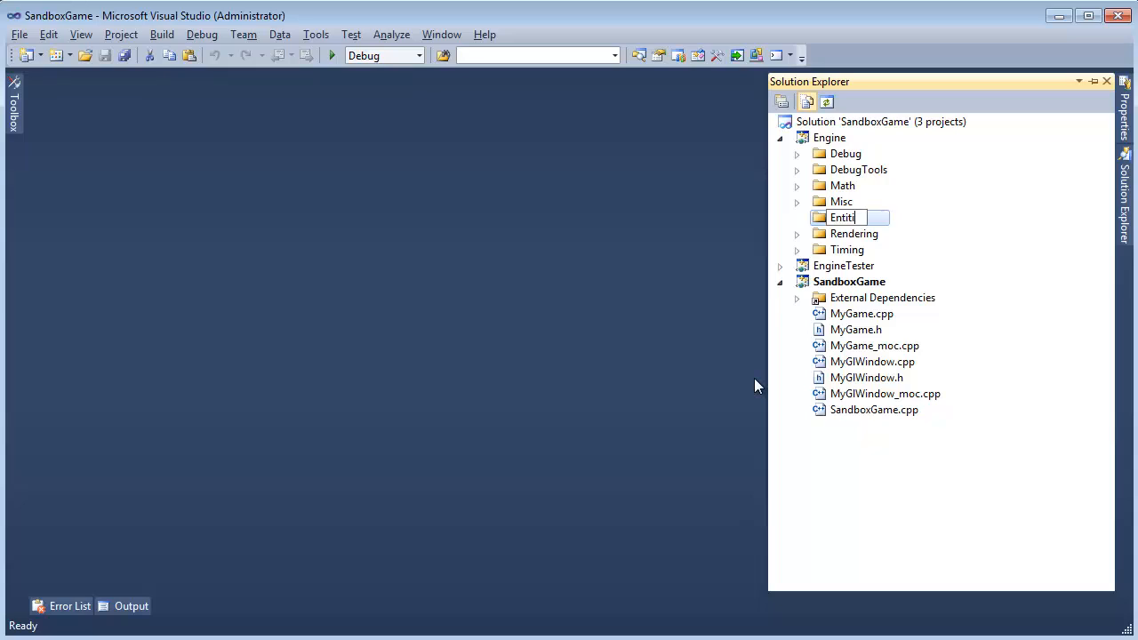
pyautogui.press('Enter')
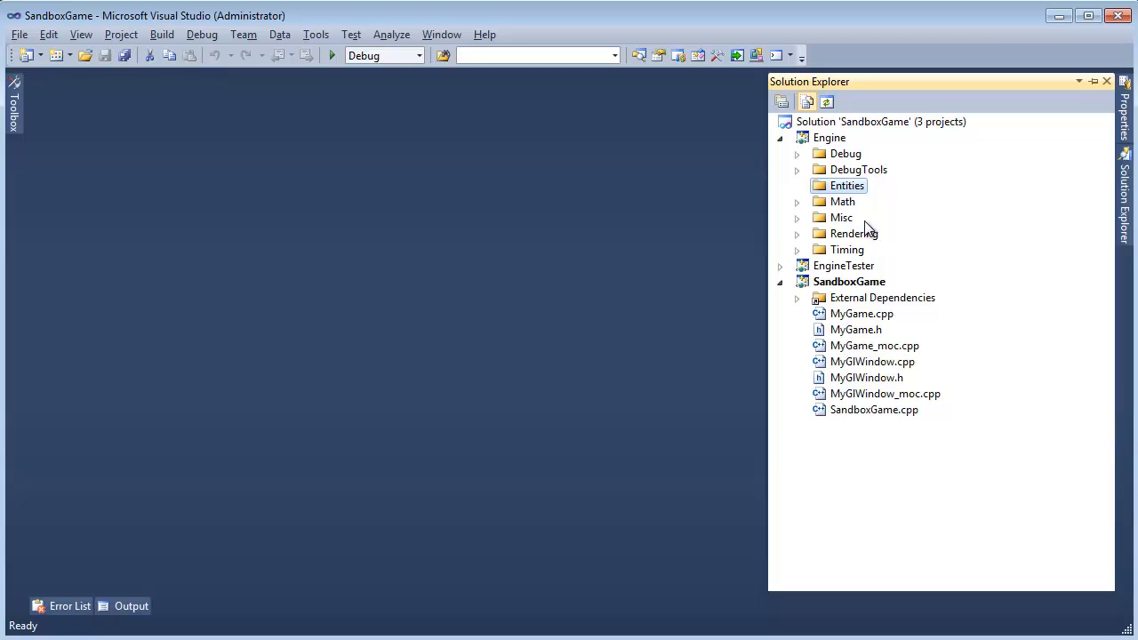
pyautogui.moveTo(818, 196)
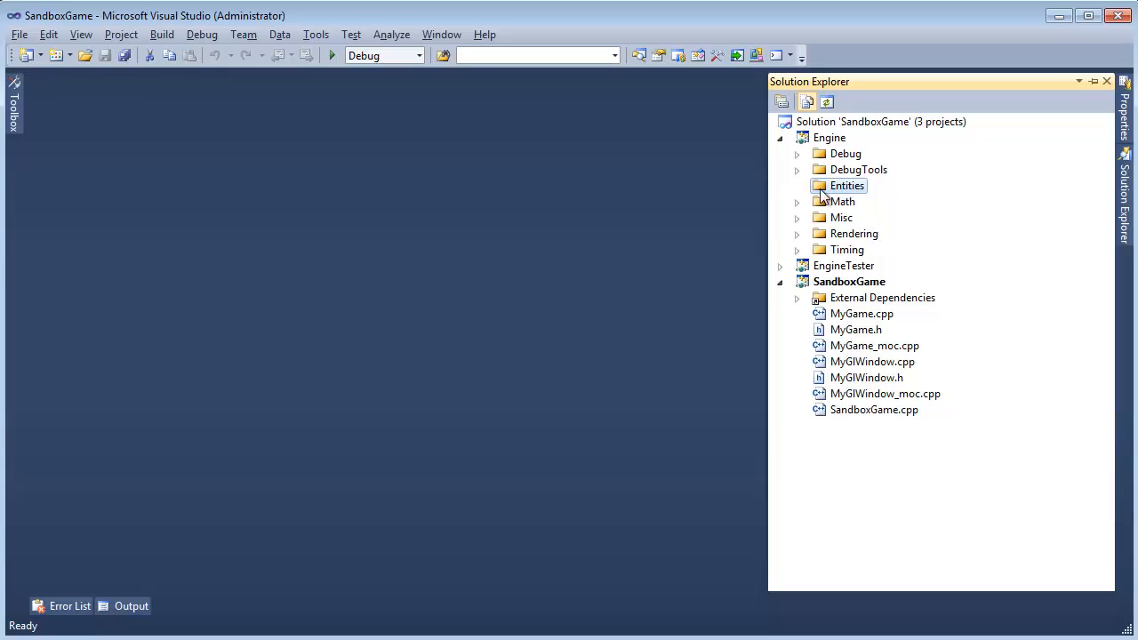
pyautogui.moveTo(832, 197)
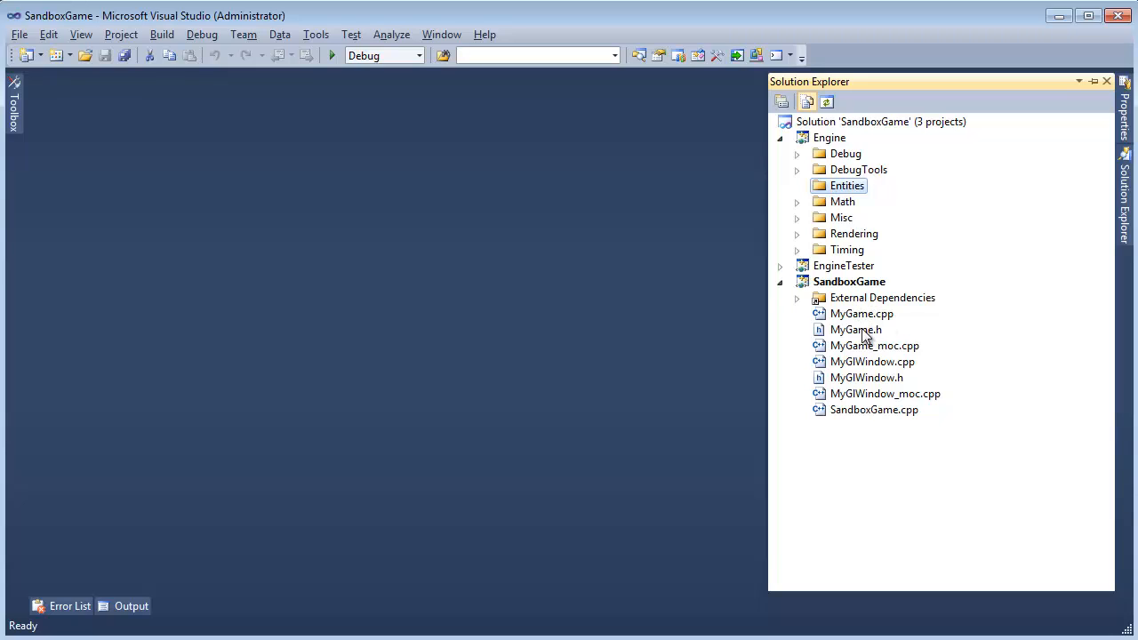
pyautogui.click(846, 185)
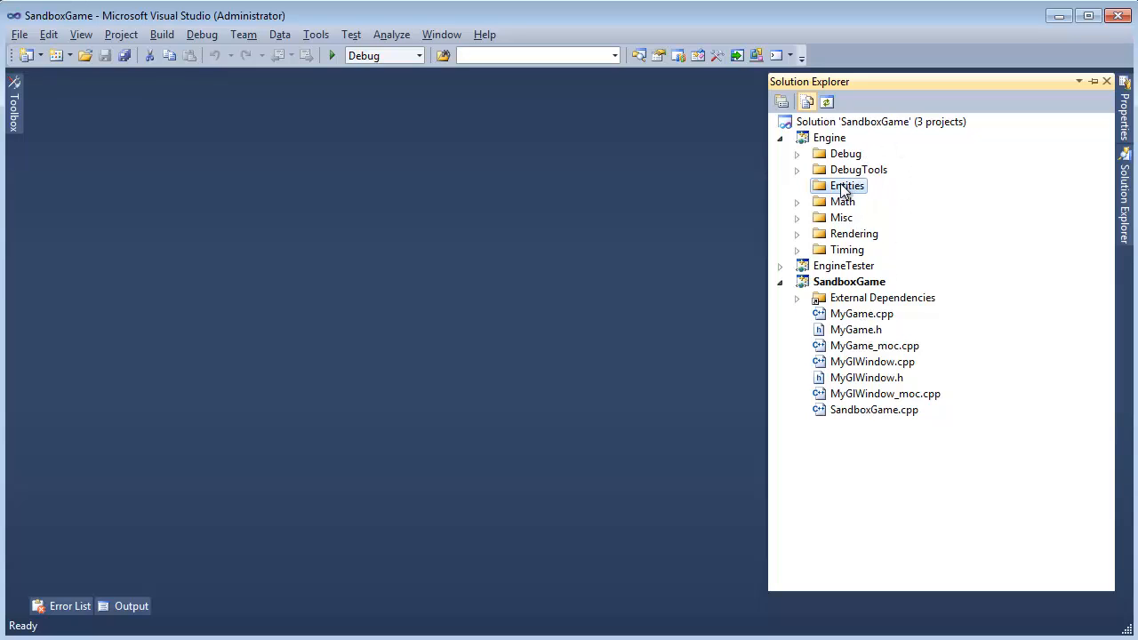
pyautogui.moveTo(839, 160)
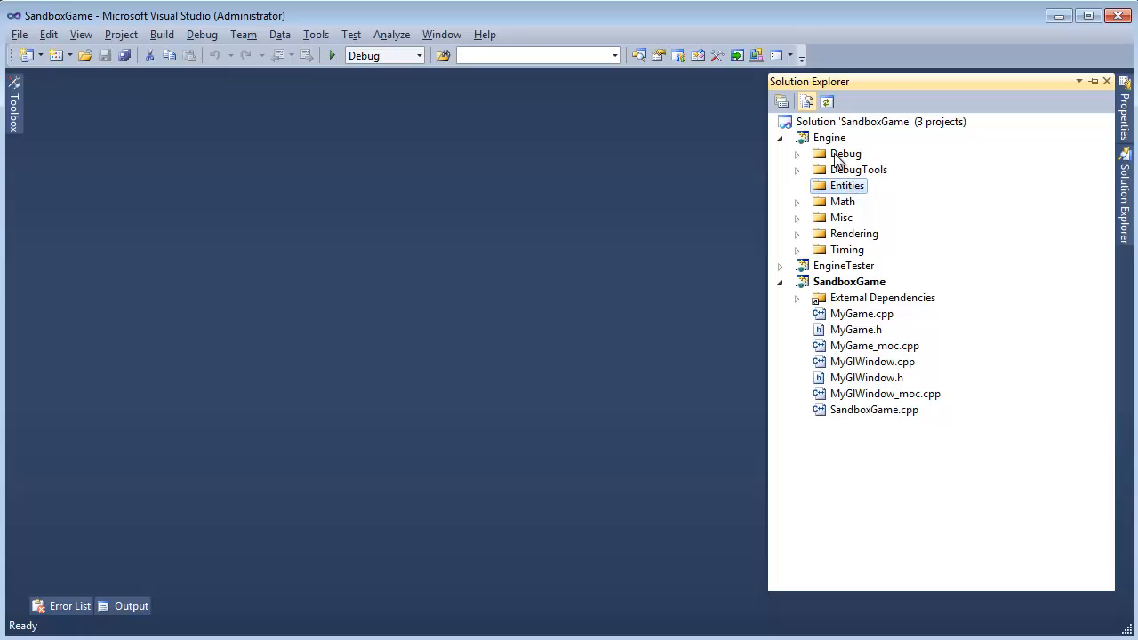
# - Create a generic C++ class named Entity, generating Entity.h and Entity.cpp
pyautogui.rightClick(846, 185)
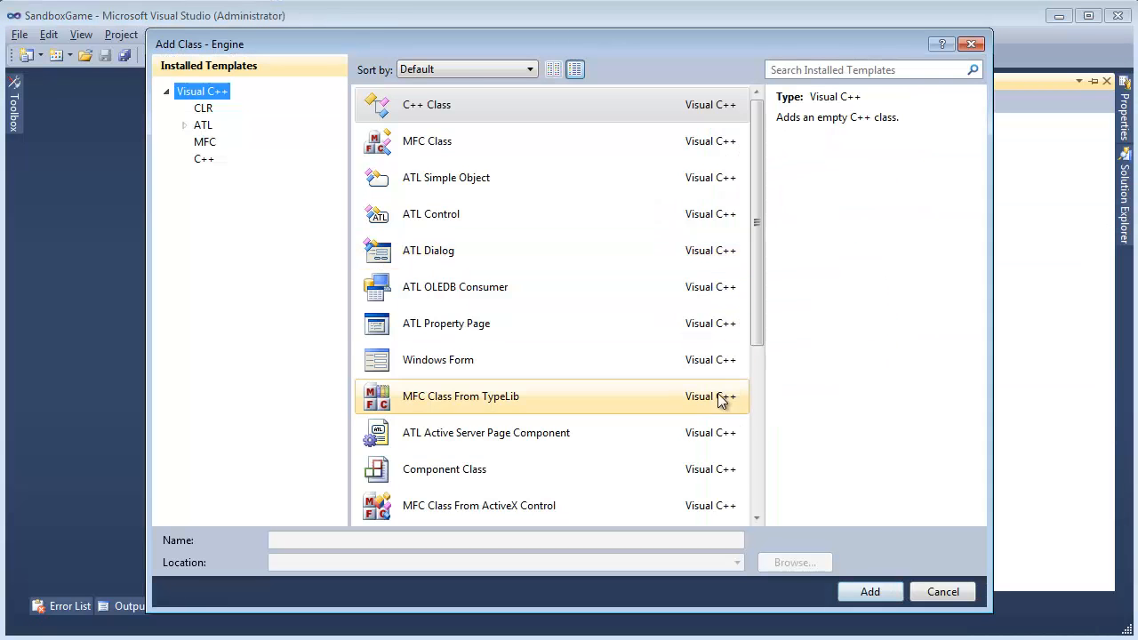
pyautogui.click(871, 591)
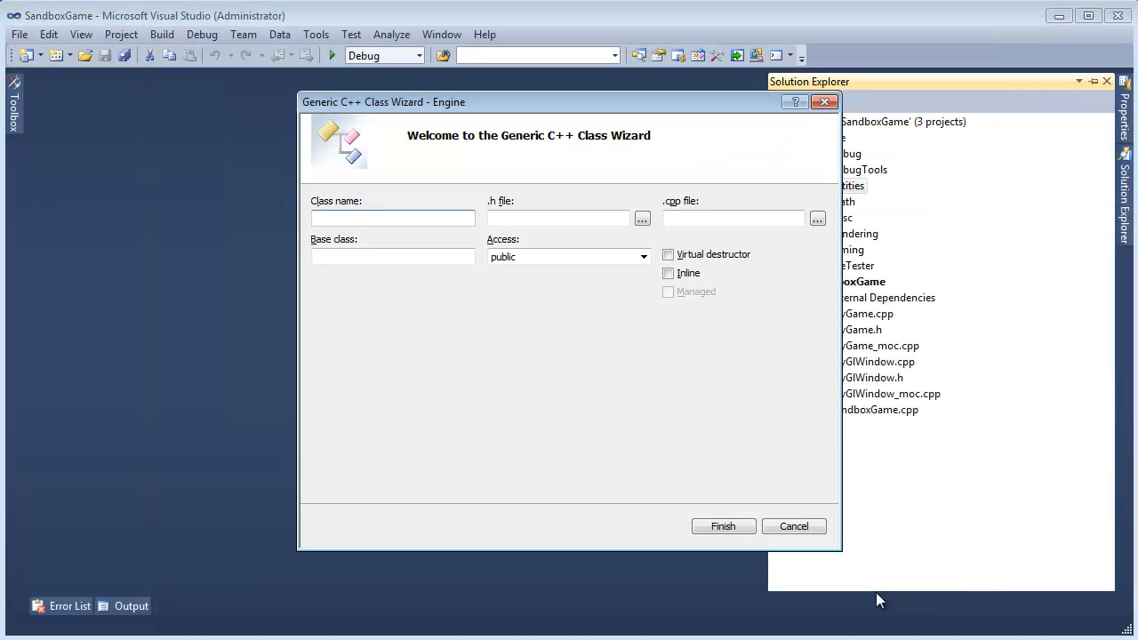
pyautogui.write('Entities')
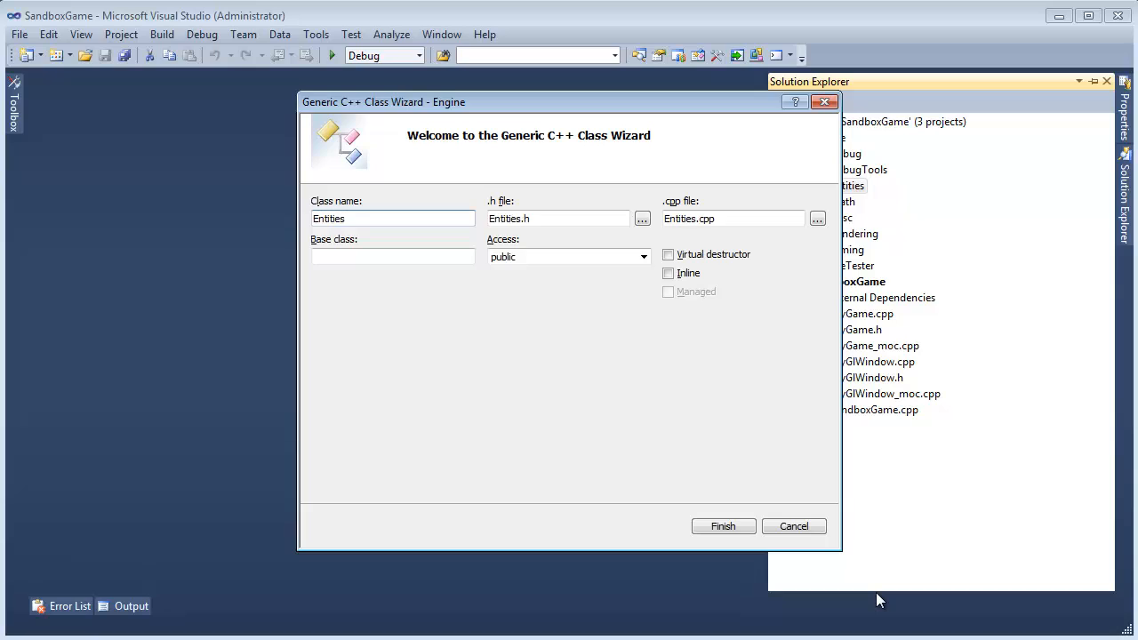
pyautogui.write('Entity')
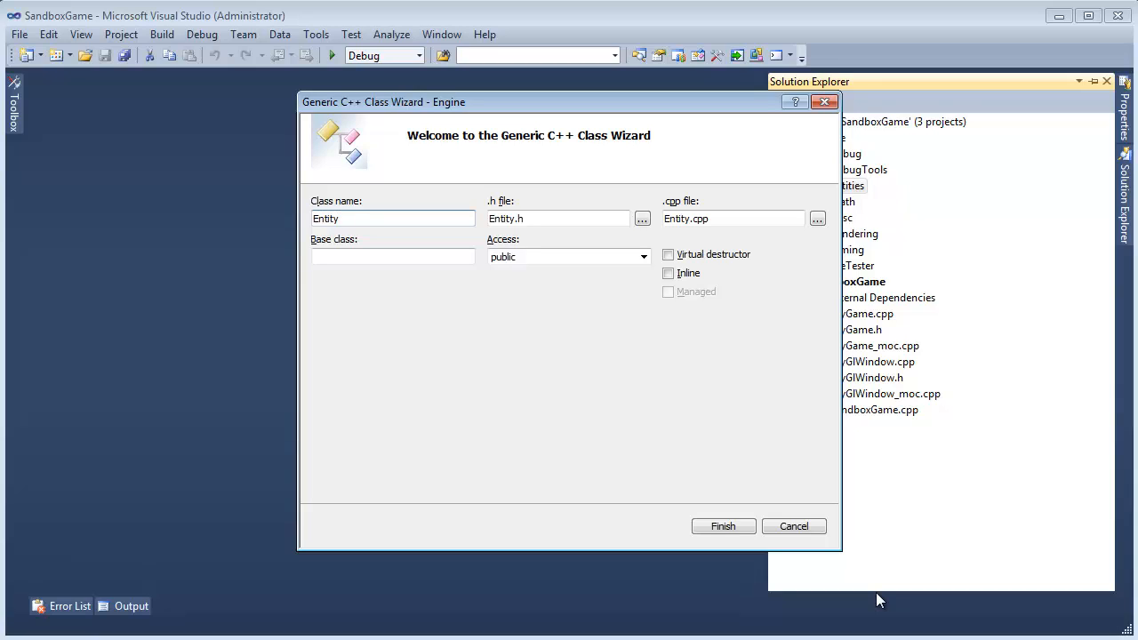
pyautogui.click(721, 526)
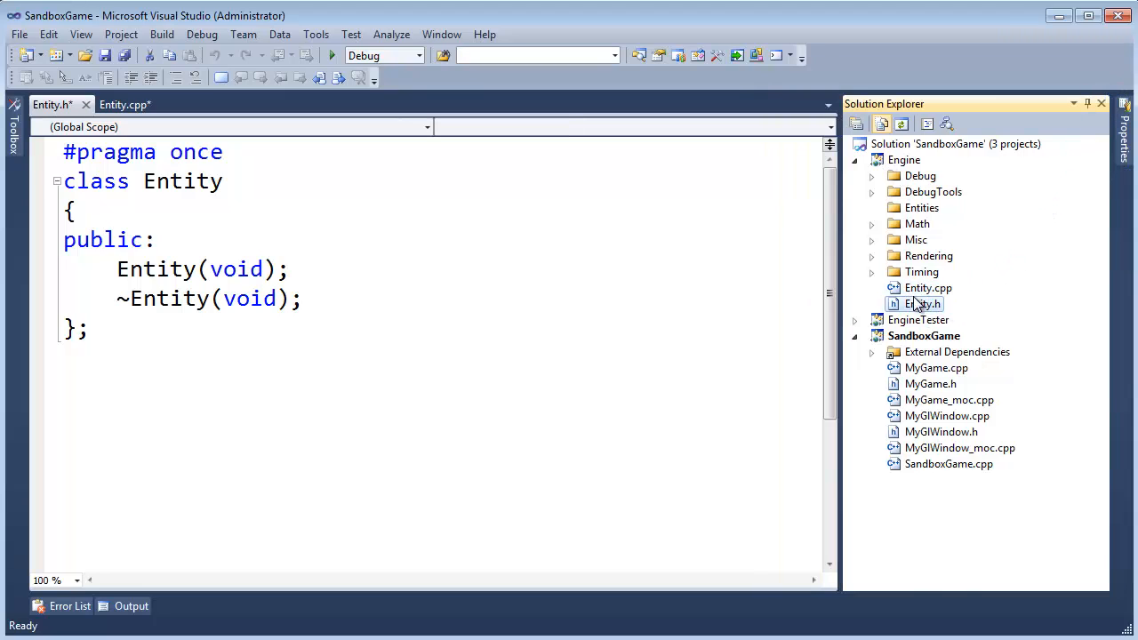
# - Drag Entity.h and Entity.cpp into the Entities folder
pyautogui.click(928, 288)
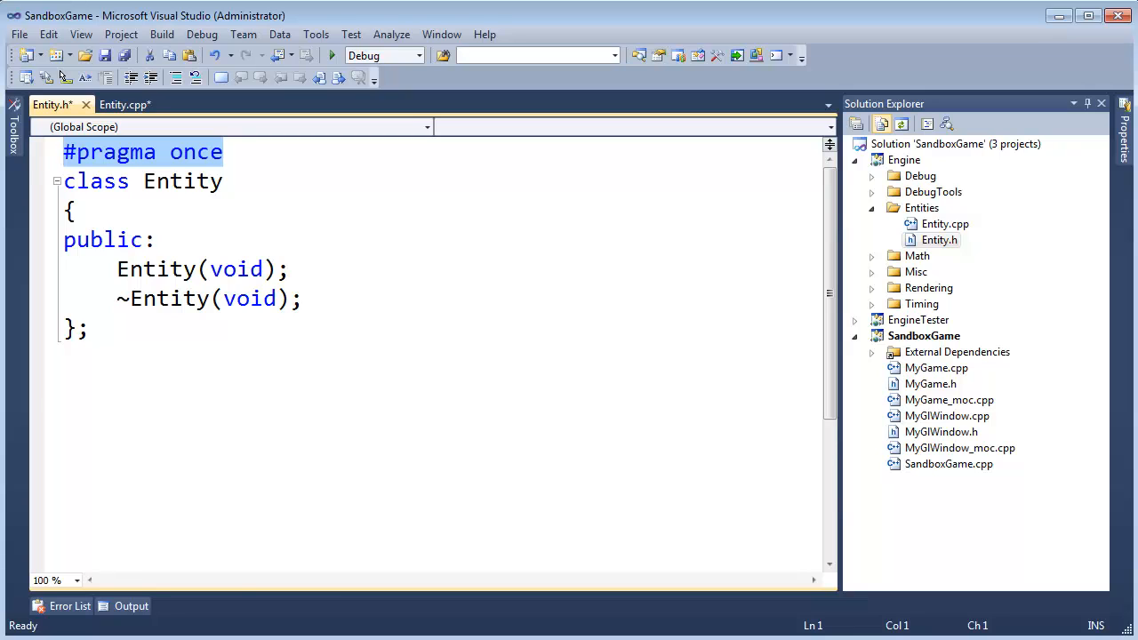
pyautogui.click(199, 151)
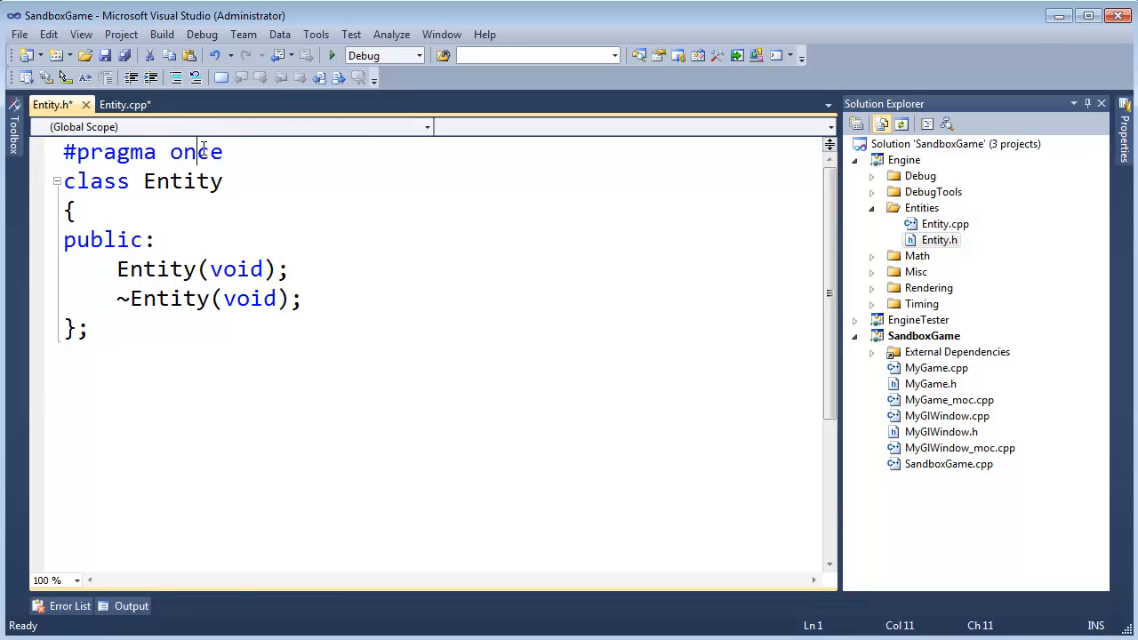
pyautogui.doubleClick(108, 153)
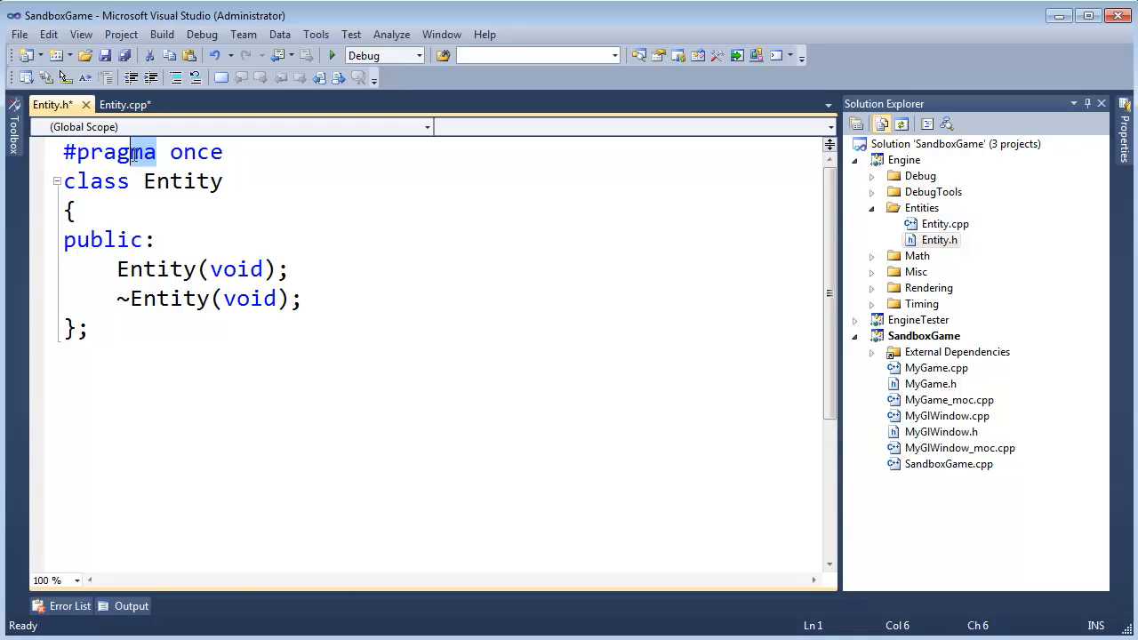
pyautogui.doubleClick(107, 151)
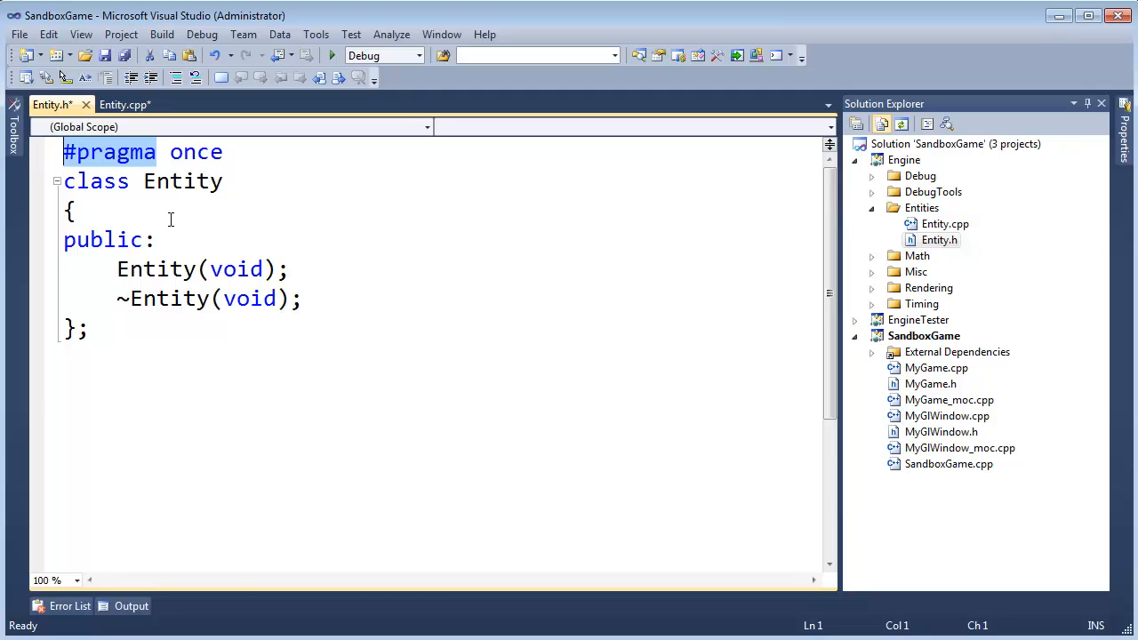
pyautogui.click(165, 151)
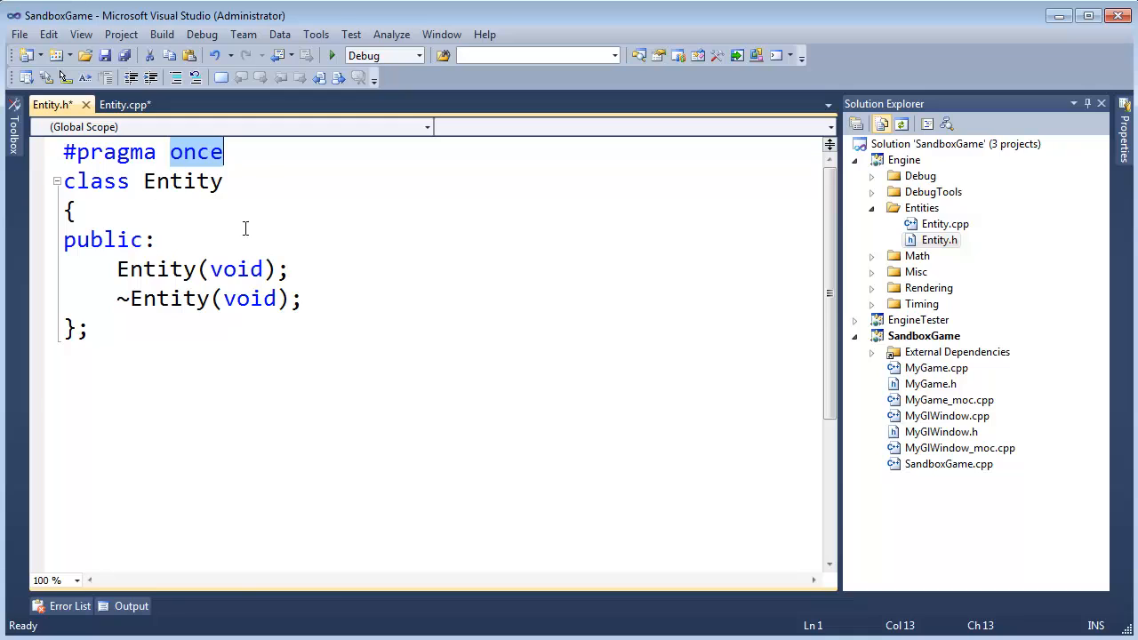
pyautogui.moveTo(219, 334)
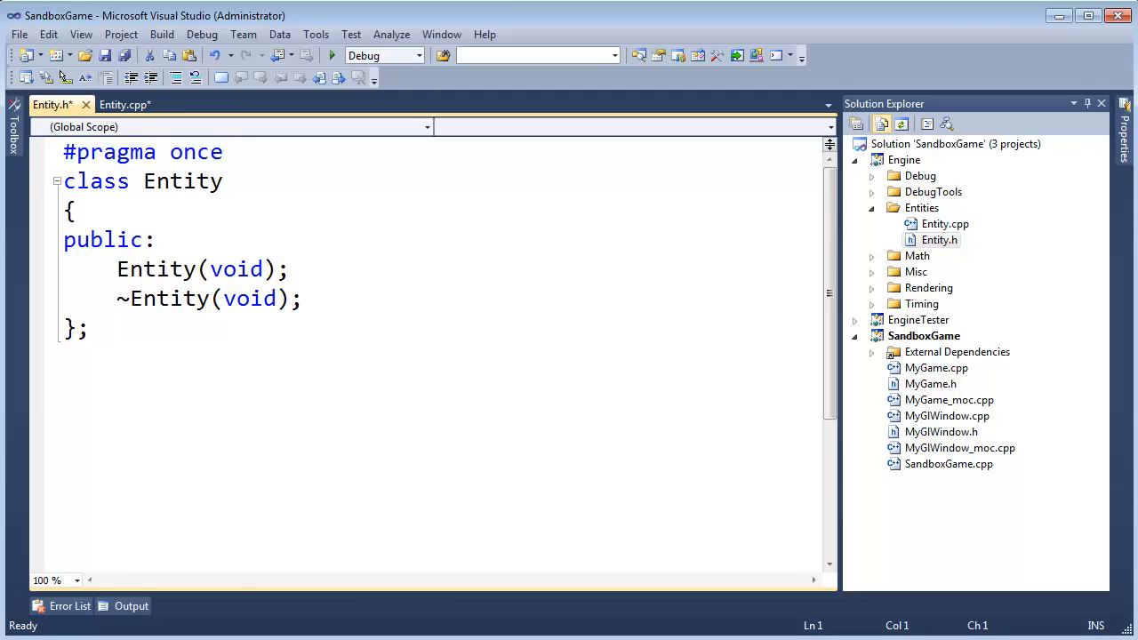
# - Write #ifndef ENGINE_ENTITY ... #endif guards in place of #pragma once, then remove them
pyautogui.write('#ifnd')
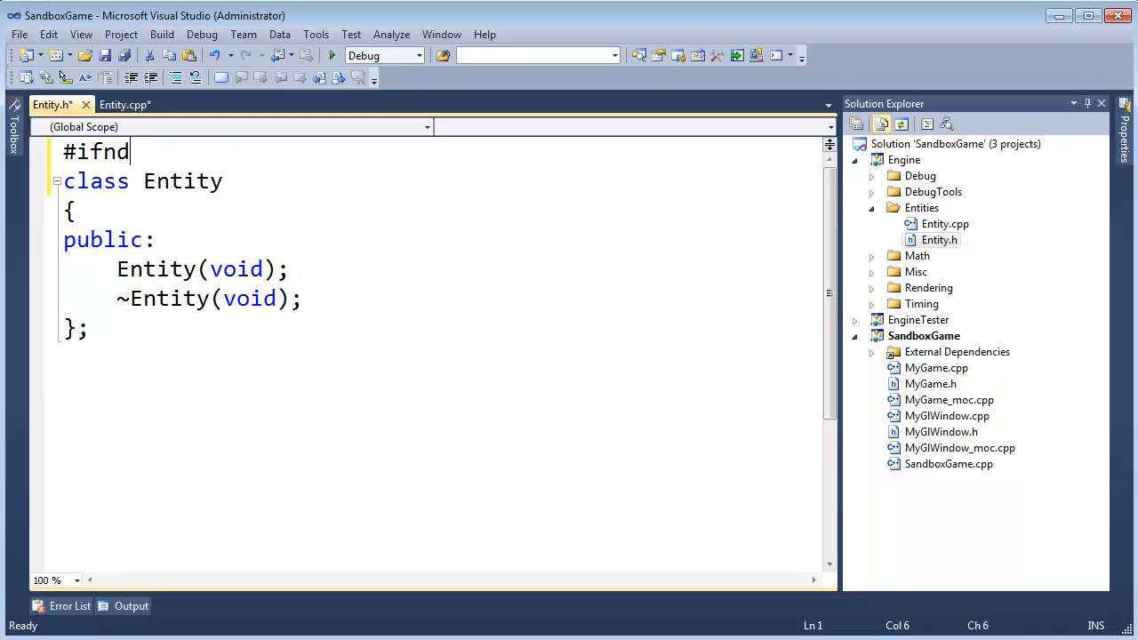
pyautogui.write('ef E')
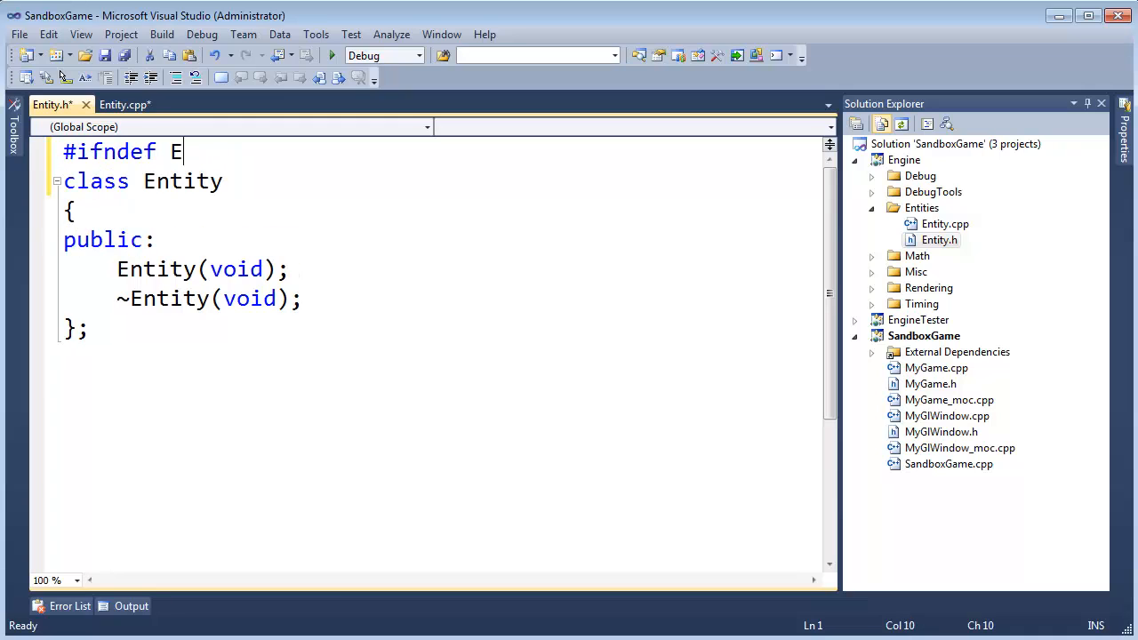
pyautogui.write('NGINE_ENTITY_H')
pyautogui.write('#')
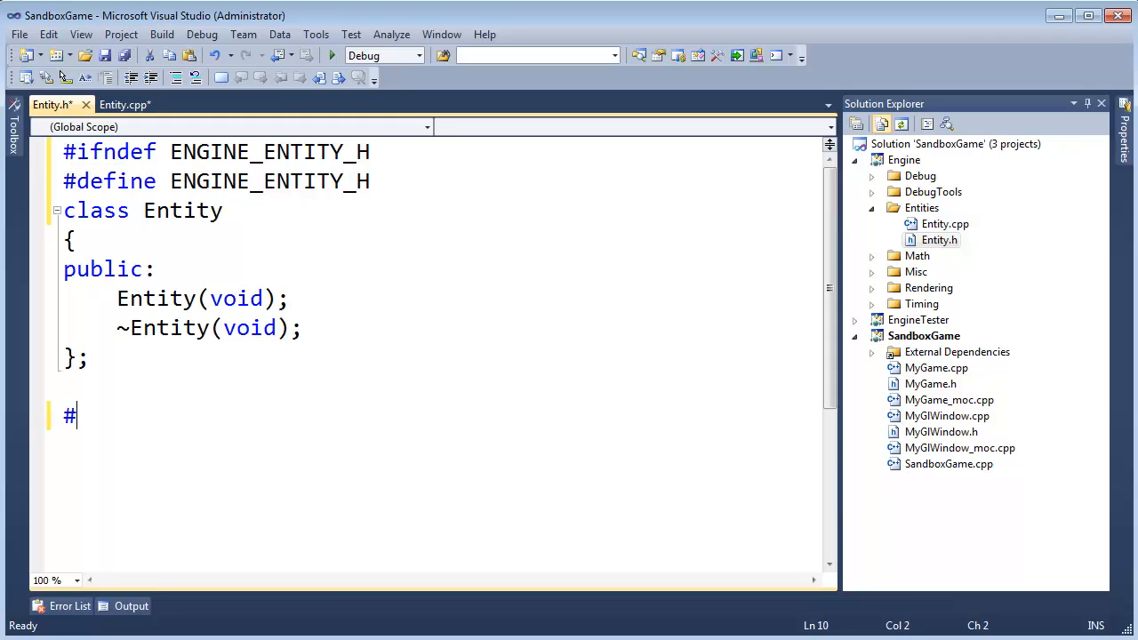
pyautogui.write('endif')
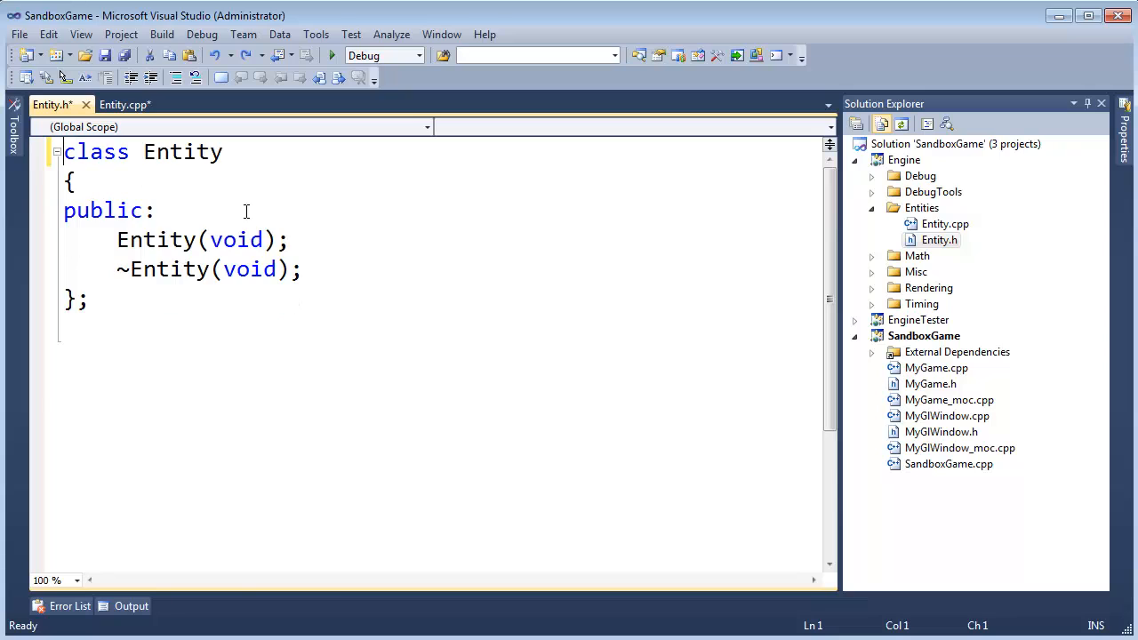
# - Restore #pragma once on the first line of Entity.h
pyautogui.write('#pragma once')
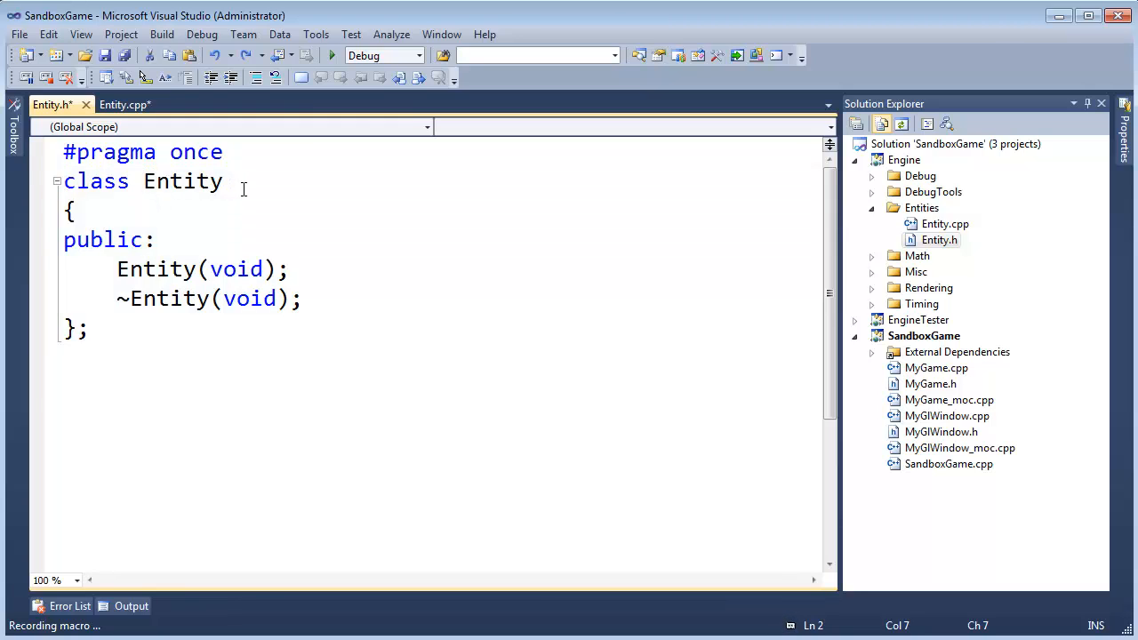
# - Replace #pragma once with an #ifndef ENGINE_ENTITY_H line while recording
pyautogui.doubleClick(181, 182)
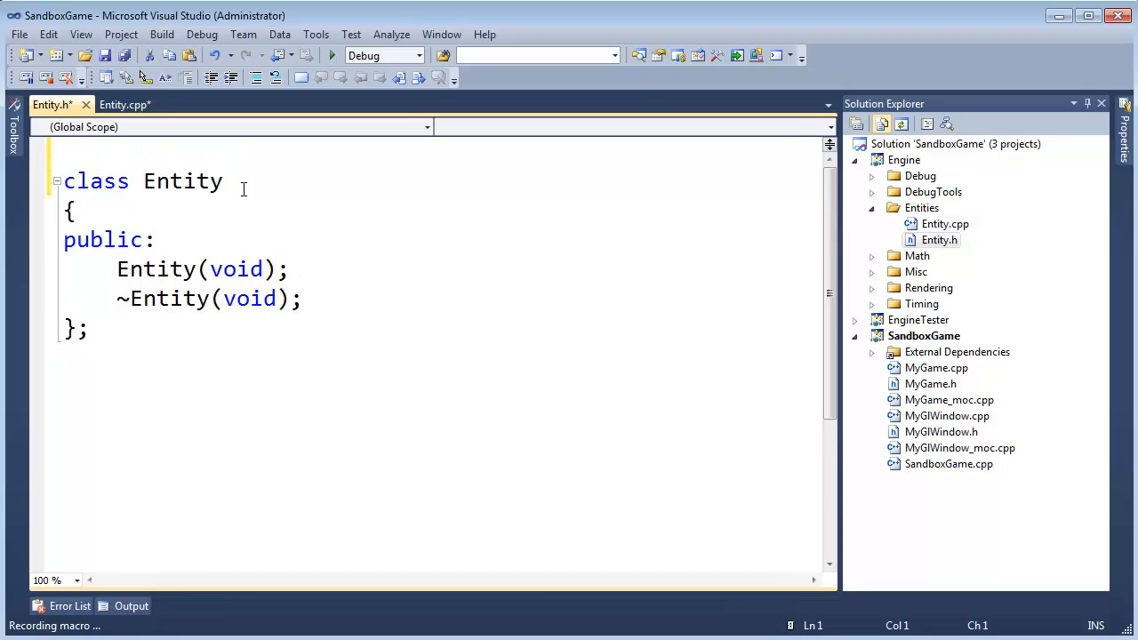
pyautogui.write('#i')
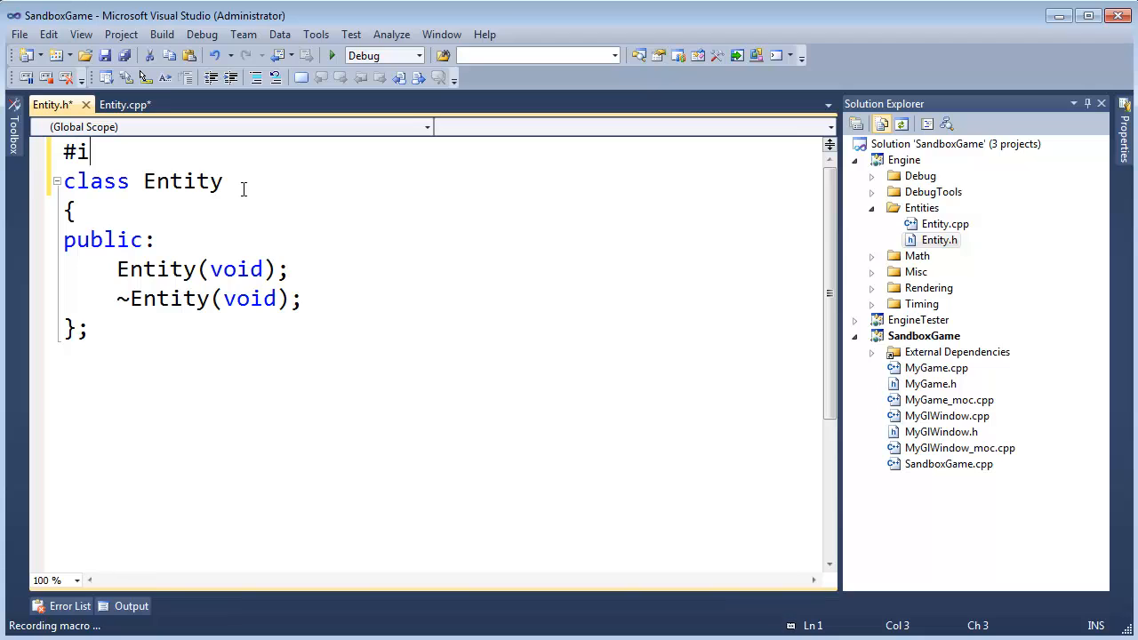
pyautogui.write('fndef')
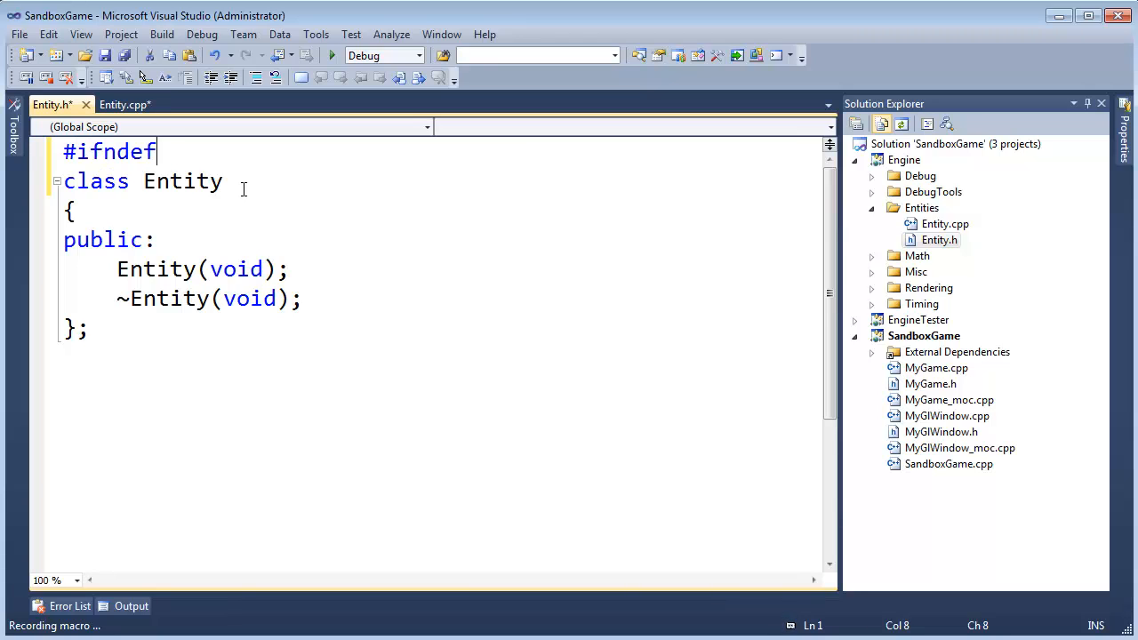
pyautogui.write('engin')
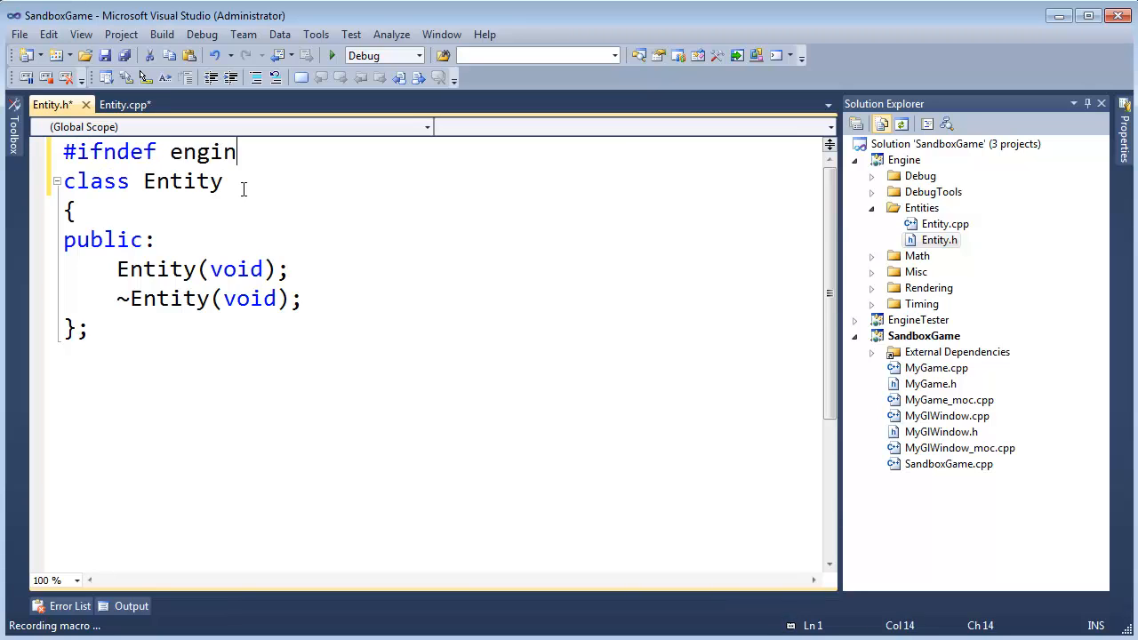
pyautogui.write('e_')
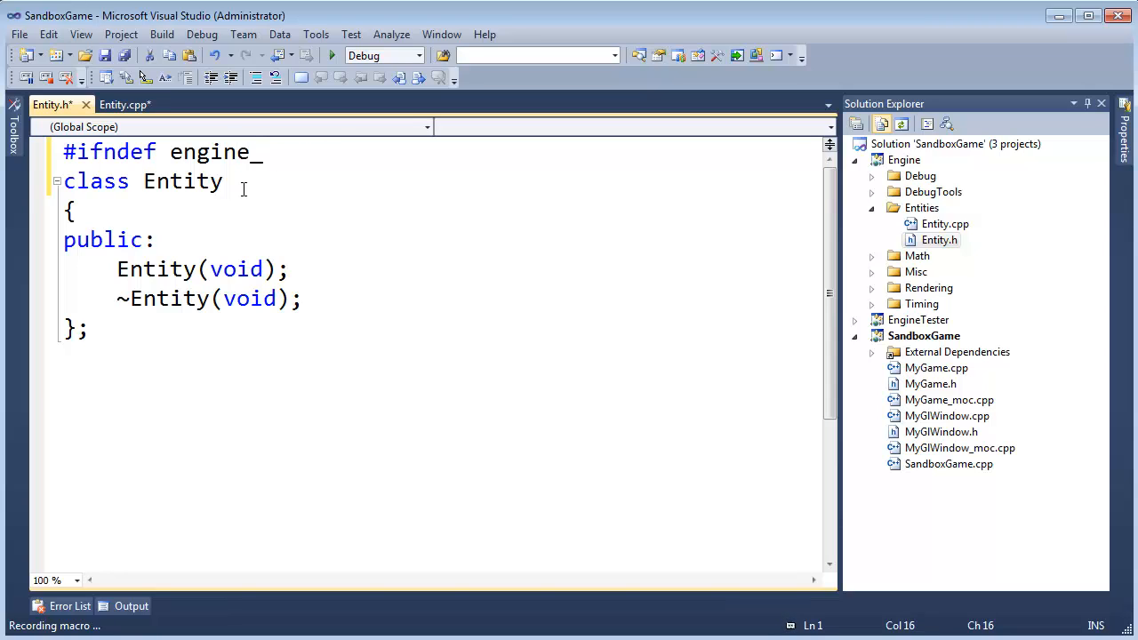
pyautogui.write('Entity')
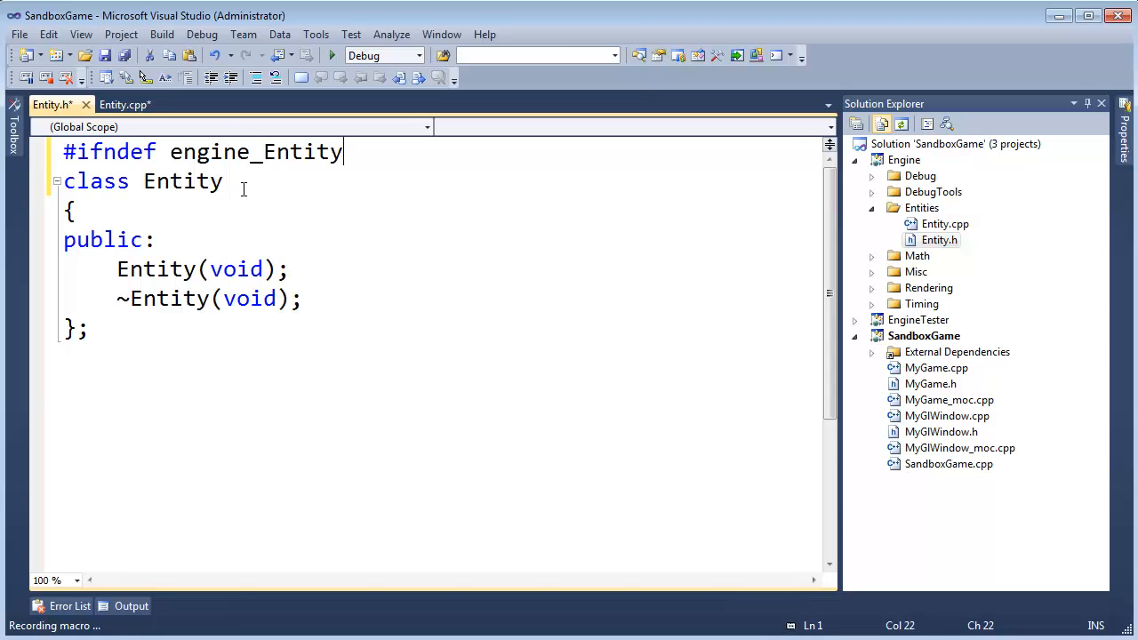
pyautogui.write('_h')
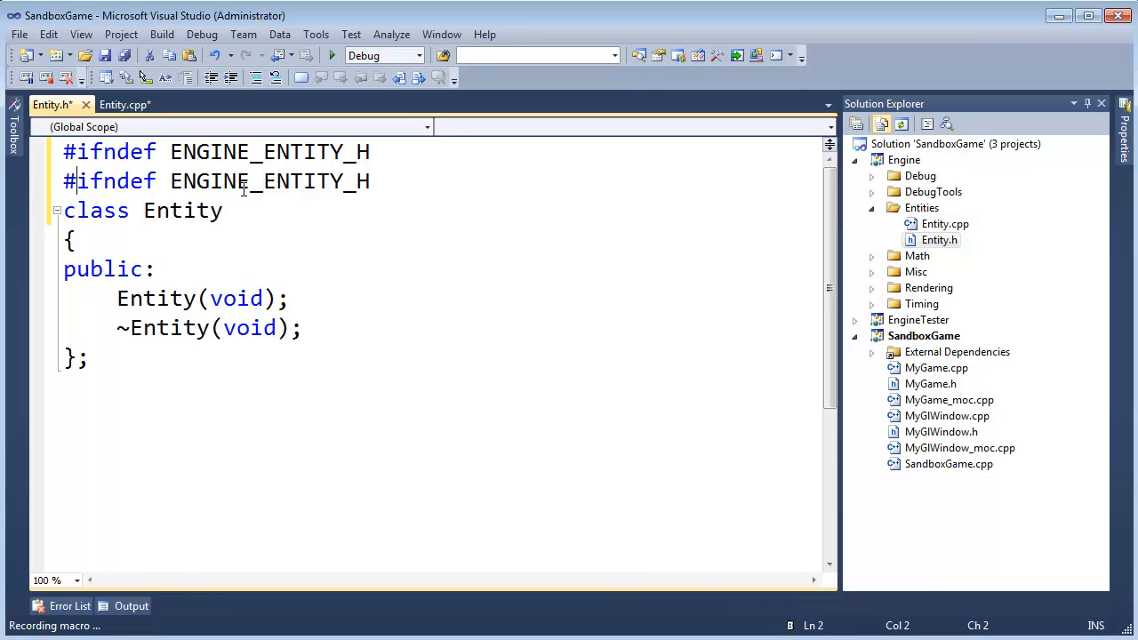
# - Add the #define ENGINE_ENTITY_H and closing #endif lines, then stop recording
pyautogui.doubleClick(108, 182)
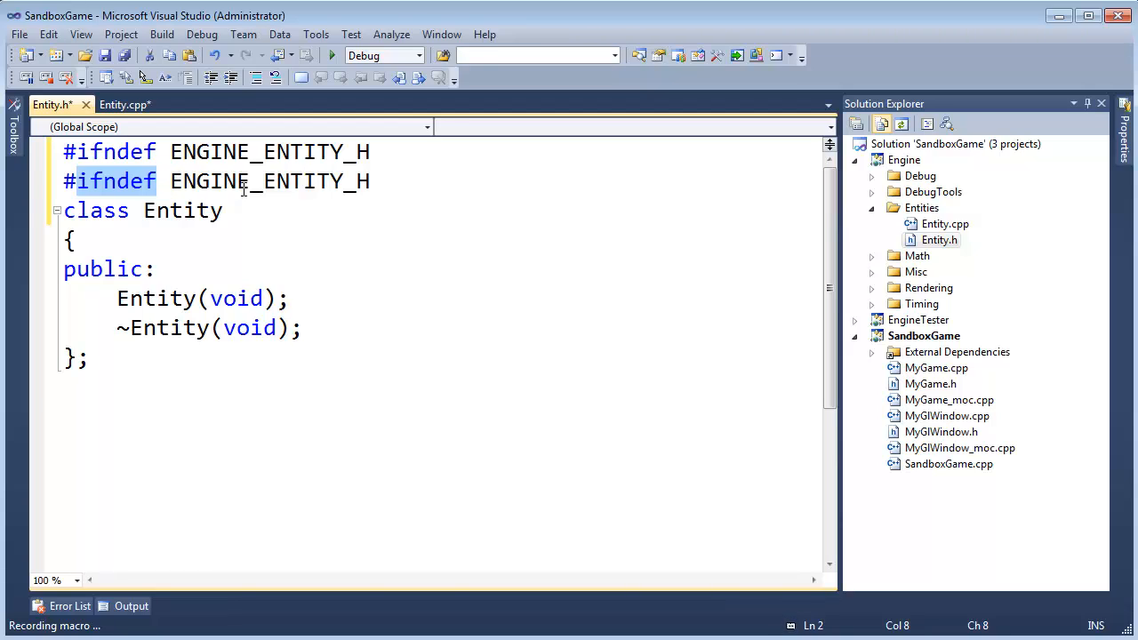
pyautogui.write('#define')
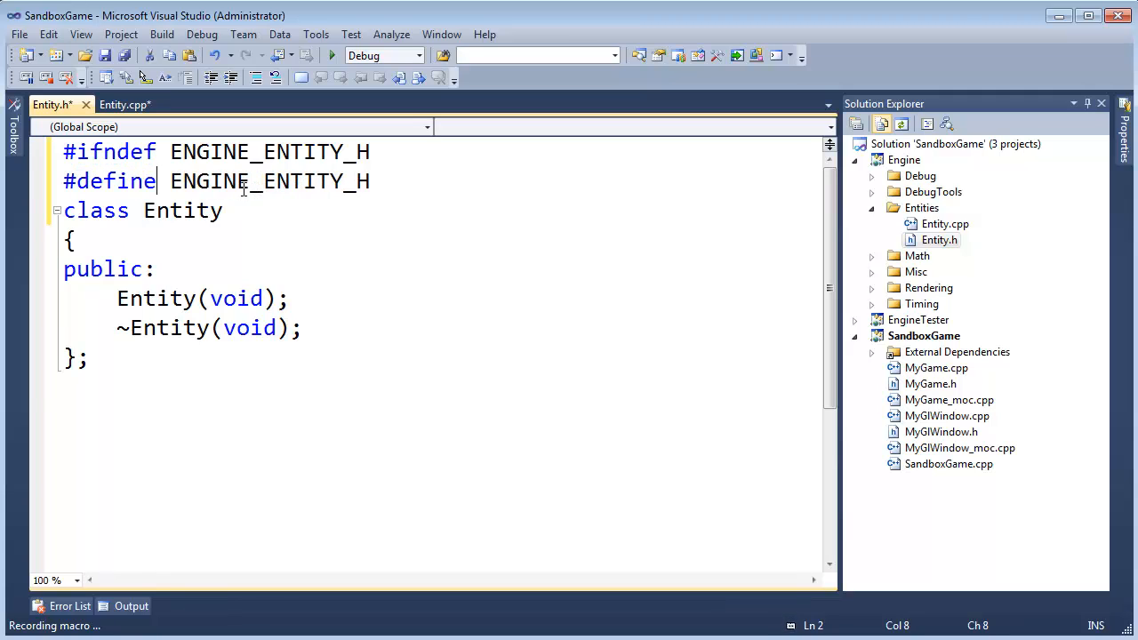
pyautogui.press('Enter')
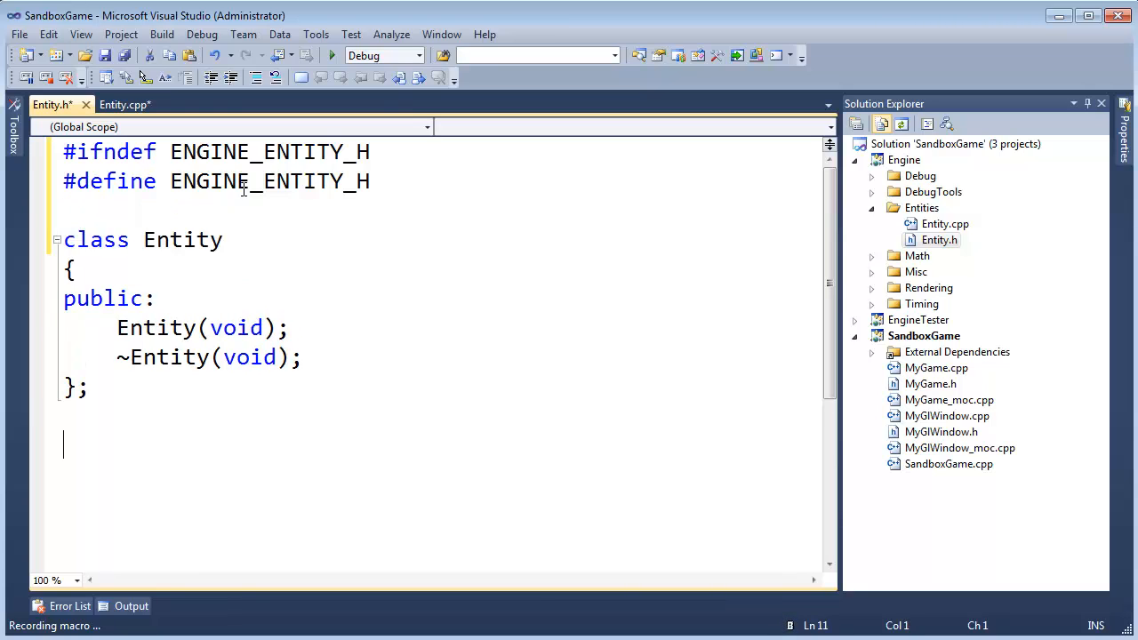
pyautogui.write('#enfid')
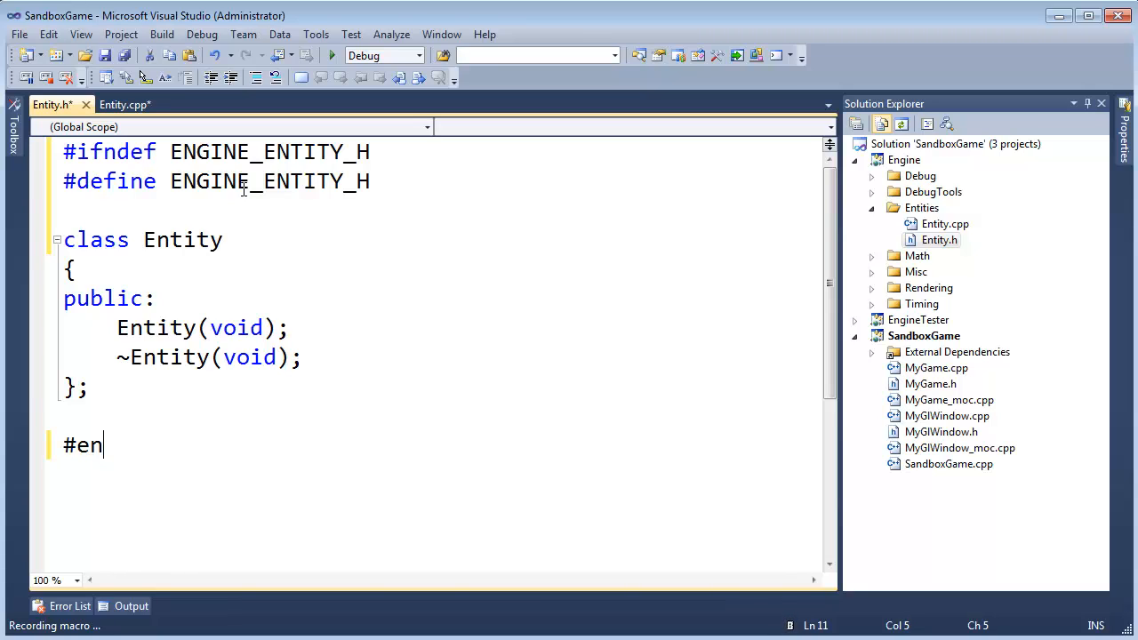
pyautogui.press('BackSpace')
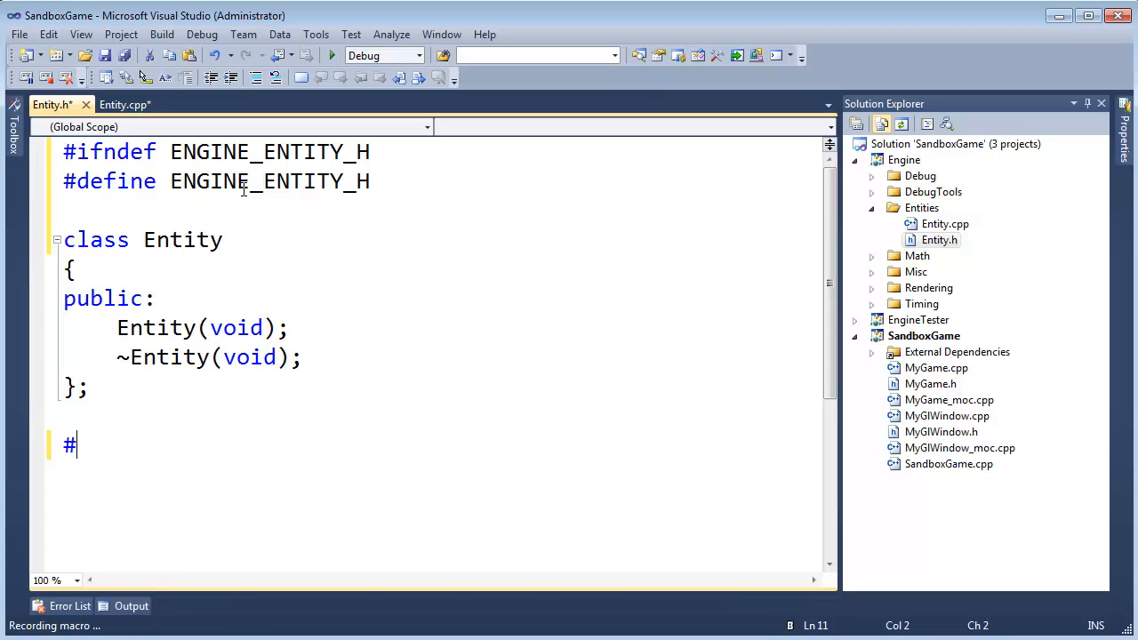
pyautogui.write('endif')
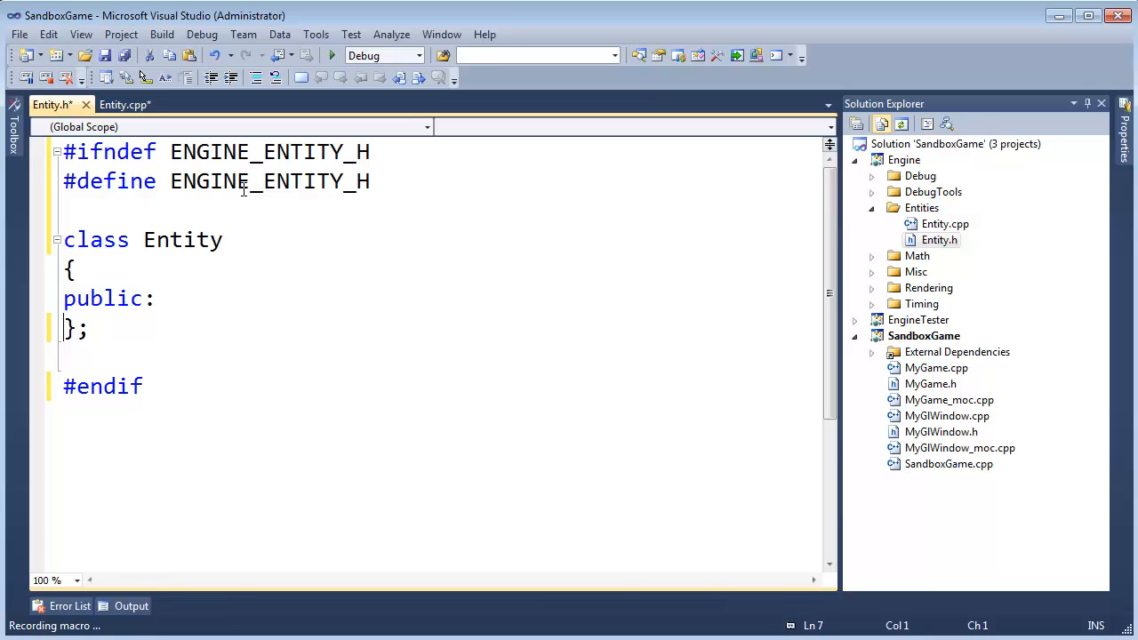
pyautogui.press('ctrl+s')
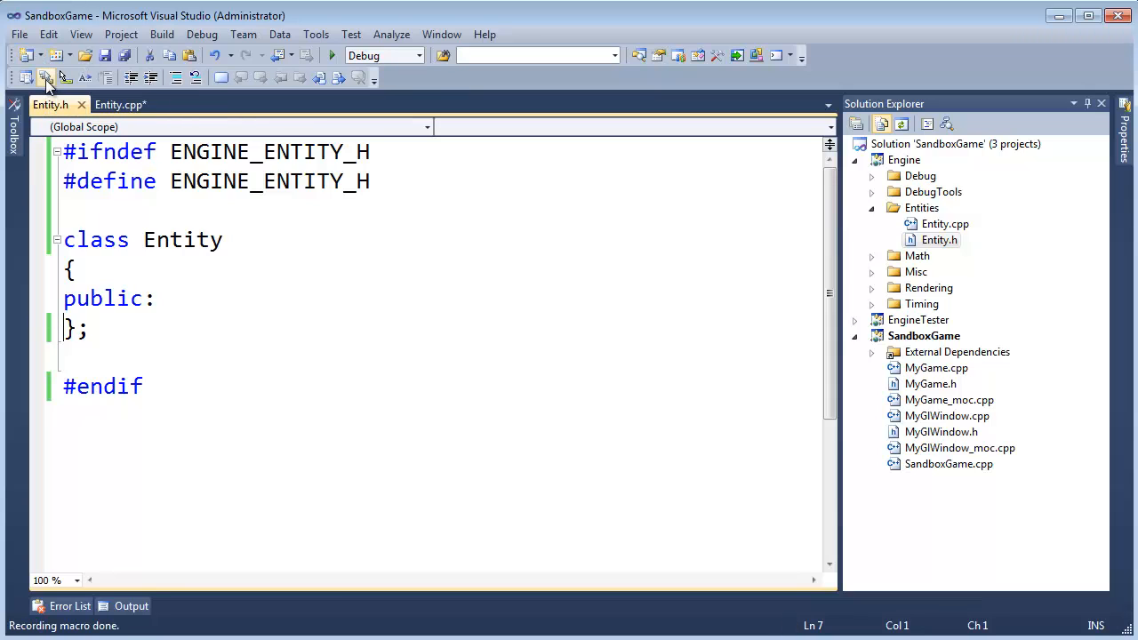
pyautogui.click(157, 299)
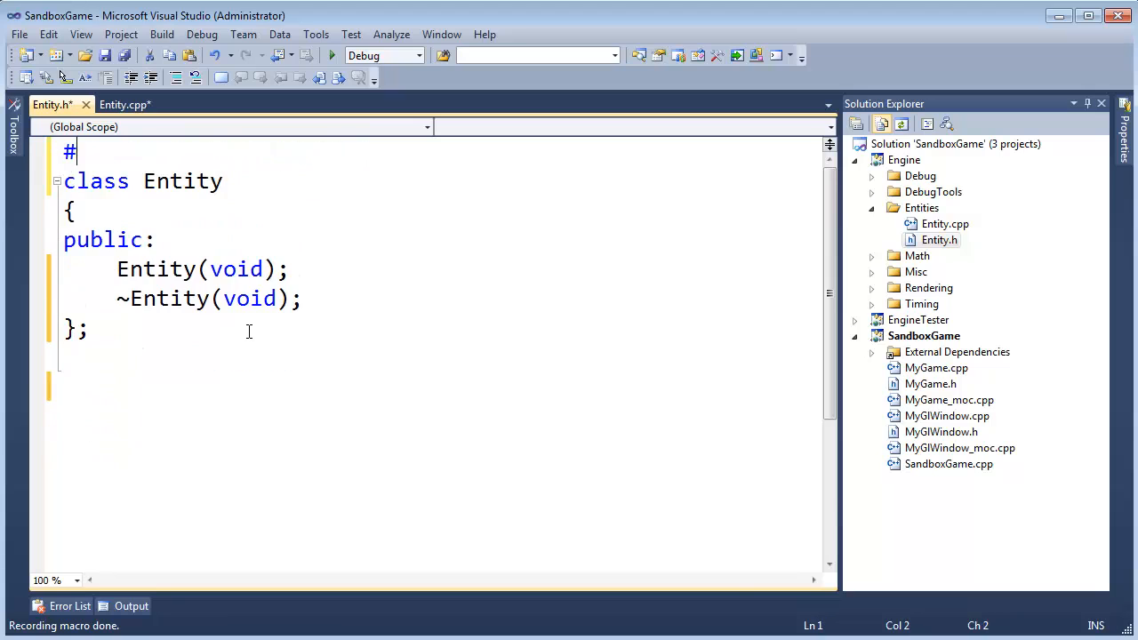
pyautogui.write('pragma once')
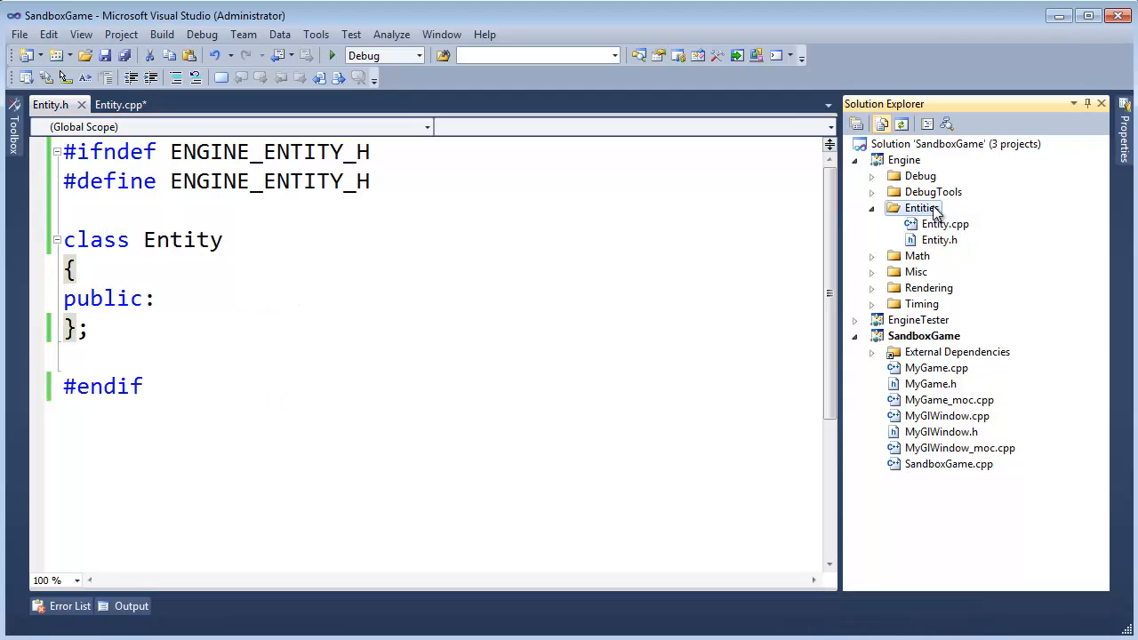
# - Add a generic C++ class named Component to the Entities folder, hitting the reserved-name error
pyautogui.rightClick(921, 206)
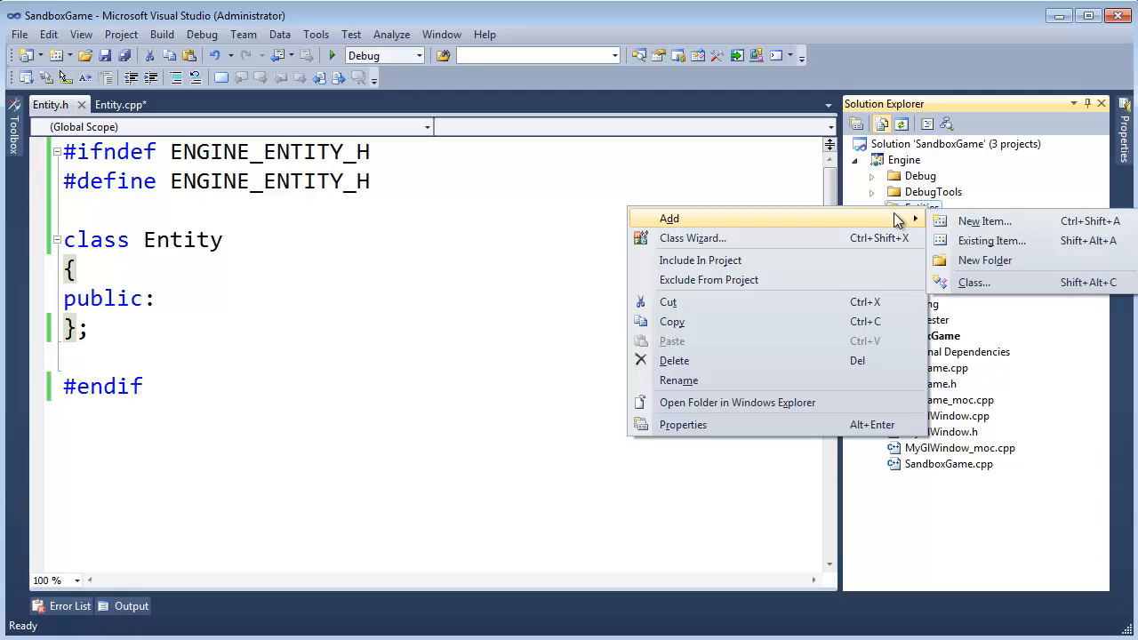
pyautogui.click(974, 281)
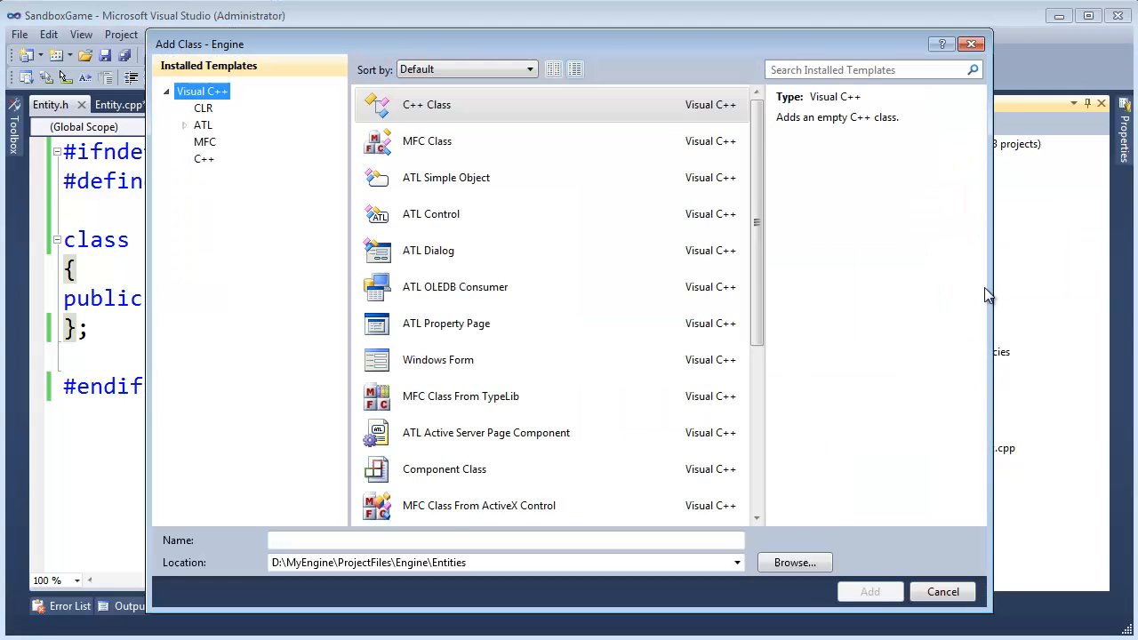
pyautogui.click(867, 591)
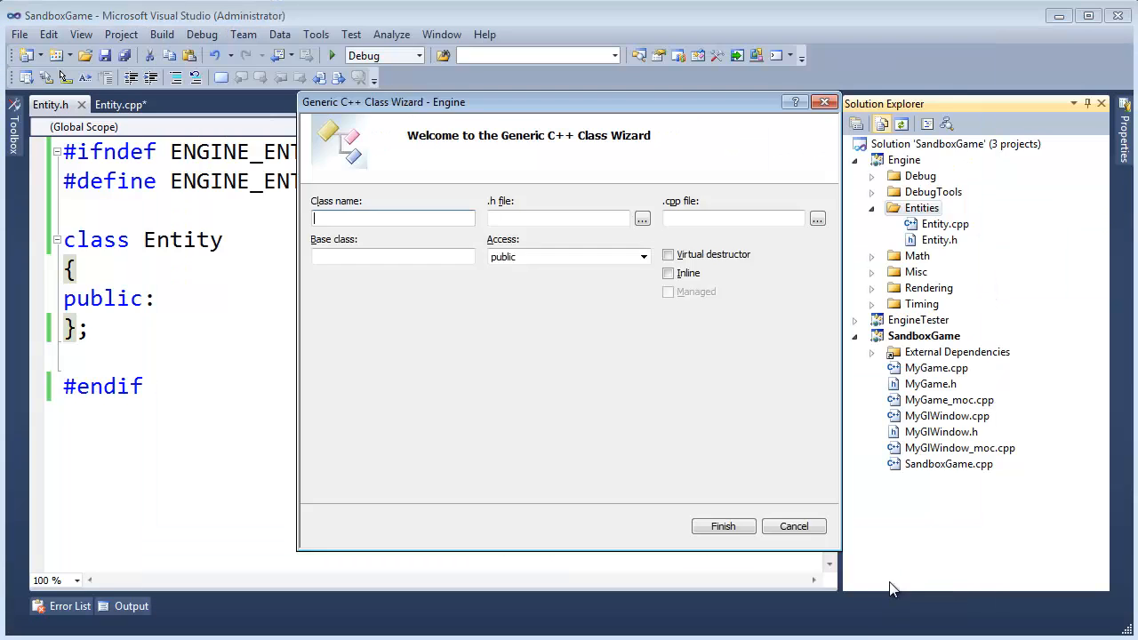
pyautogui.write('Component')
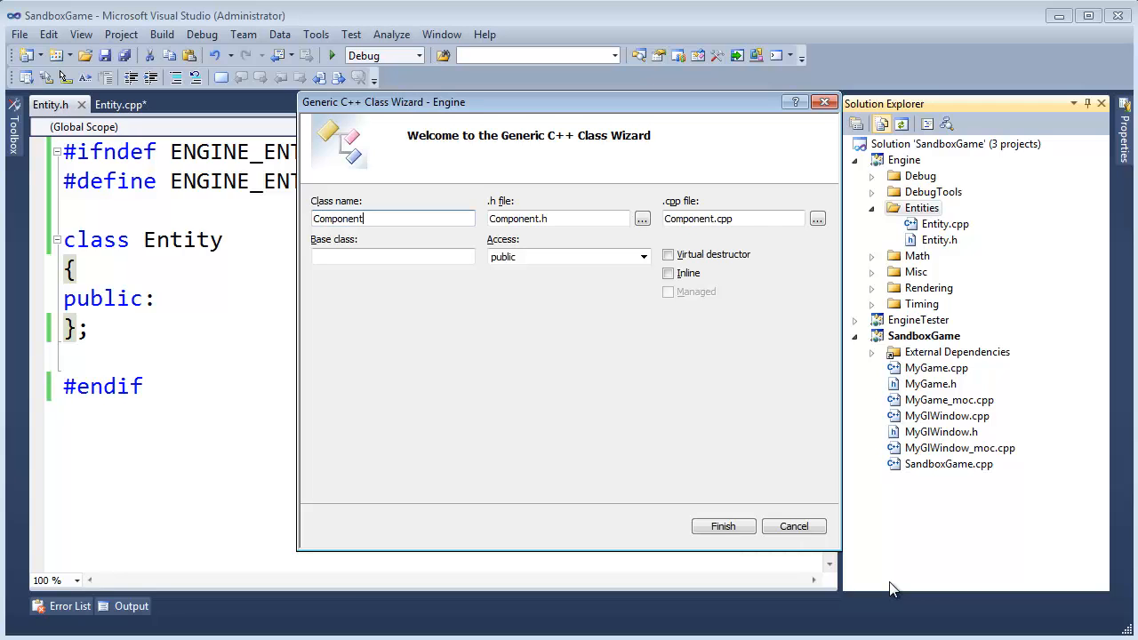
pyautogui.click(722, 526)
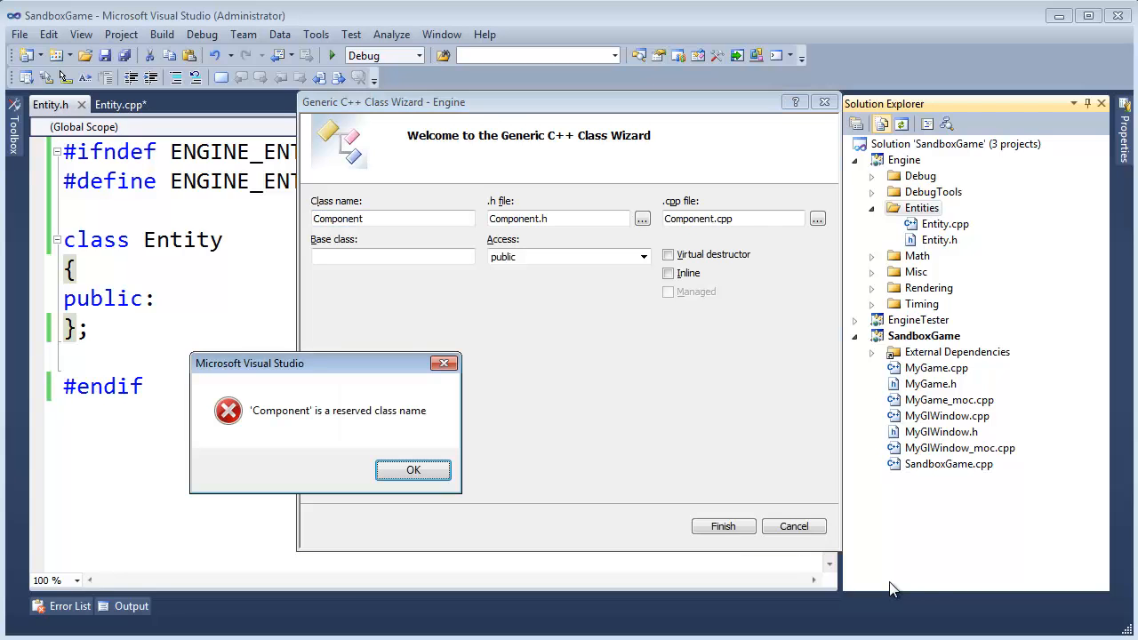
pyautogui.moveTo(523, 322)
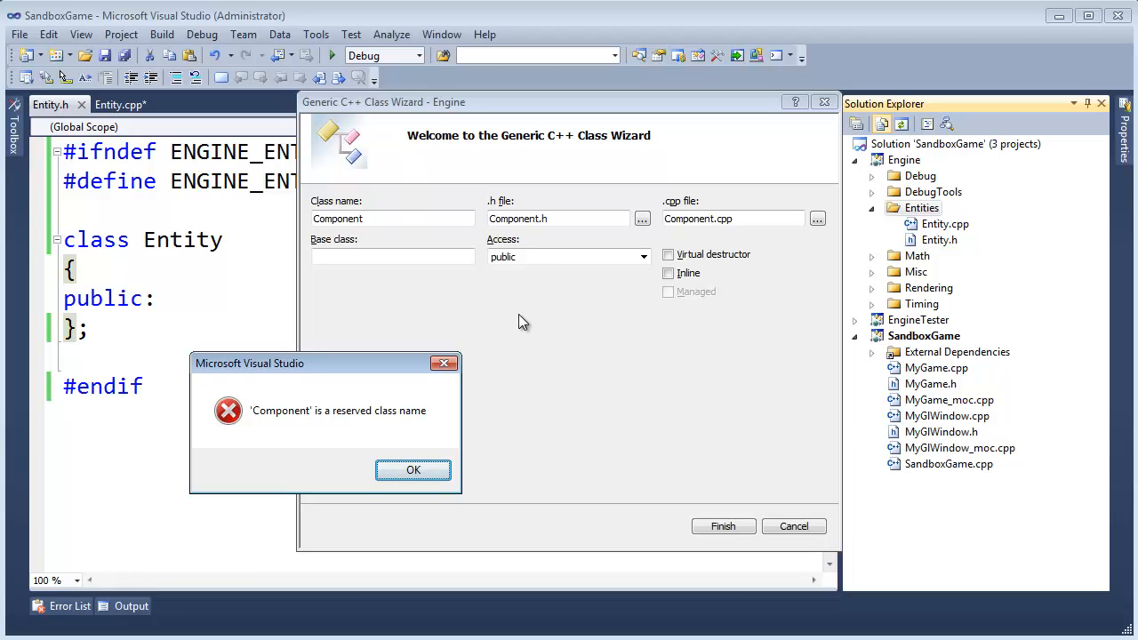
pyautogui.moveTo(523, 328)
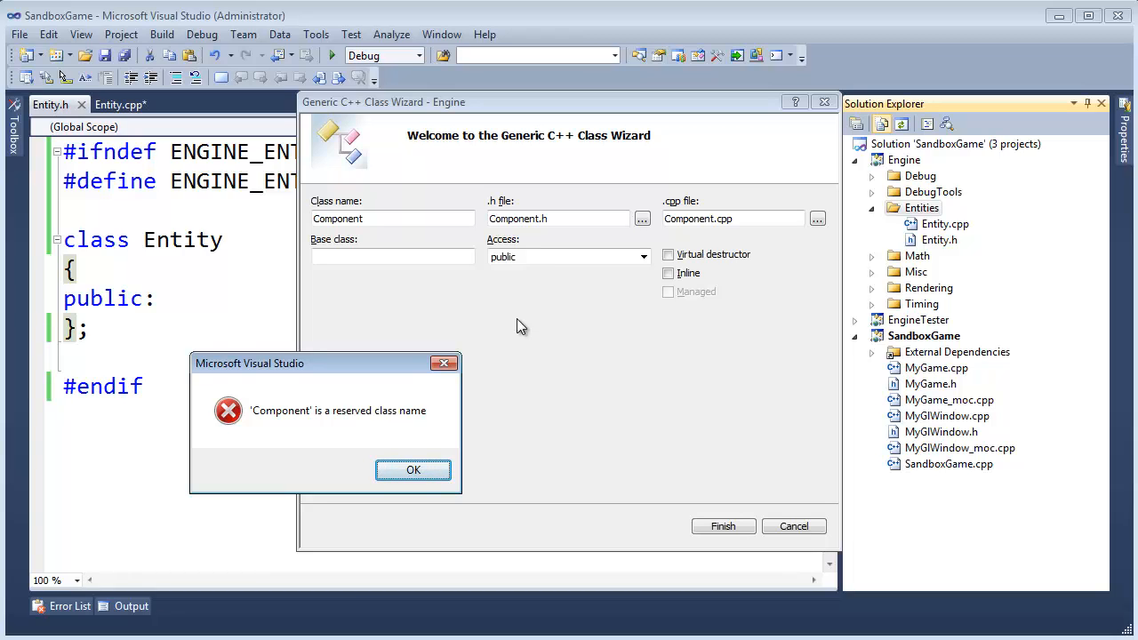
pyautogui.moveTo(398, 381)
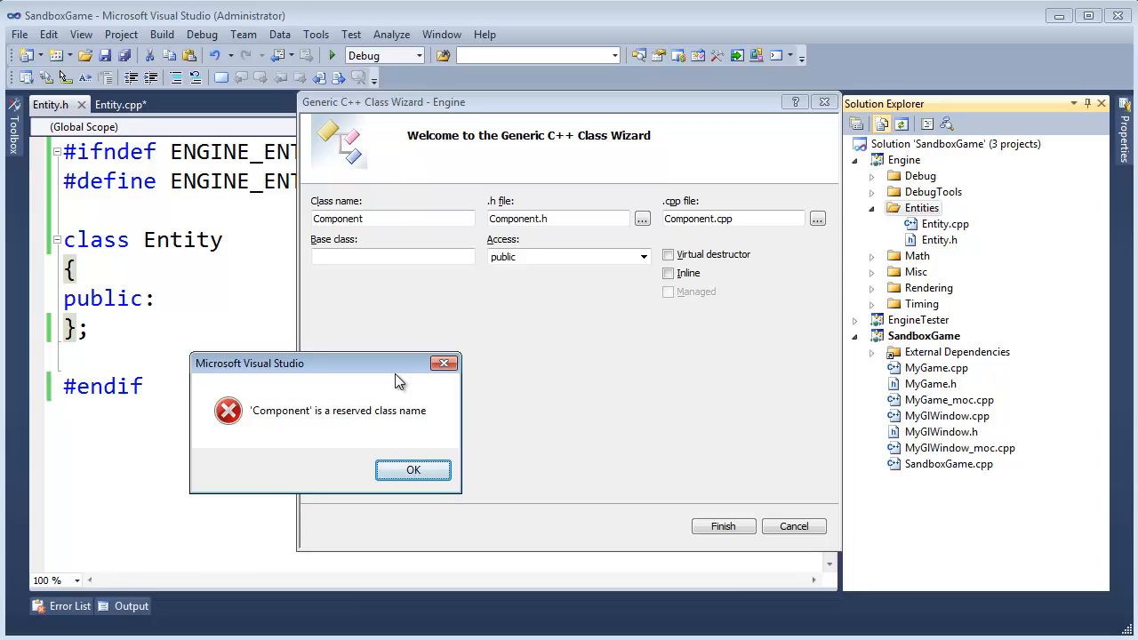
# - Dismiss the warning and create the class as Componenth instead
pyautogui.click(413, 470)
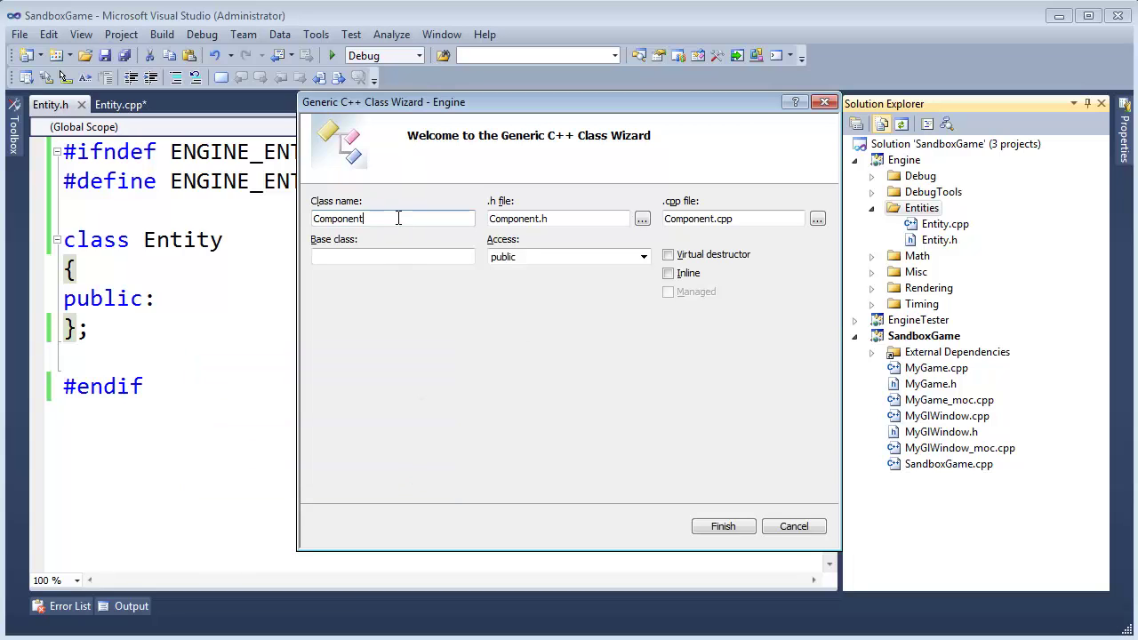
pyautogui.write('h')
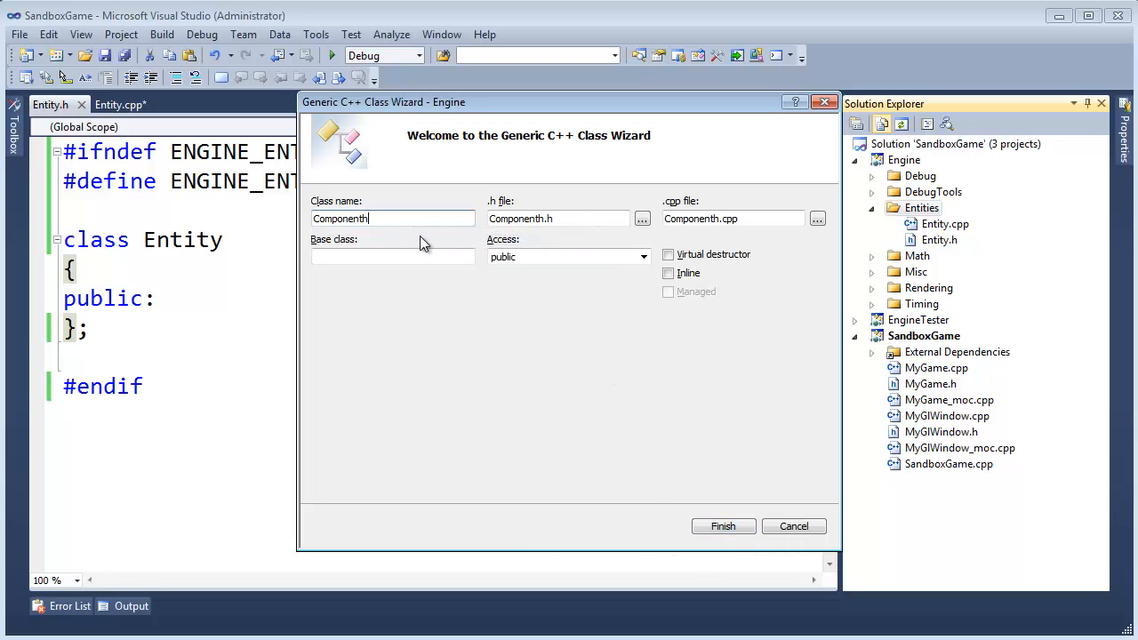
pyautogui.click(723, 526)
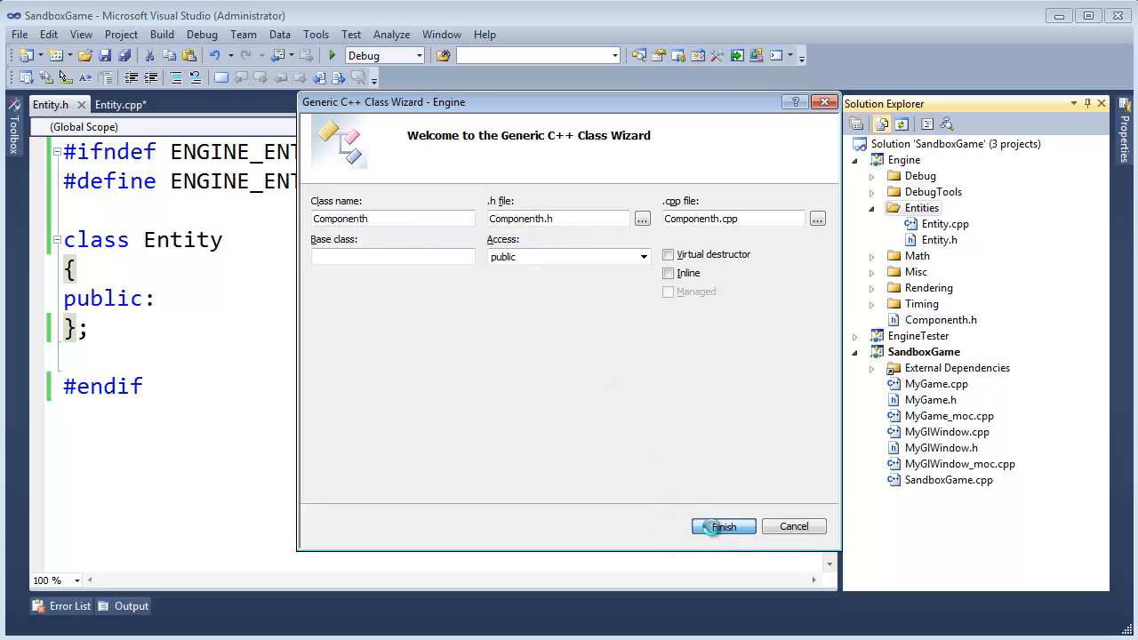
pyautogui.click(722, 527)
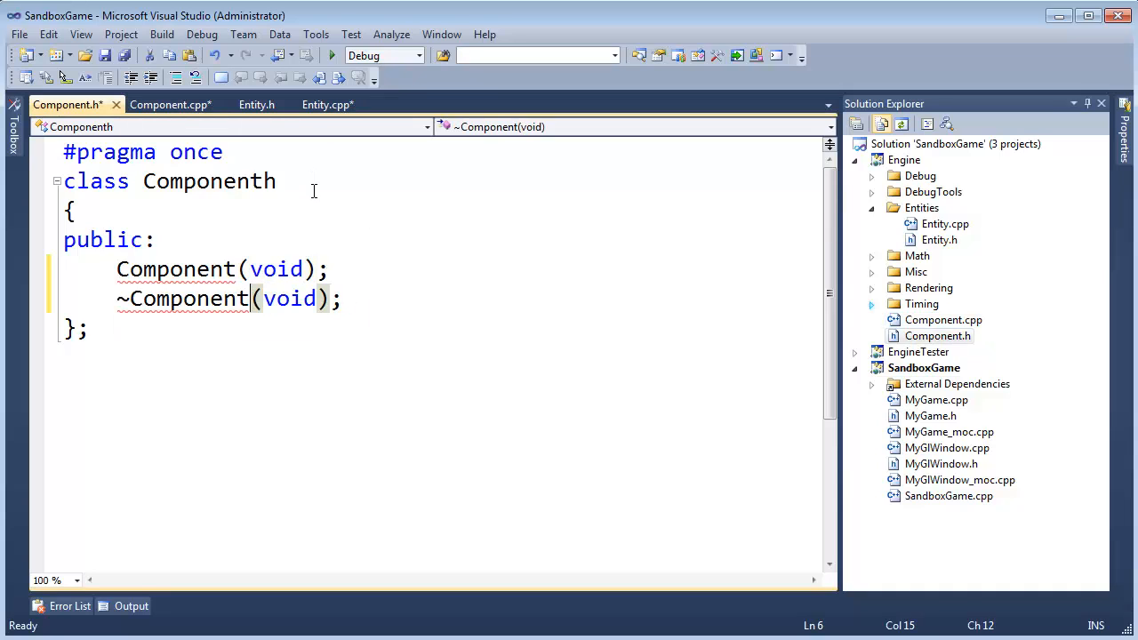
# - Delete the stray 'h' so Component.h declares class Component
pyautogui.press('Backspace')
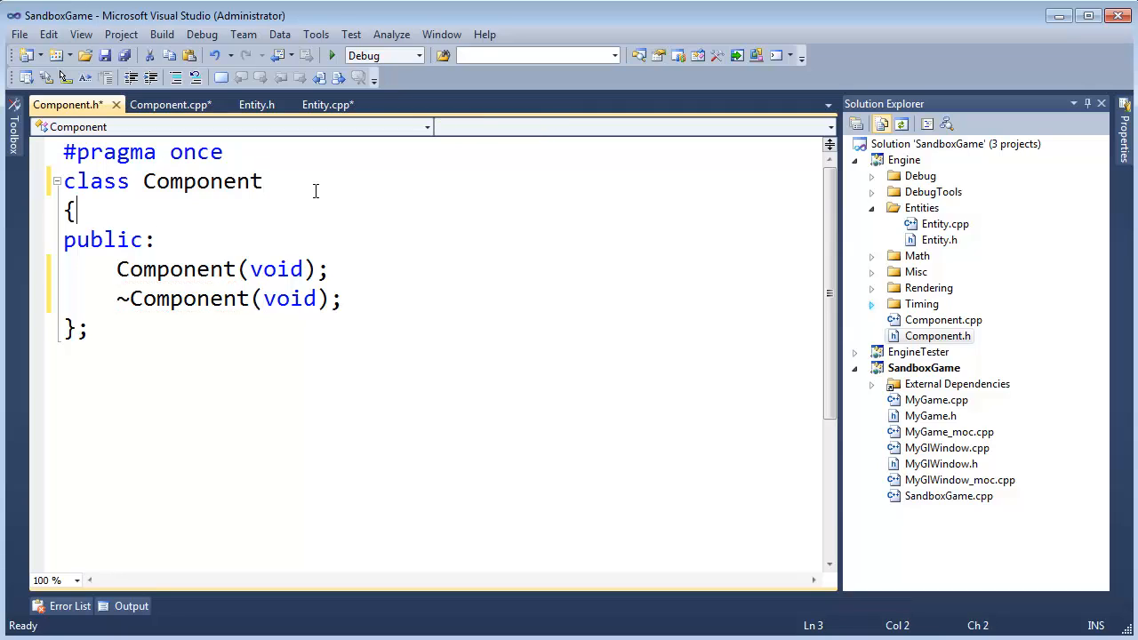
pyautogui.click(155, 240)
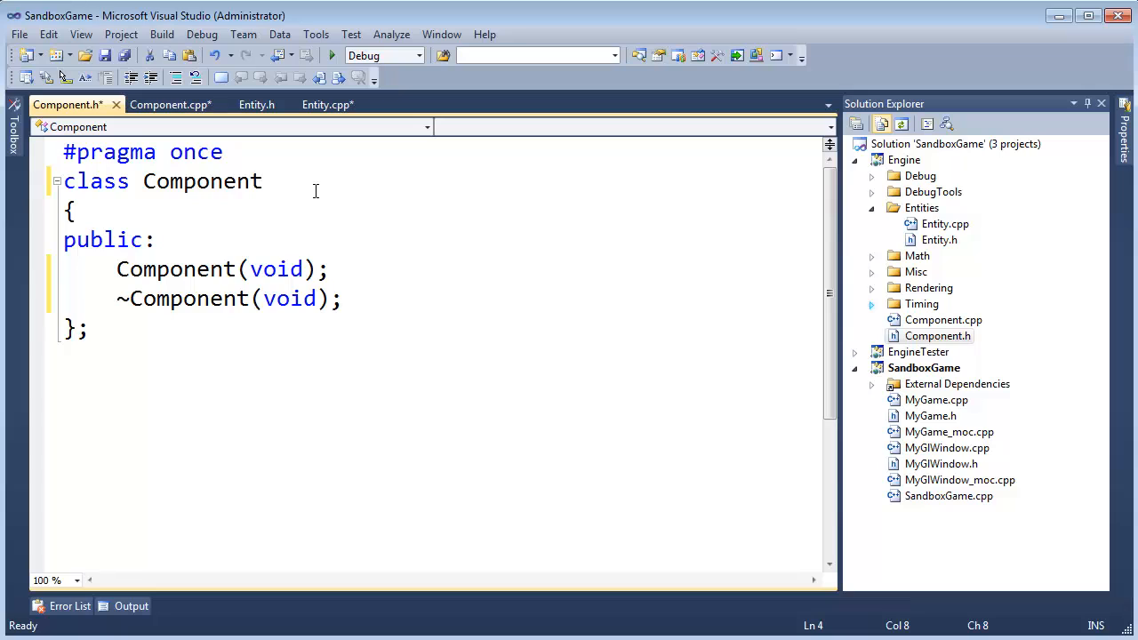
# - Save the recorded TemporaryMacro via Tools > Macros so it appears under RecordingModule
pyautogui.click(242, 34)
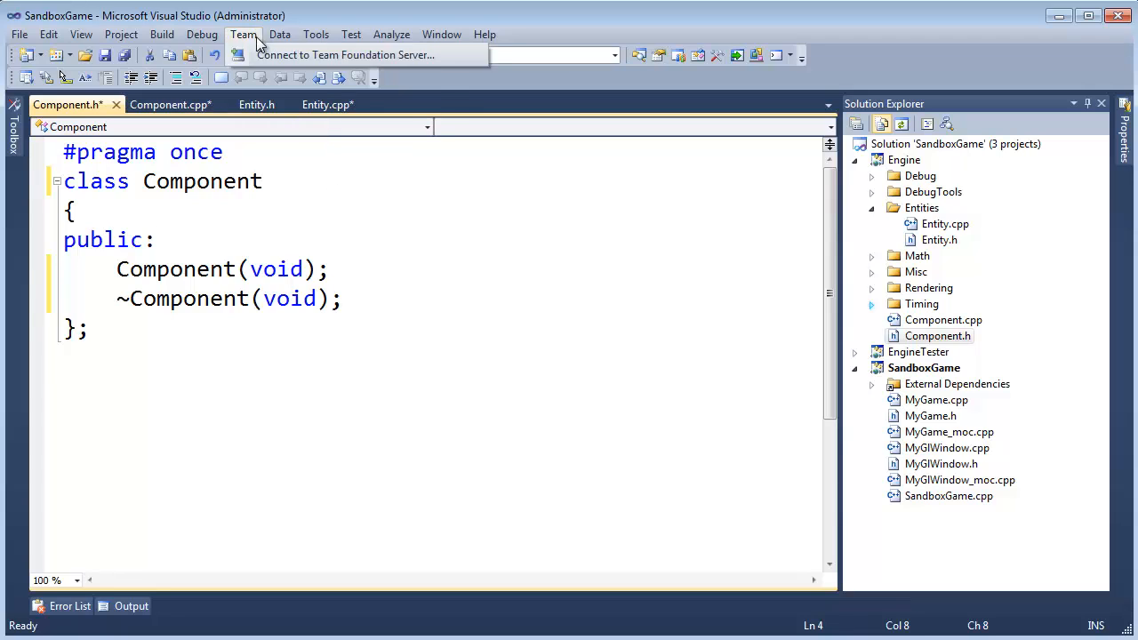
pyautogui.click(317, 34)
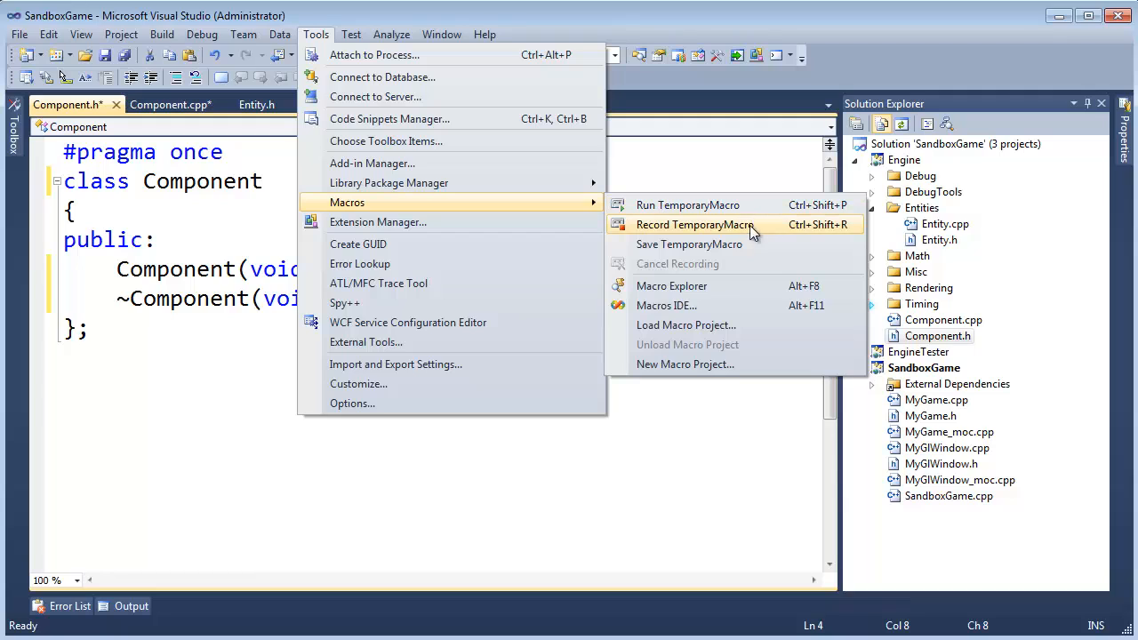
pyautogui.moveTo(722, 256)
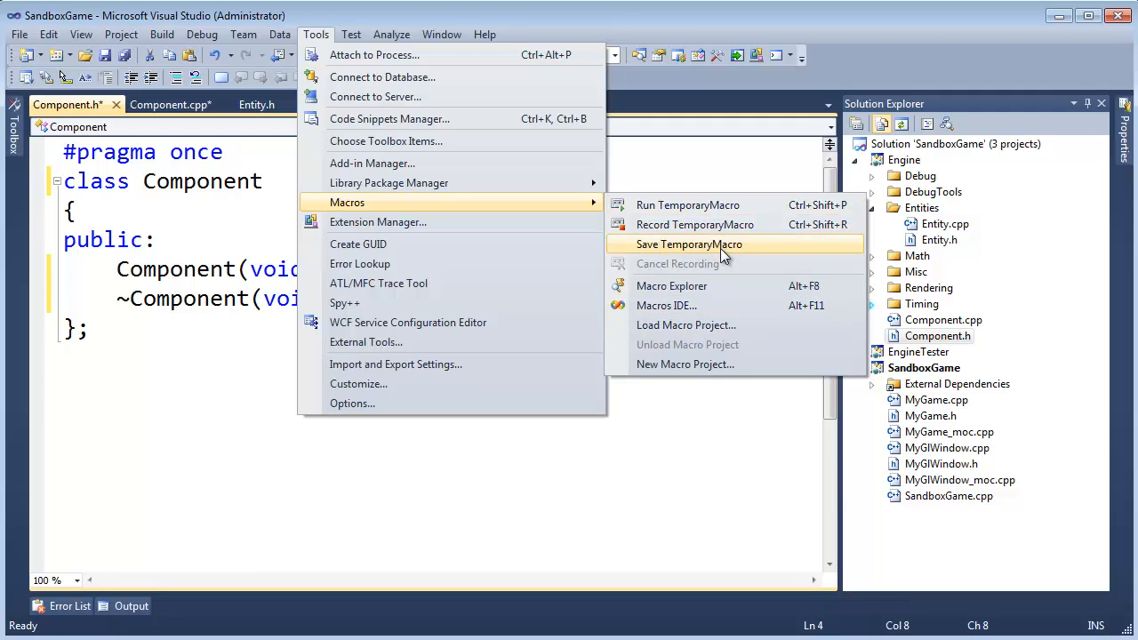
pyautogui.moveTo(729, 306)
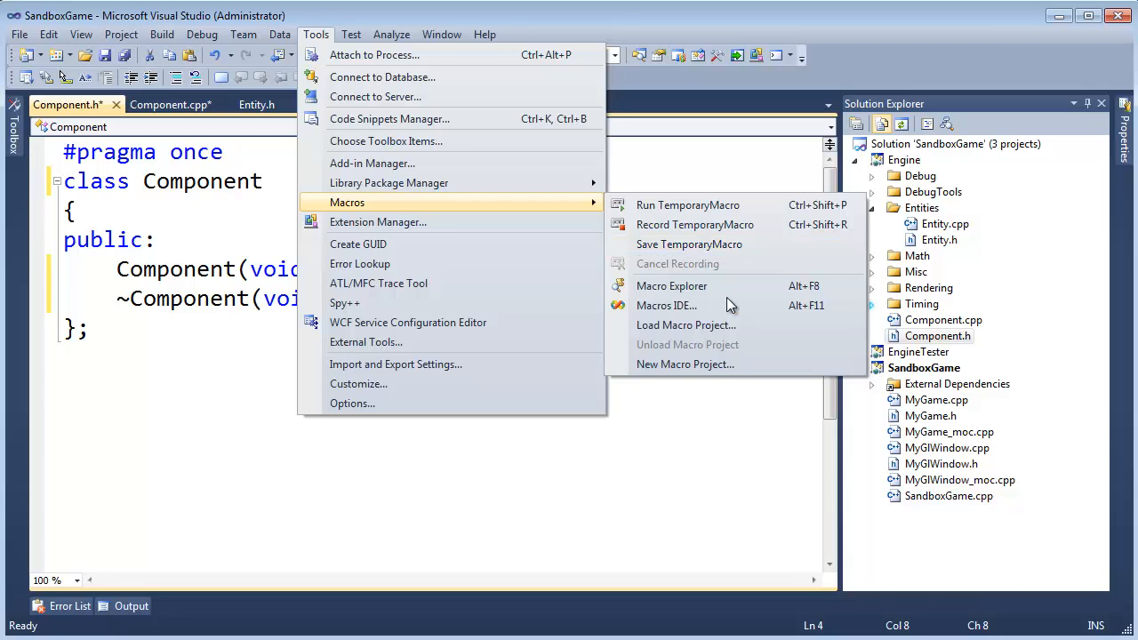
pyautogui.click(672, 285)
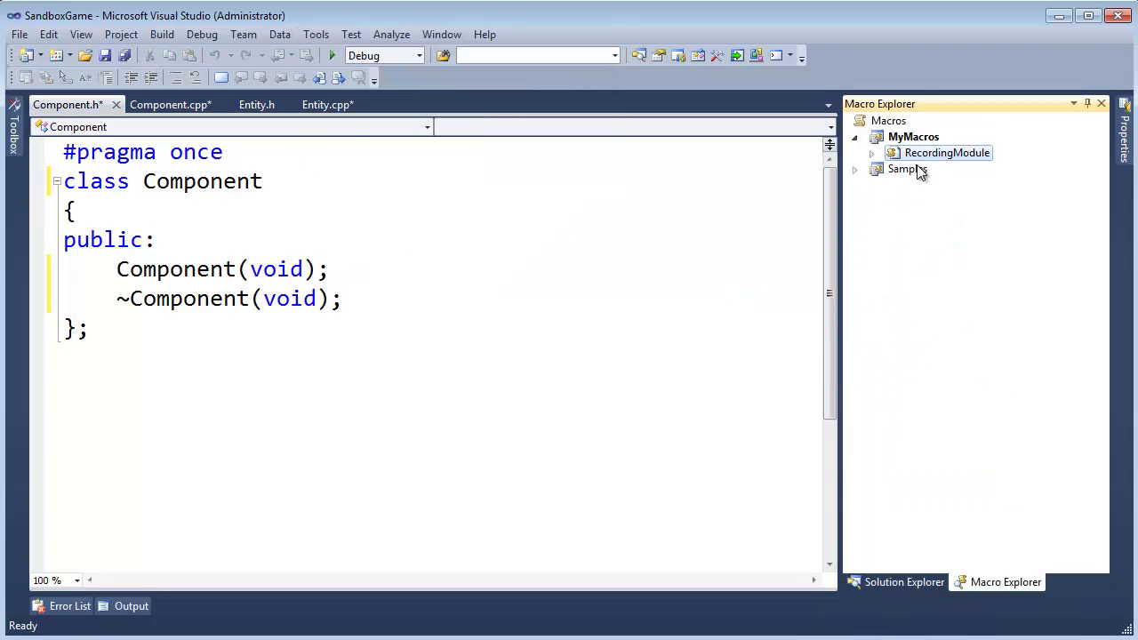
pyautogui.moveTo(935, 160)
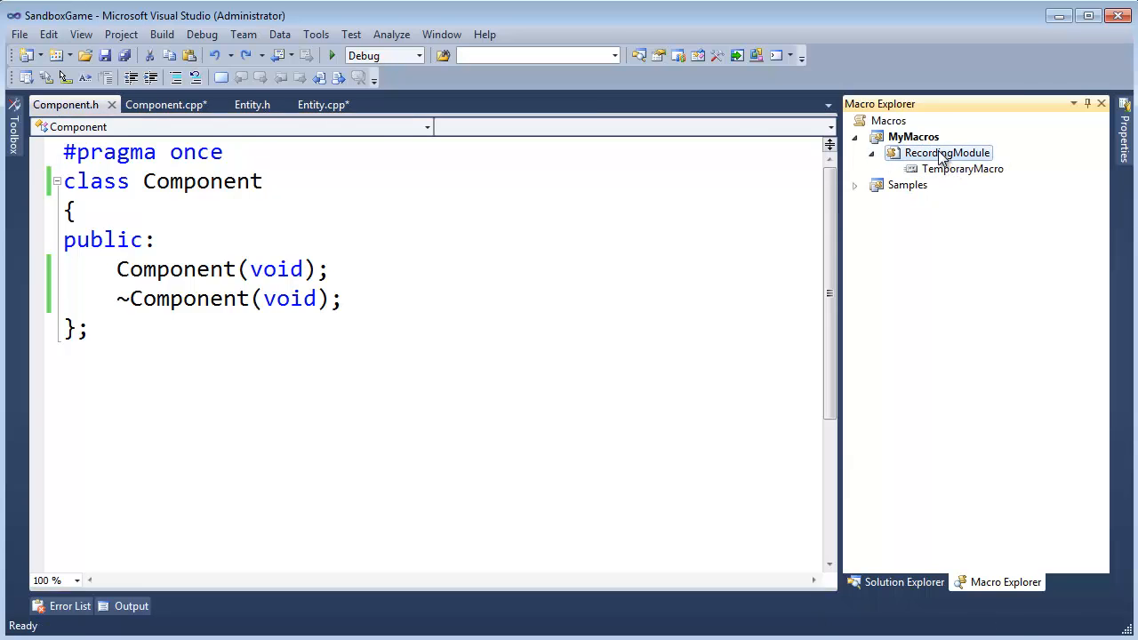
# - Open RecordingModule in the Macros IDE and review the recorded TemporaryMacro code
pyautogui.doubleClick(967, 169)
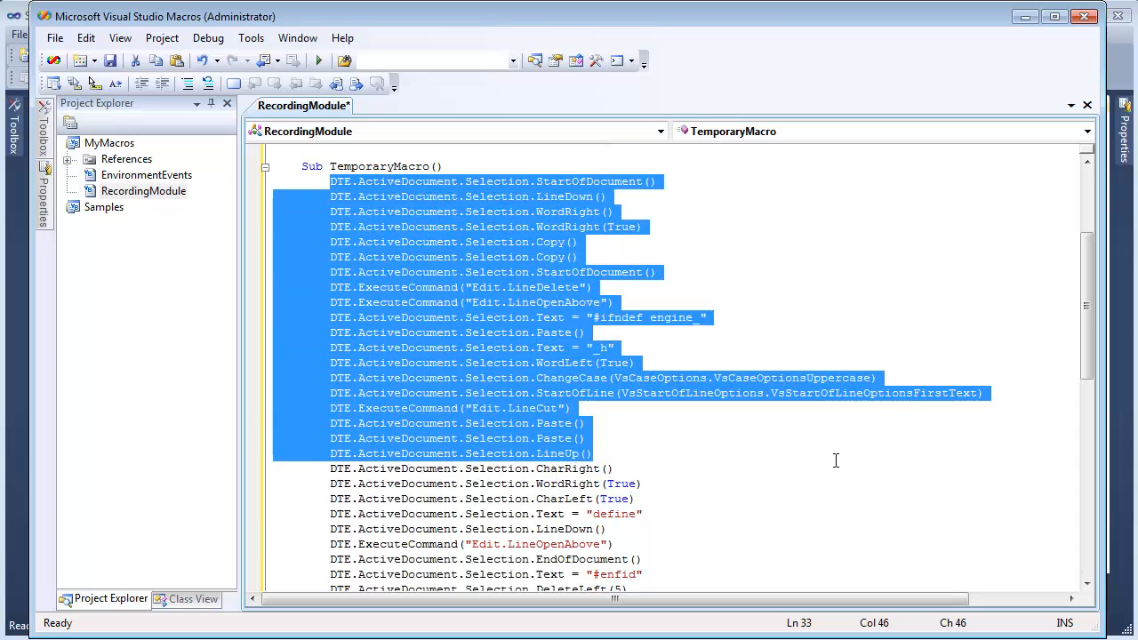
pyautogui.click(327, 195)
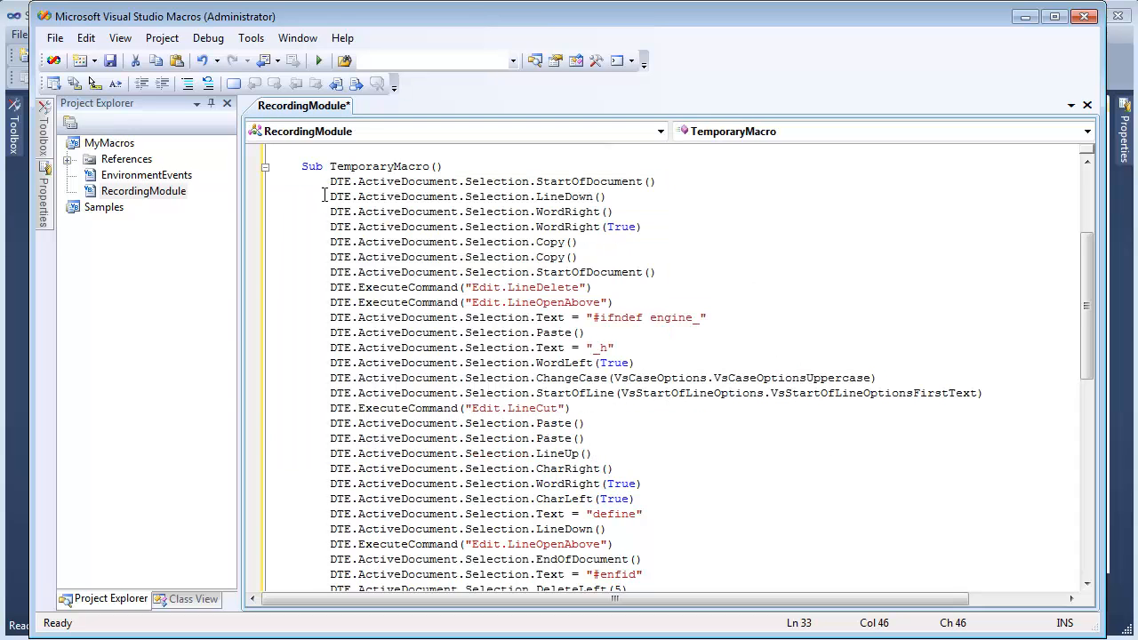
pyautogui.click(381, 196)
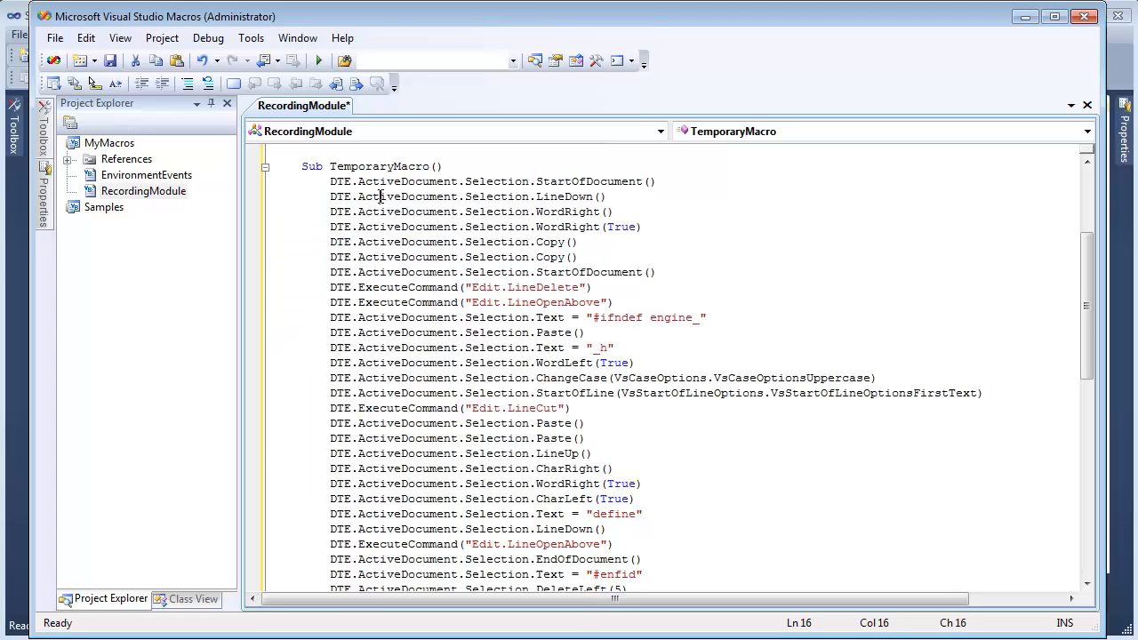
pyautogui.moveTo(329, 182); pyautogui.dragTo(643, 484)
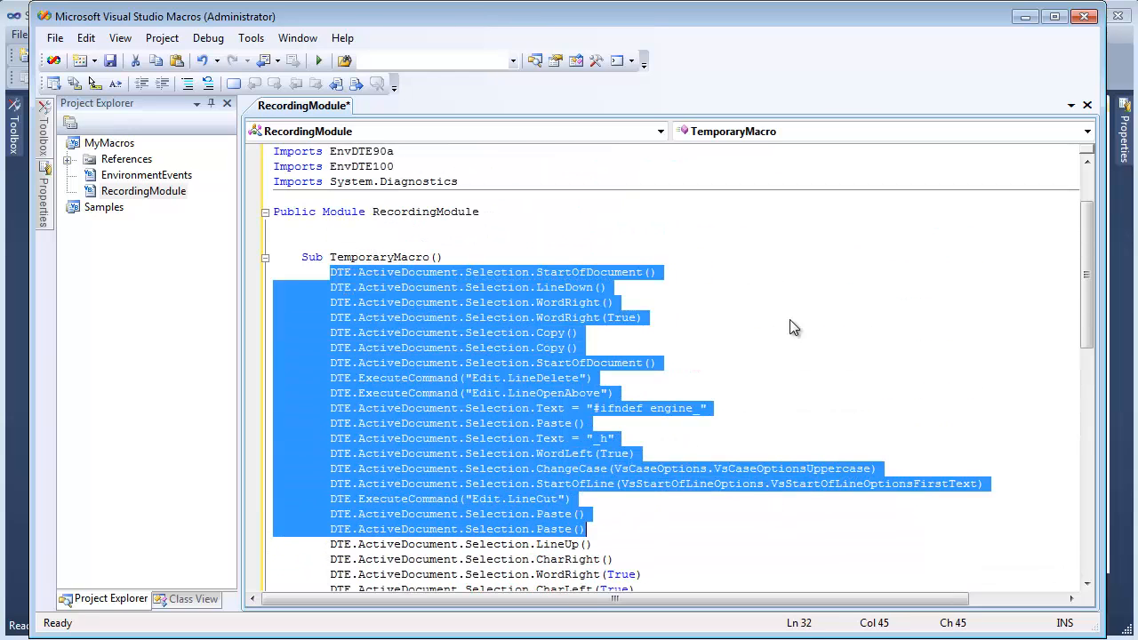
pyautogui.click(391, 256)
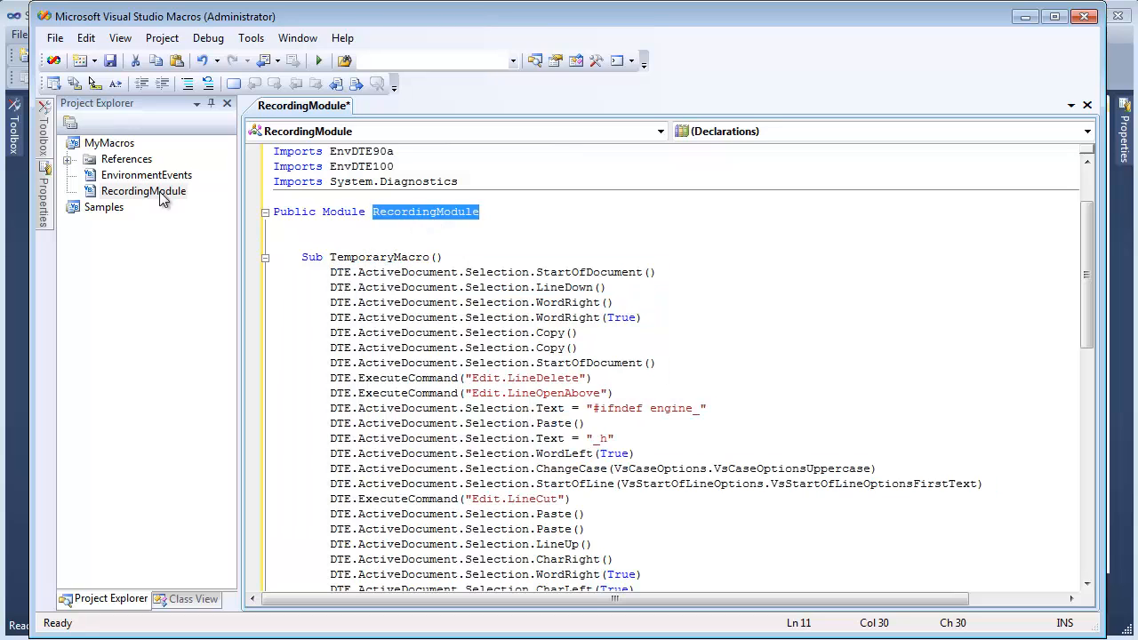
# - Add a new module named MeModule to the MyMacros project via Add > Add Module
pyautogui.rightClick(108, 142)
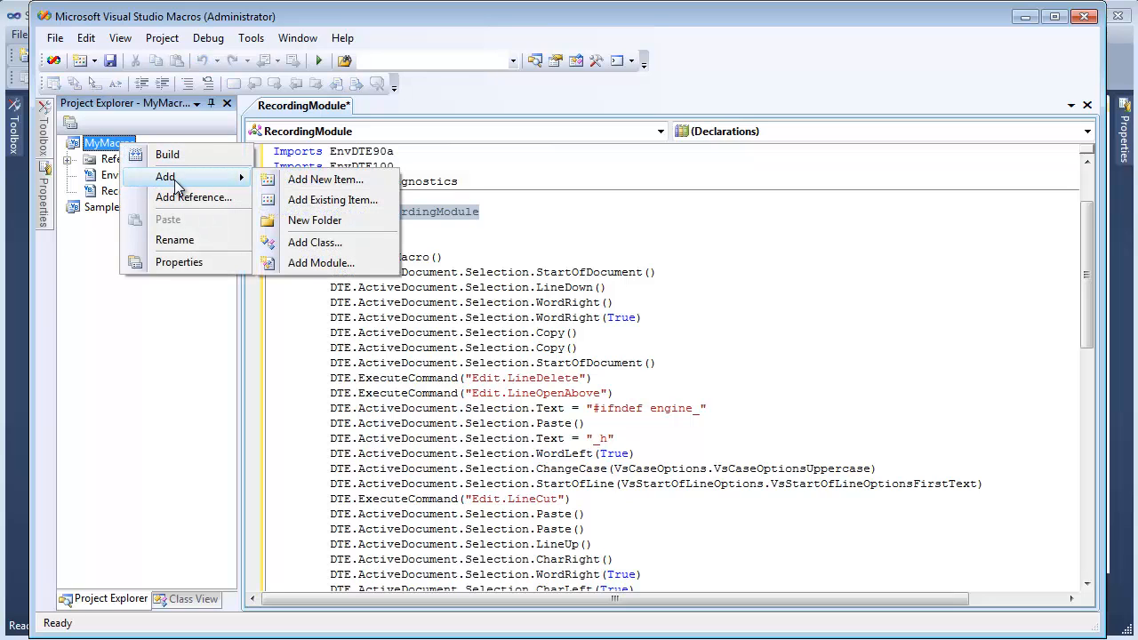
pyautogui.click(323, 178)
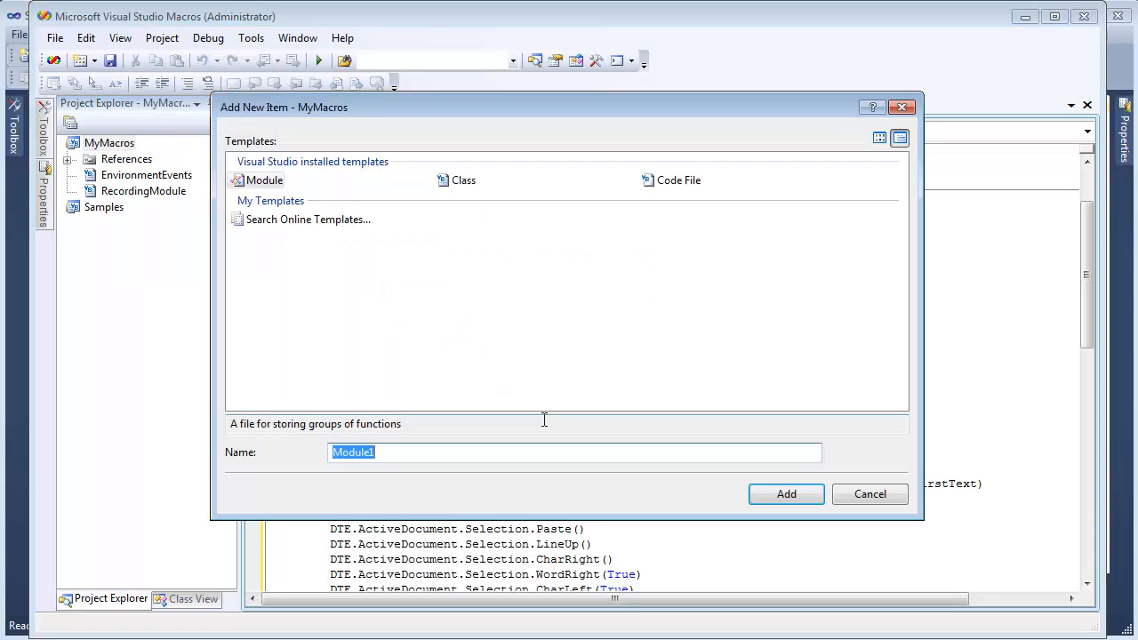
pyautogui.write('MeMod')
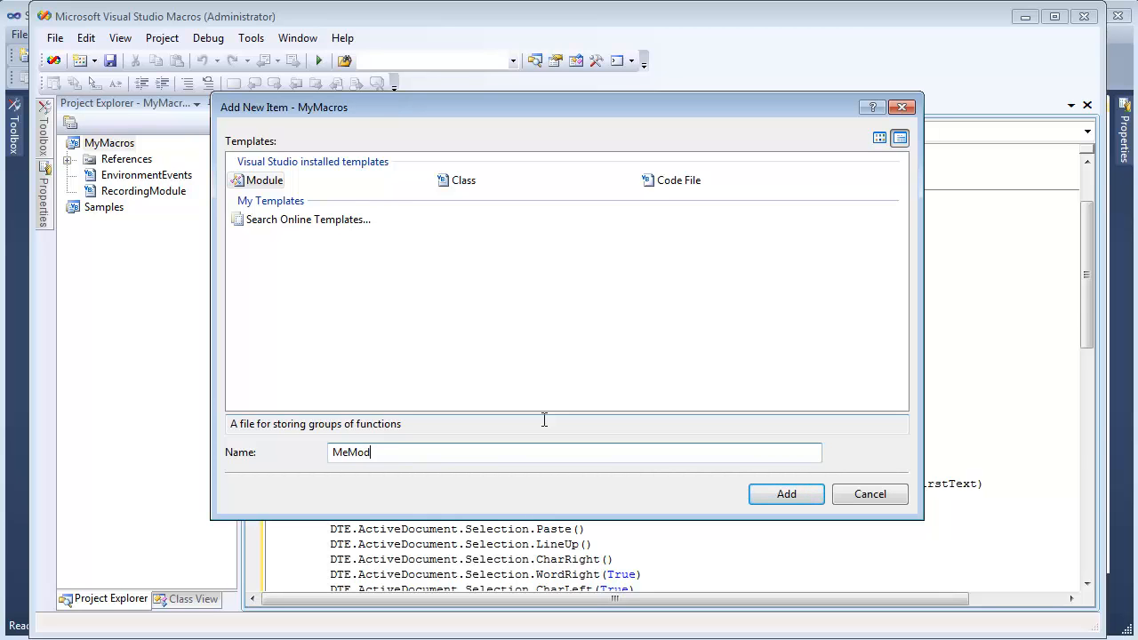
pyautogui.click(786, 494)
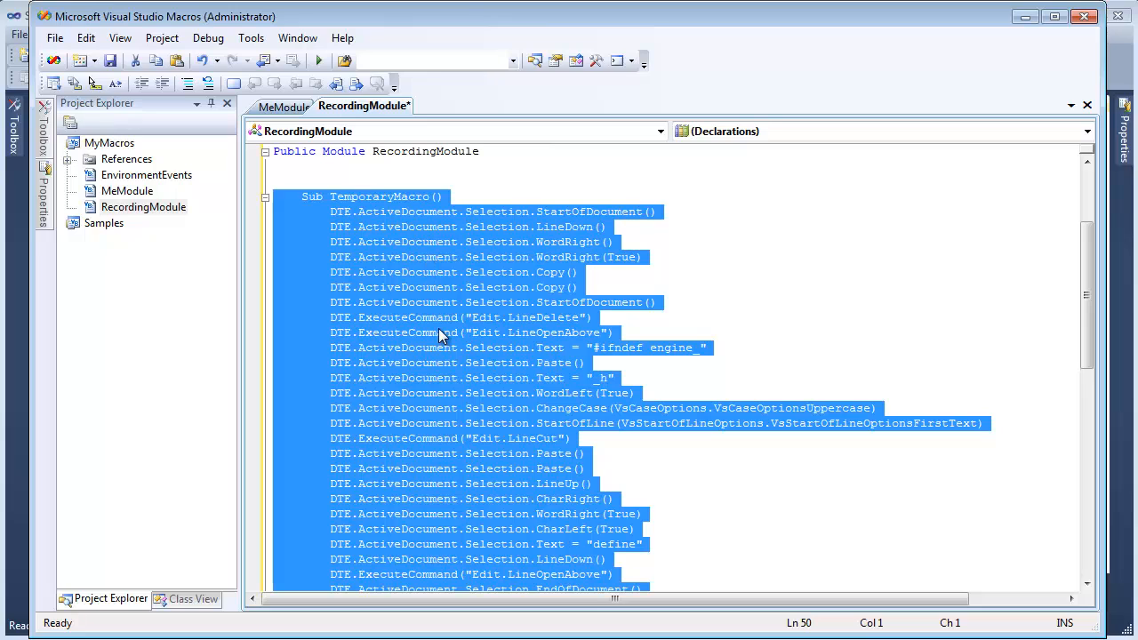
pyautogui.moveTo(341, 316)
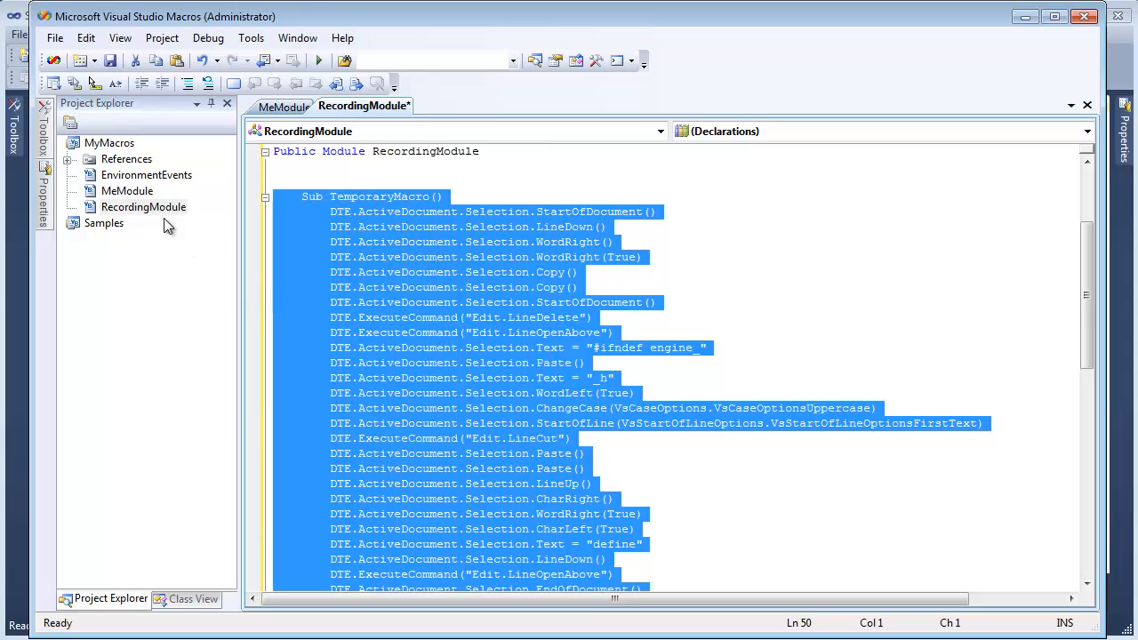
# - Rename Sub TemporaryMacro in MeModule to FormatHeaderGuards so it holds the recorded steps
pyautogui.click(285, 106)
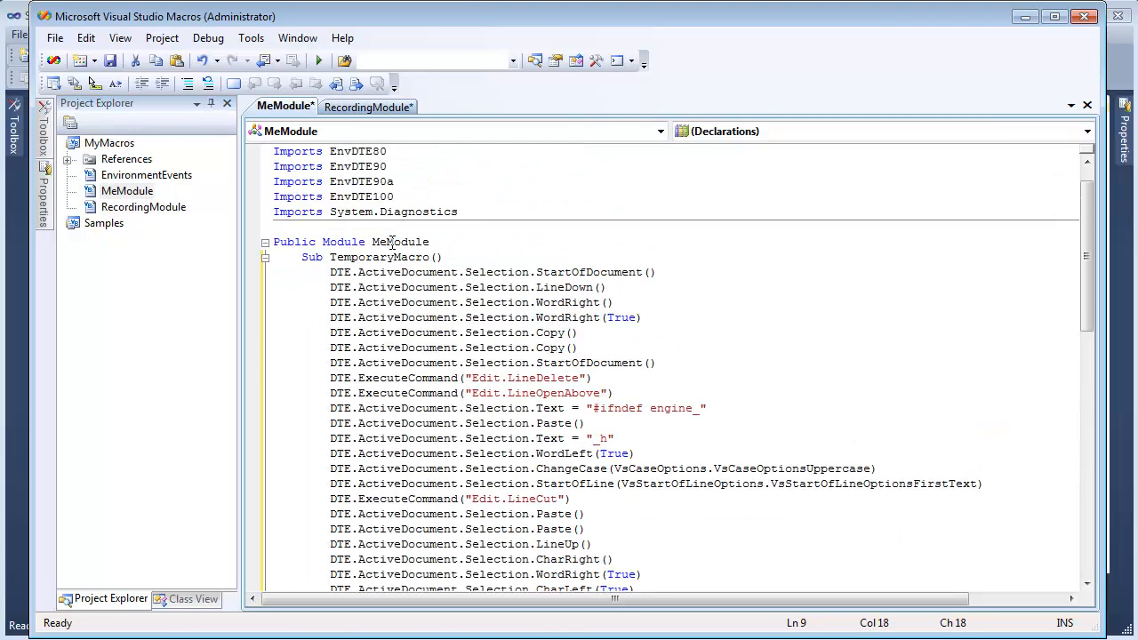
pyautogui.doubleClick(398, 241)
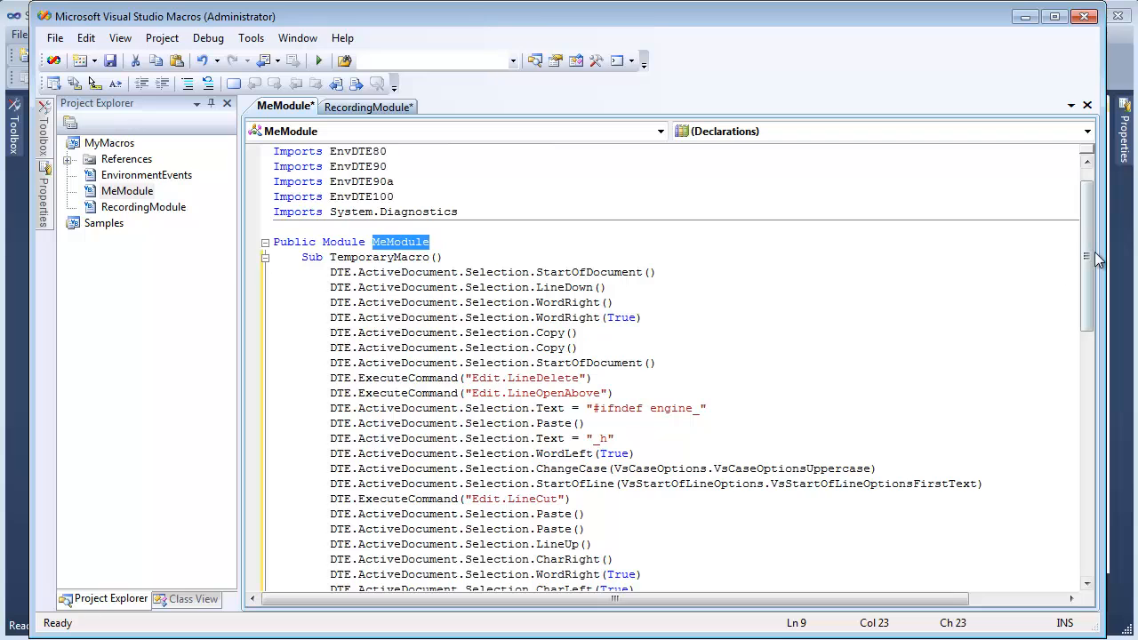
pyautogui.scroll(-3)
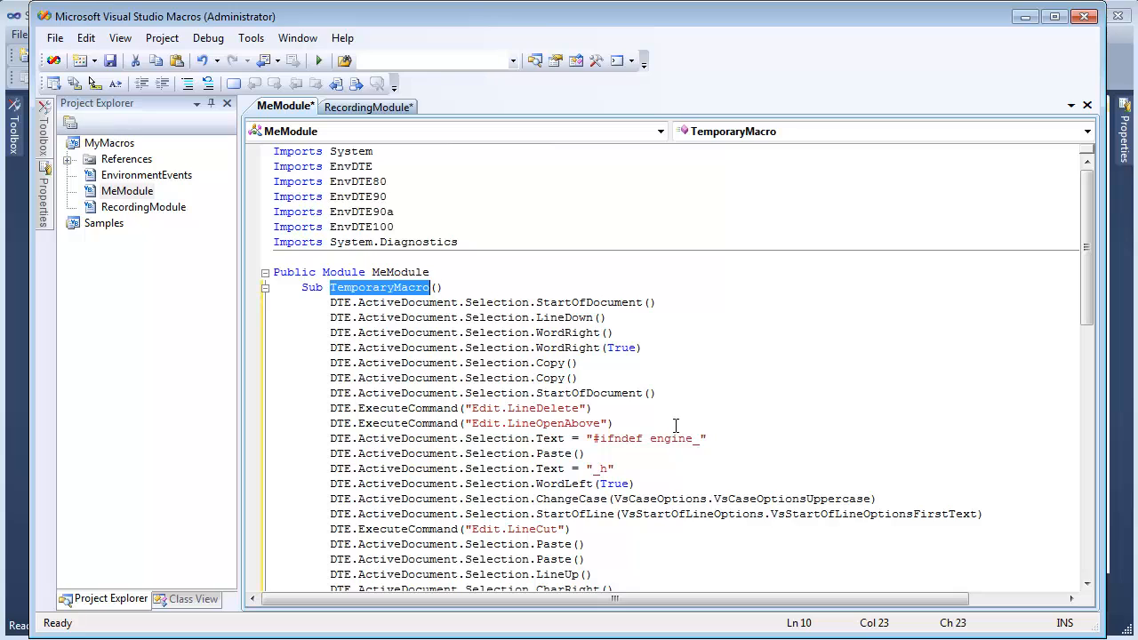
pyautogui.write('FormatHeader')
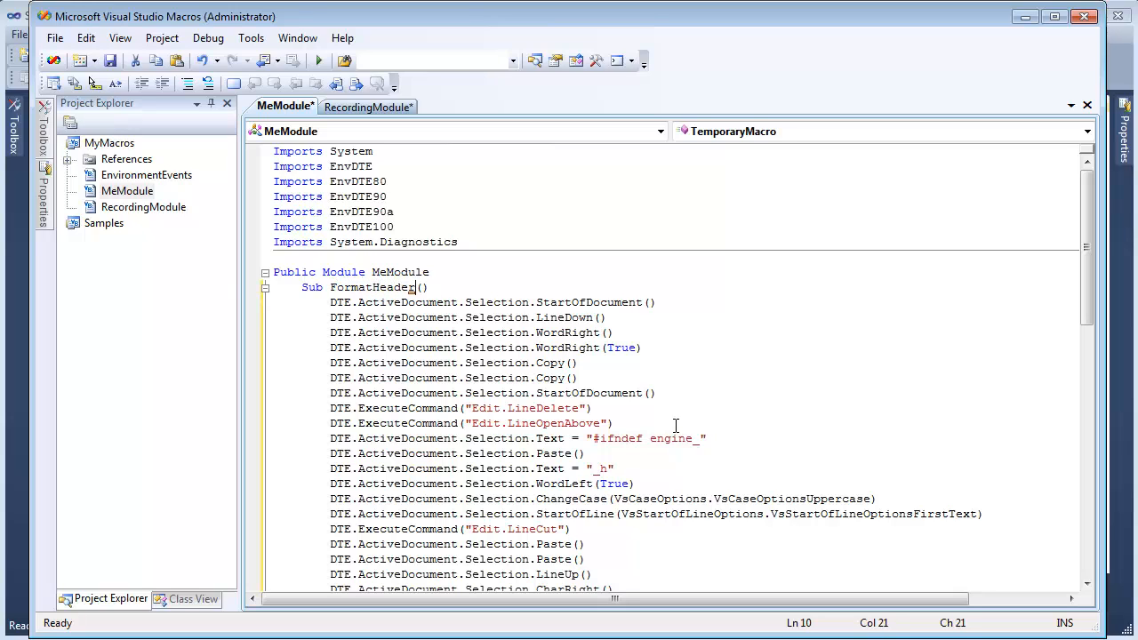
pyautogui.write('Gau')
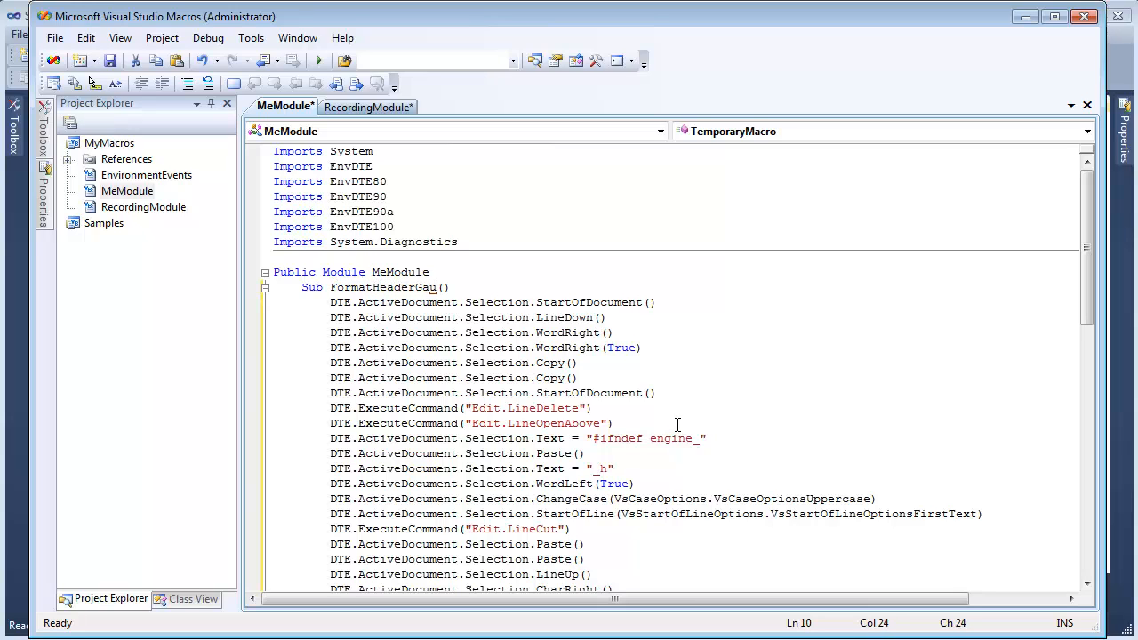
pyautogui.write('rds')
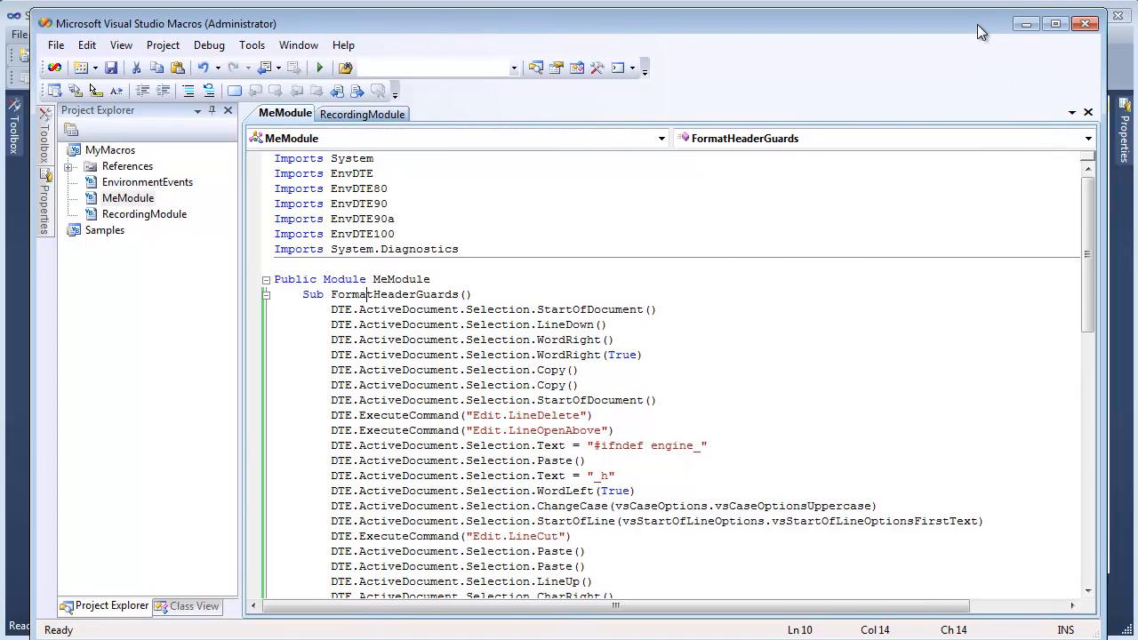
pyautogui.moveTo(1022, 29)
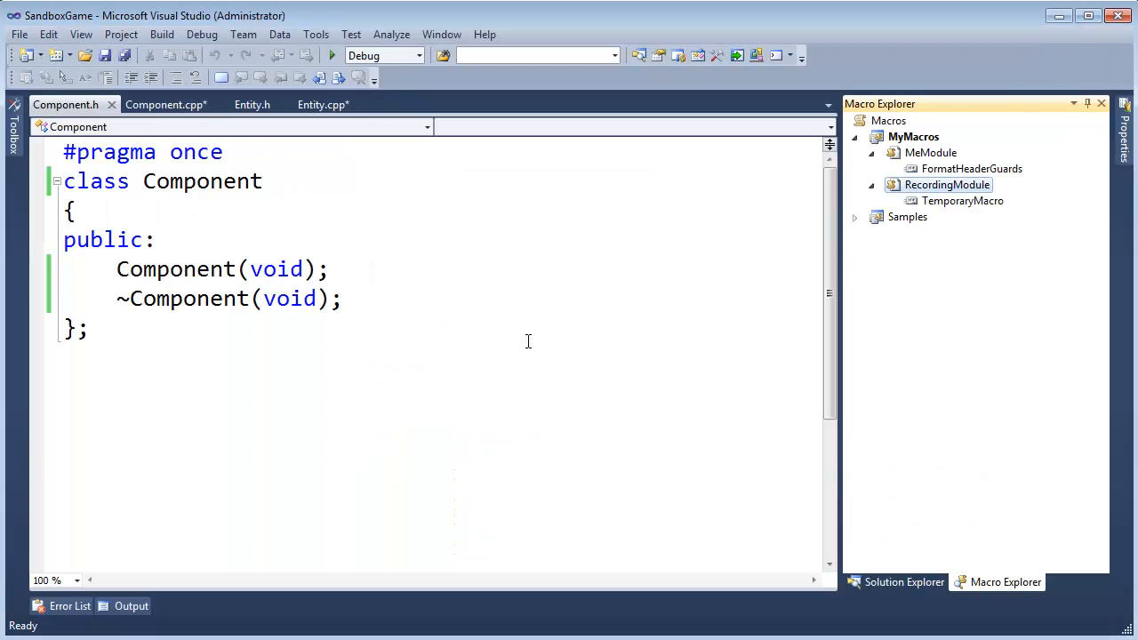
# - Reach the Environment > Keyboard options and filter the command list for the macro
pyautogui.click(316, 33)
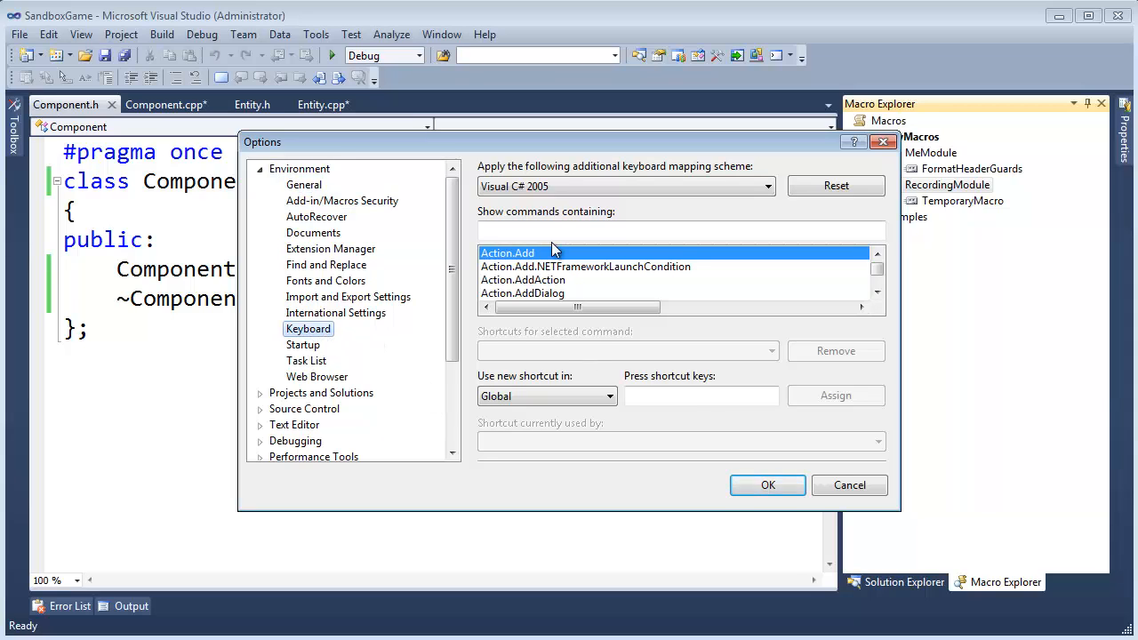
pyautogui.write('formatheader')
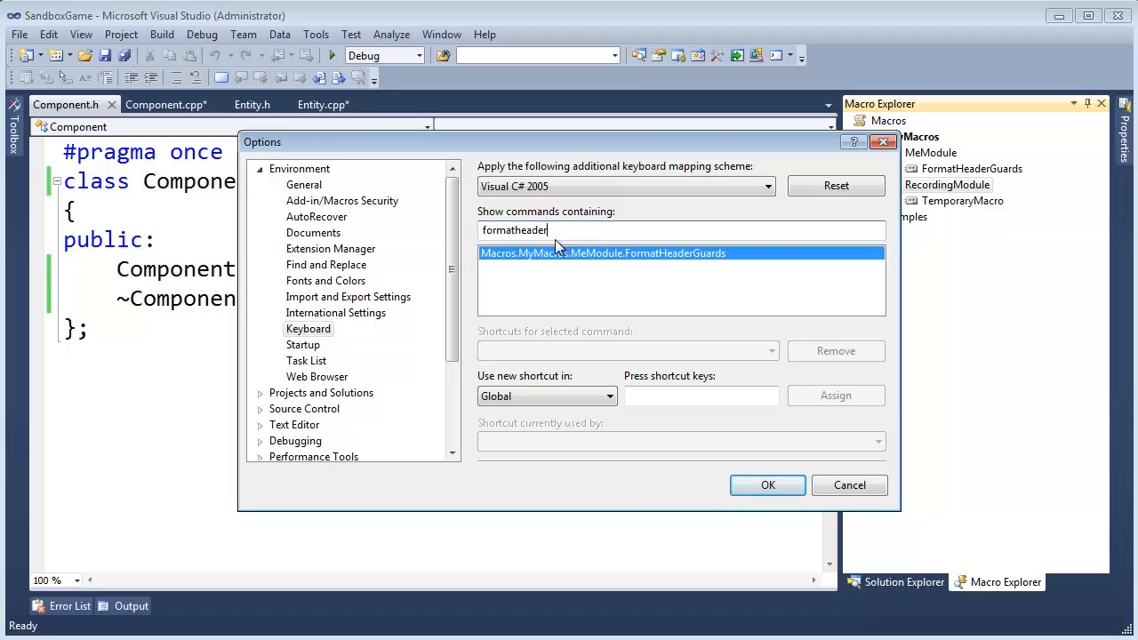
pyautogui.moveTo(569, 294)
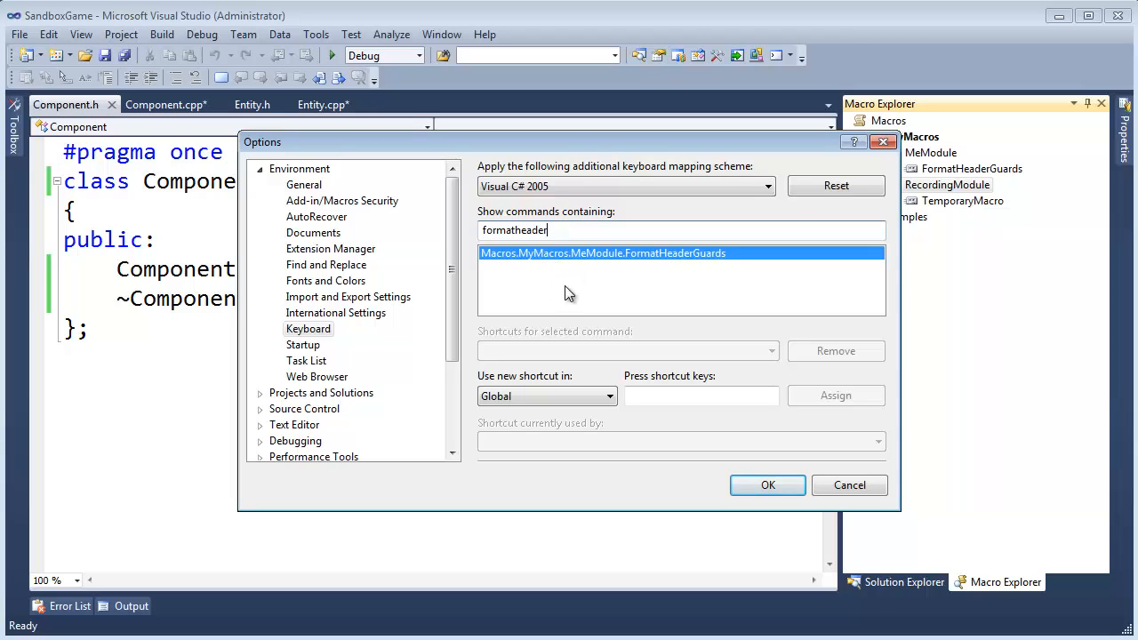
pyautogui.moveTo(586, 257)
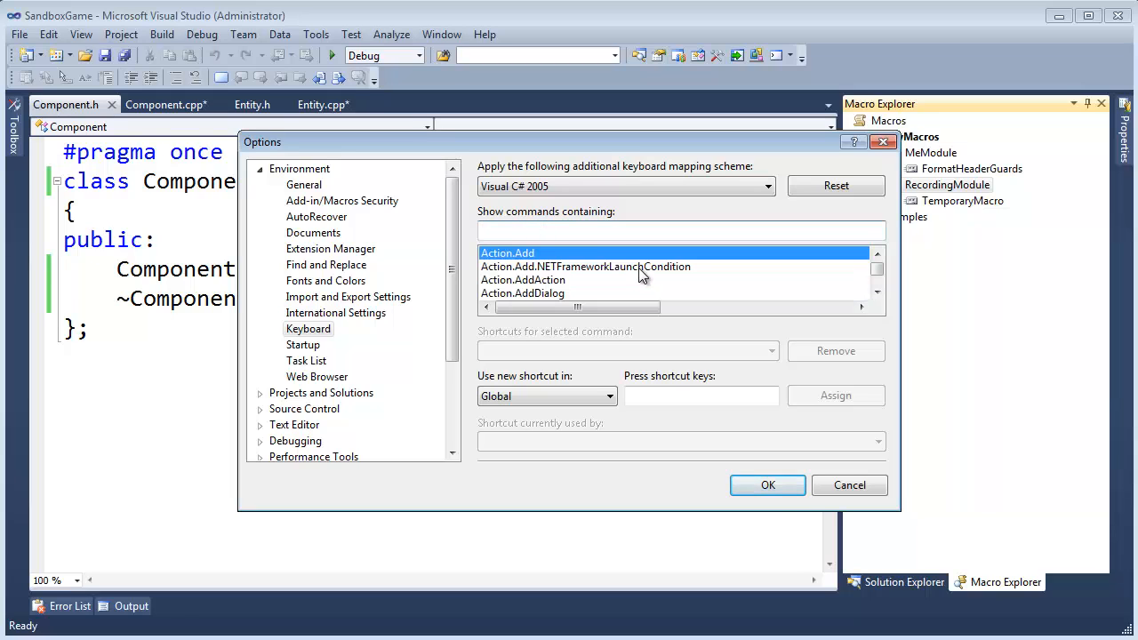
pyautogui.click(877, 275)
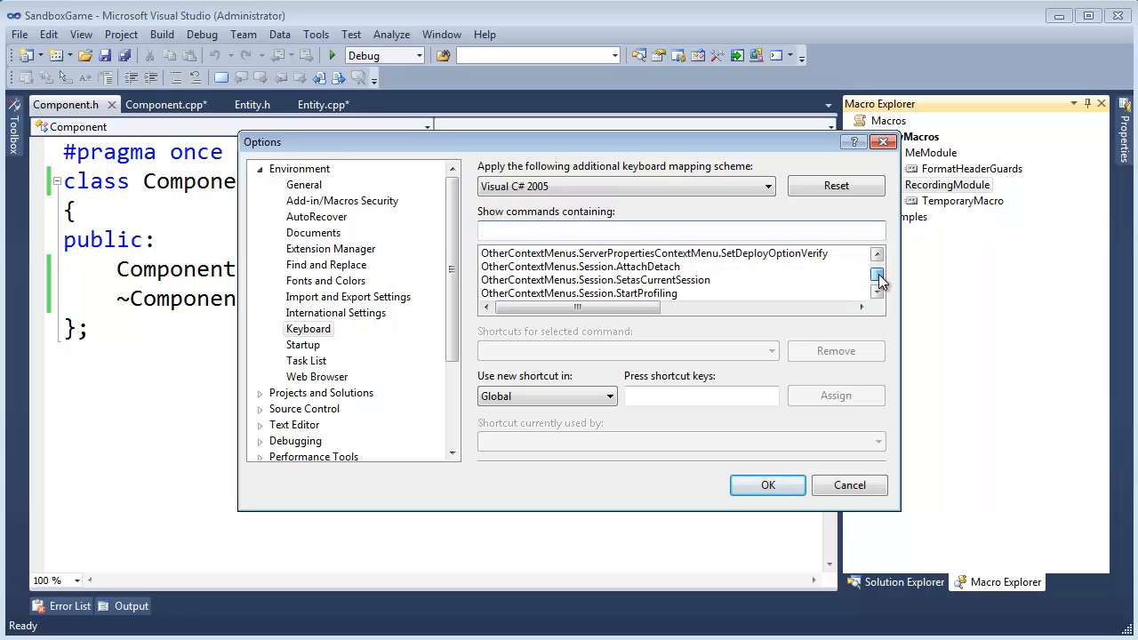
pyautogui.click(876, 277)
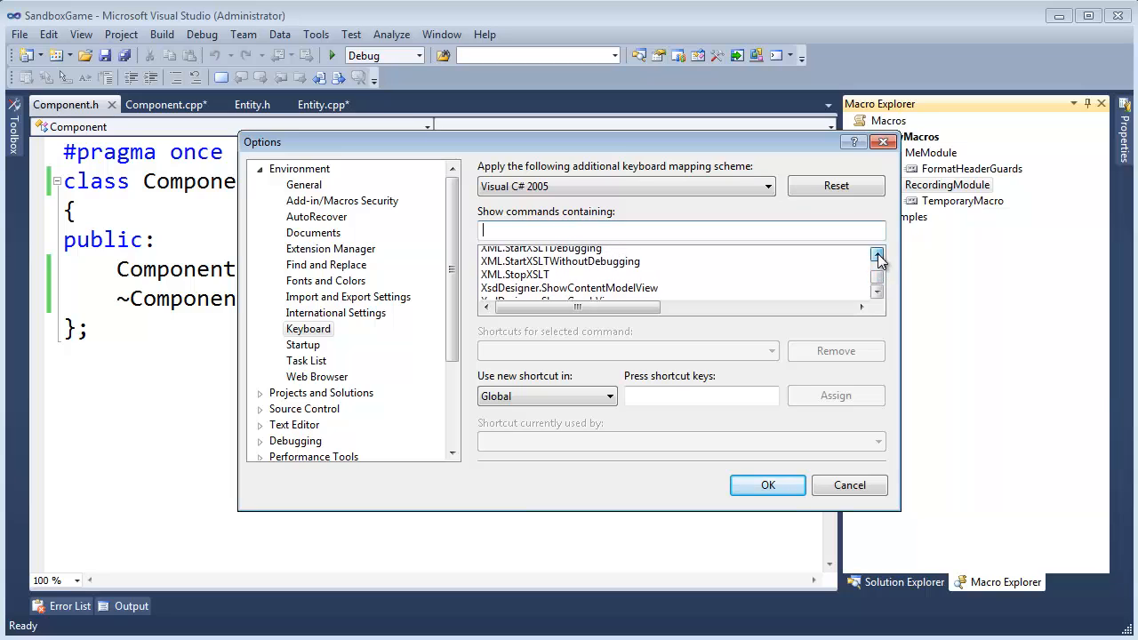
pyautogui.click(876, 254)
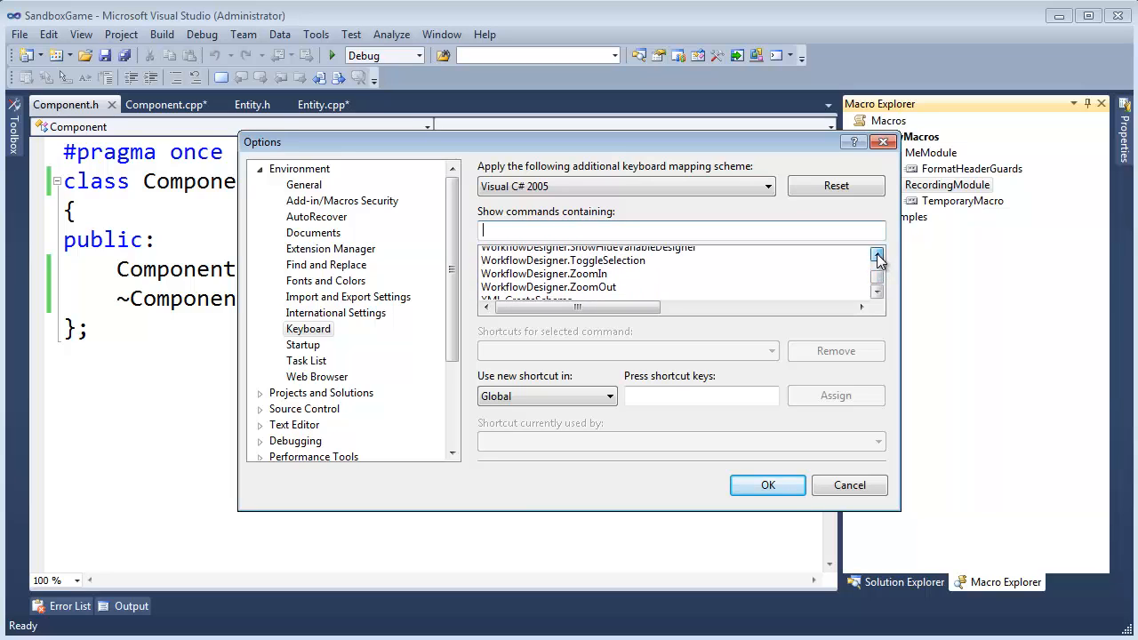
pyautogui.click(877, 255)
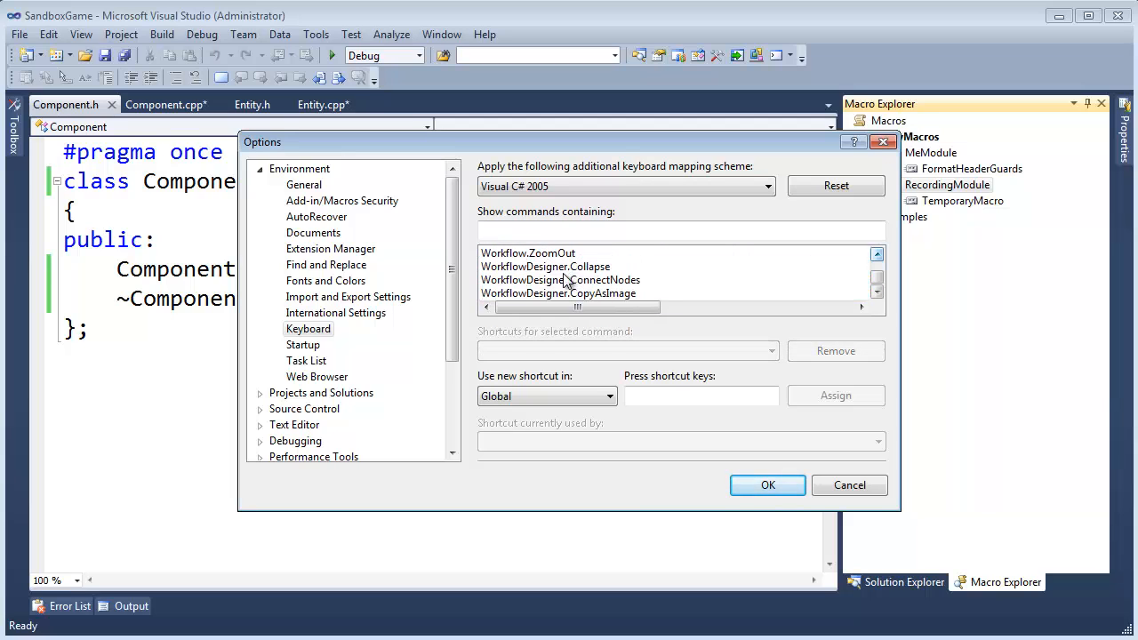
# - Check existing shortcuts of Workflow.ZoomOut, Workflow.SaveAsImage, View.Toolbox and View.UMLModelExplorer
pyautogui.click(527, 252)
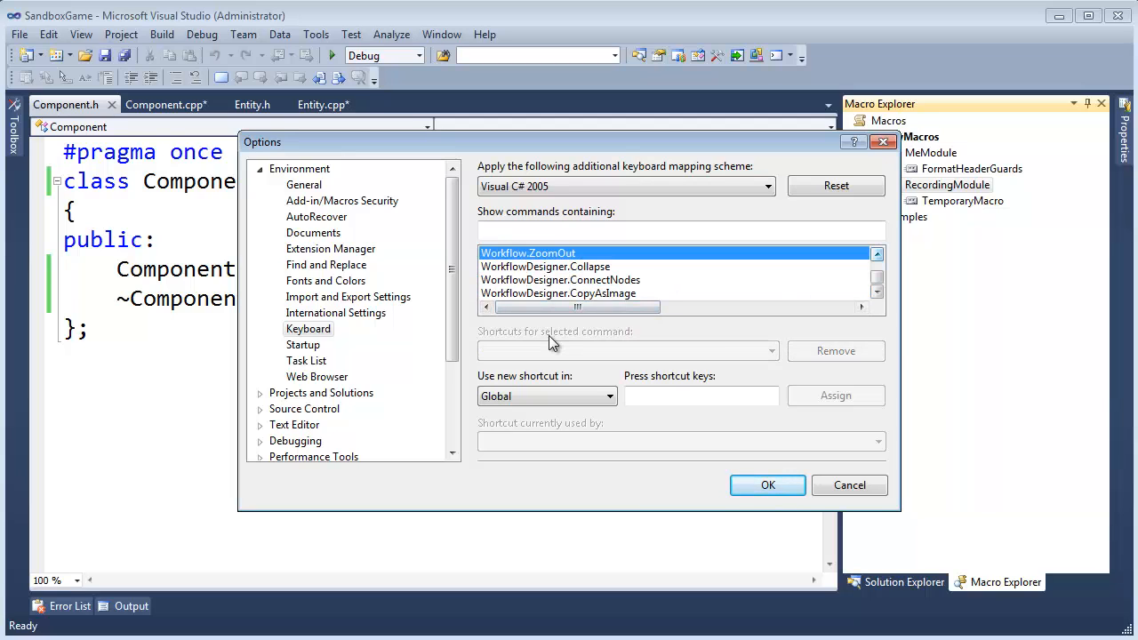
pyautogui.click(544, 266)
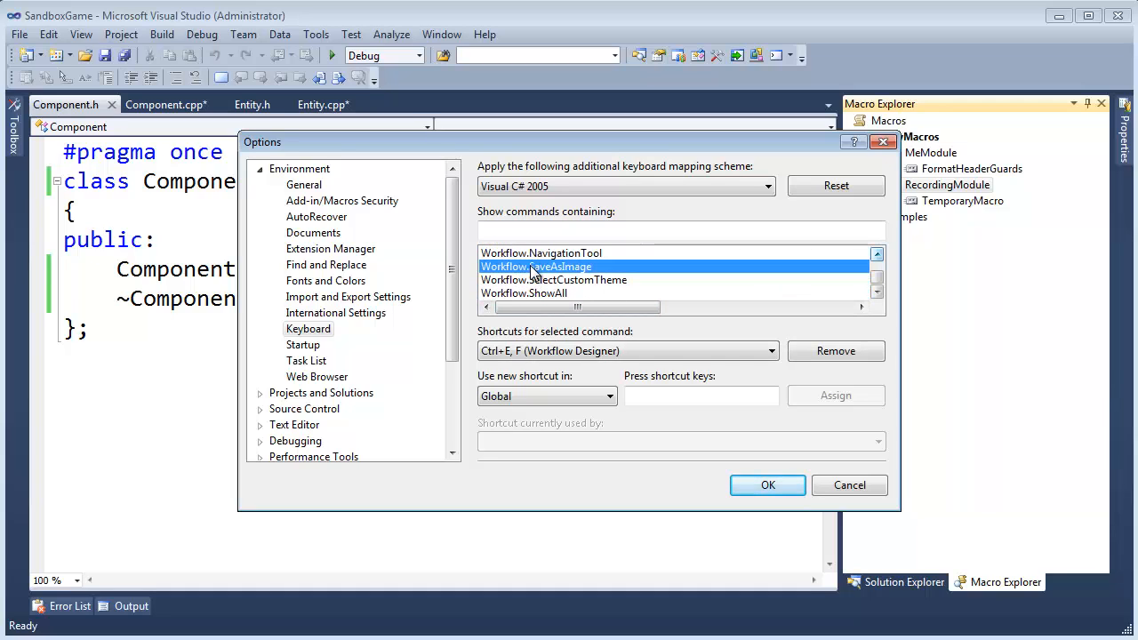
pyautogui.click(537, 292)
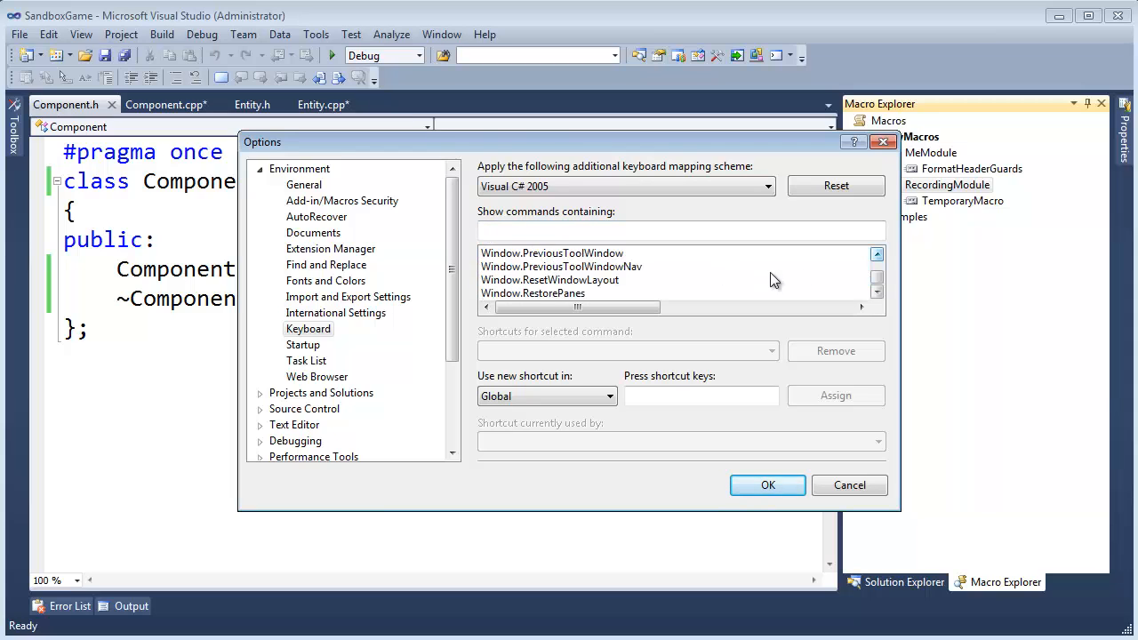
pyautogui.click(512, 267)
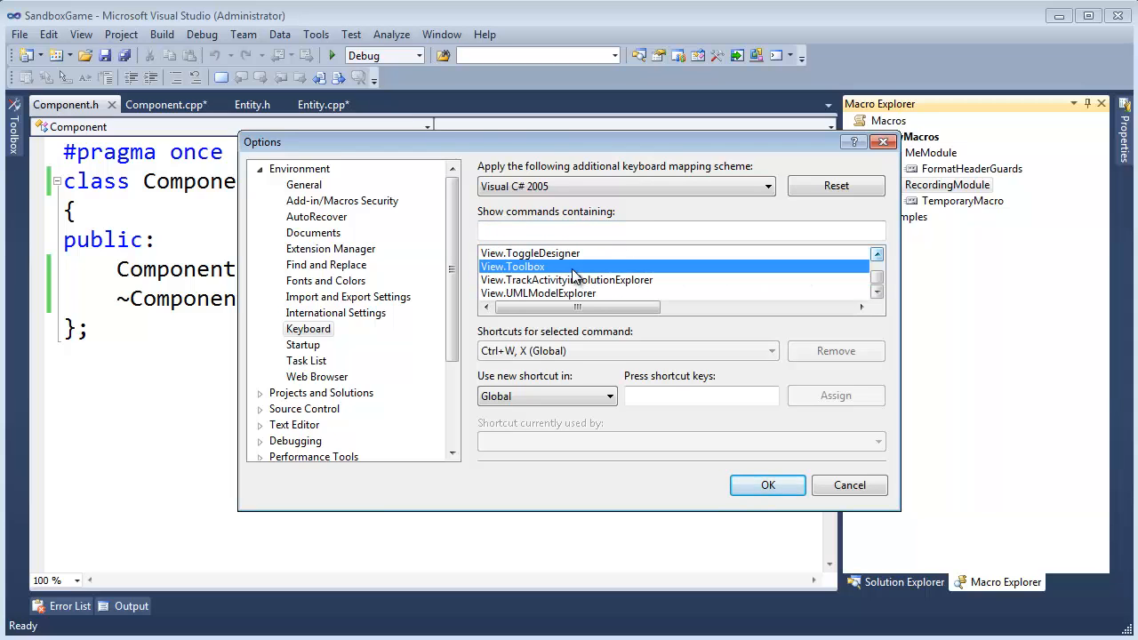
pyautogui.click(539, 293)
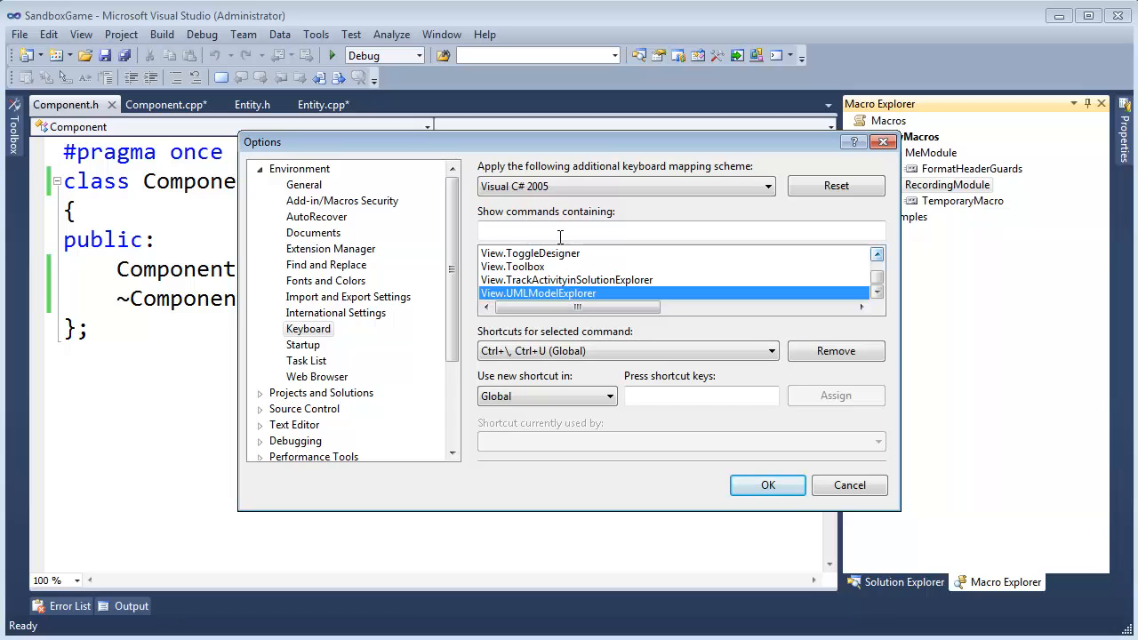
# - Assign Ctrl+K, Ctrl+O as the global shortcut for the FormatHeaderGuards macro
pyautogui.write('formathea')
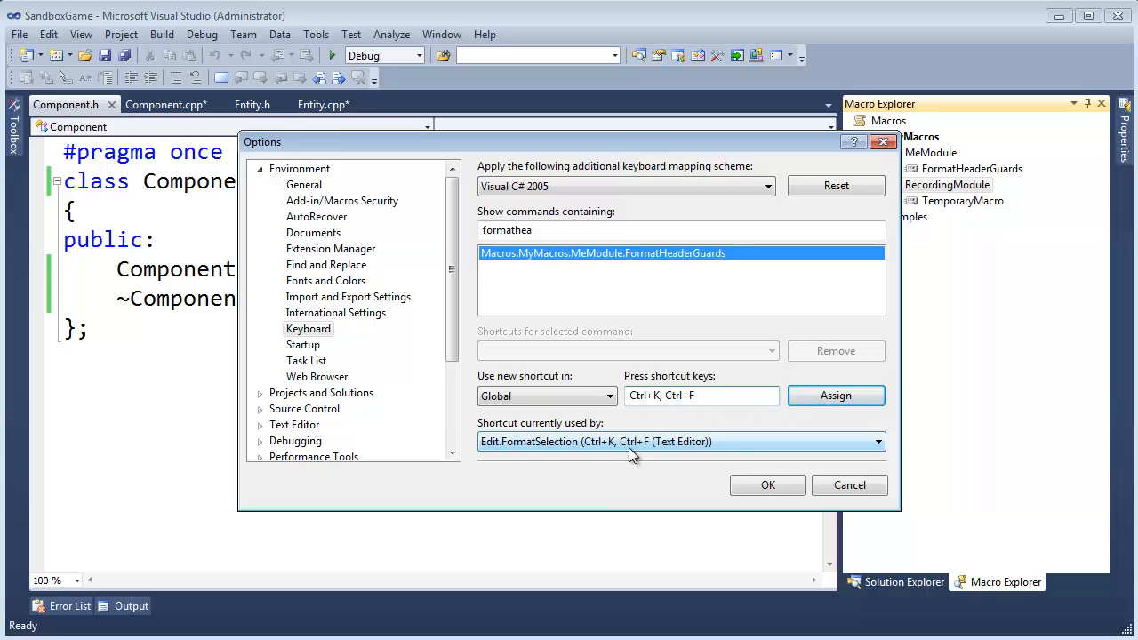
pyautogui.moveTo(551, 459)
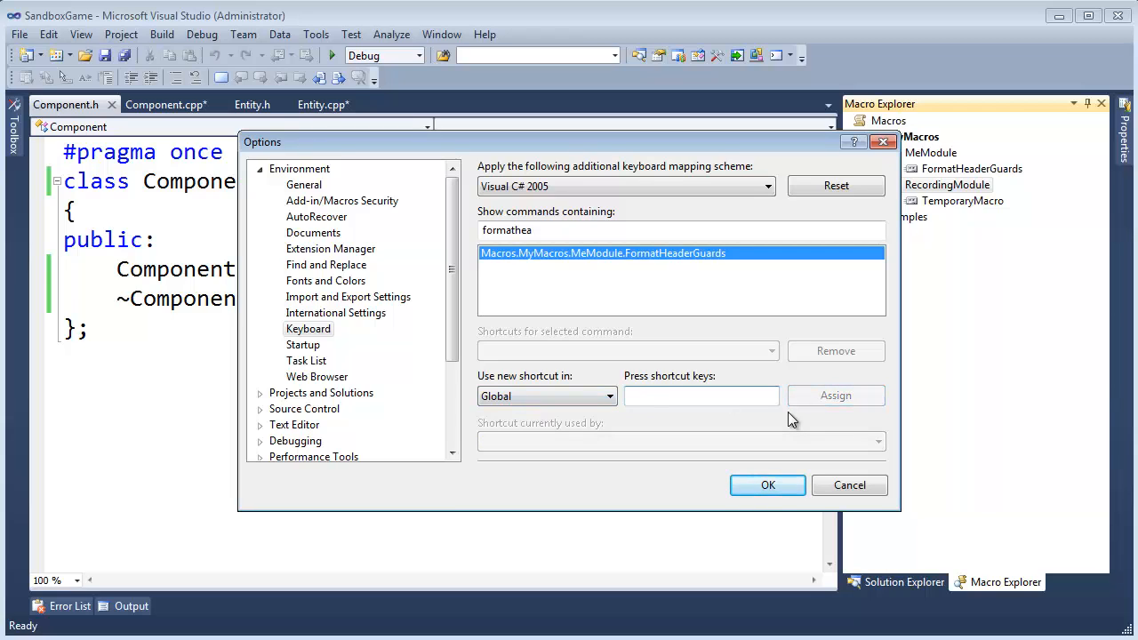
pyautogui.write('Ctrl+K, Ctrl+F')
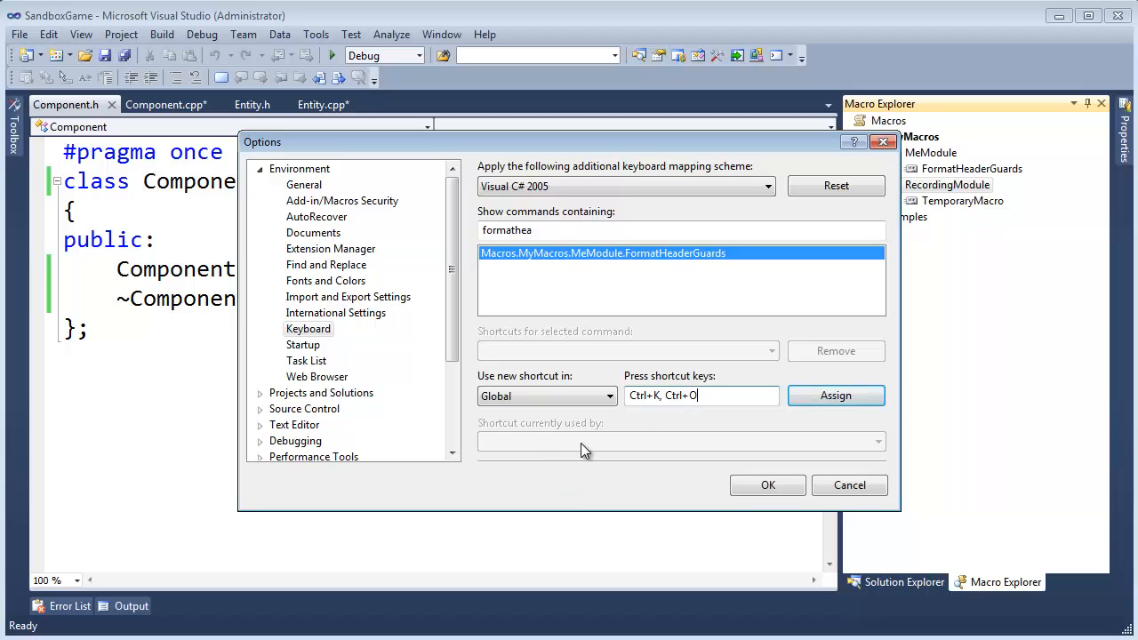
pyautogui.moveTo(573, 461)
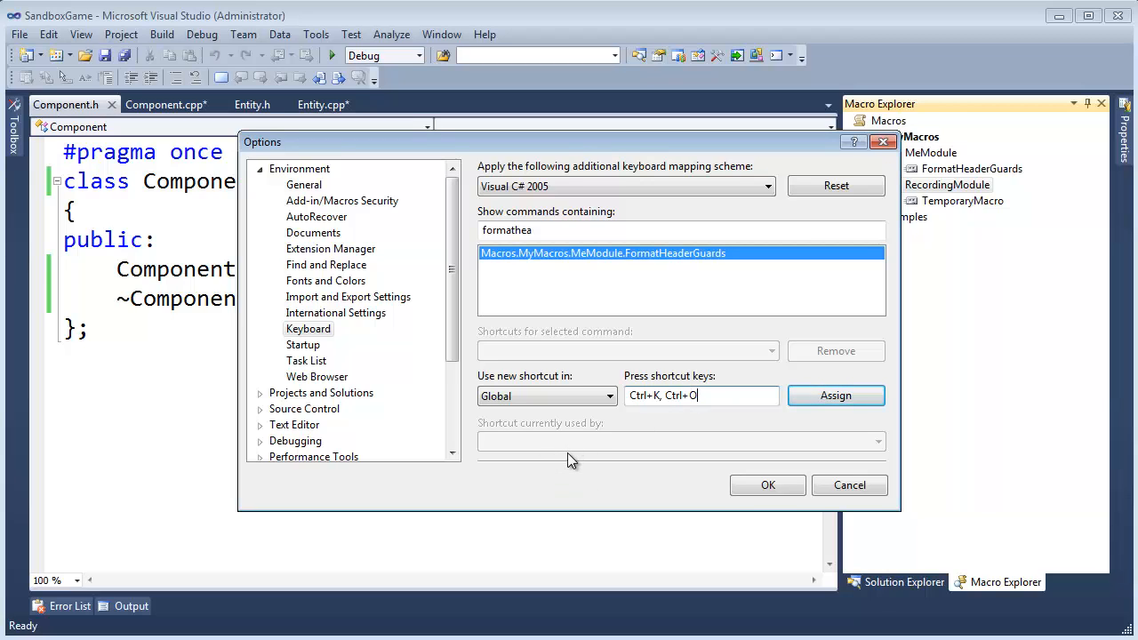
pyautogui.moveTo(656, 453)
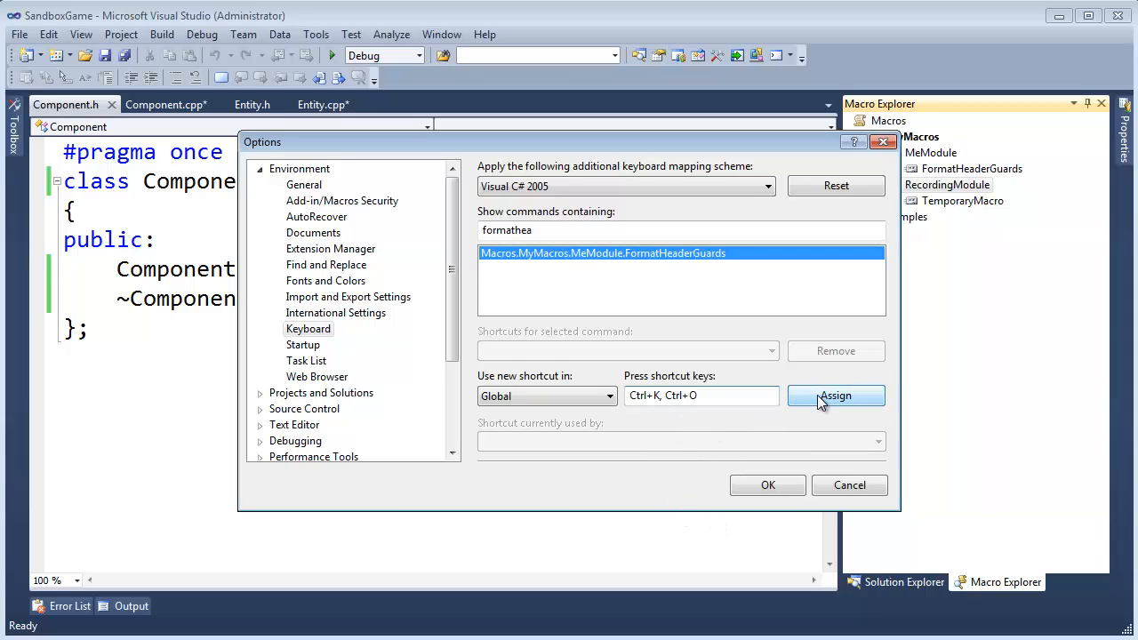
pyautogui.click(835, 394)
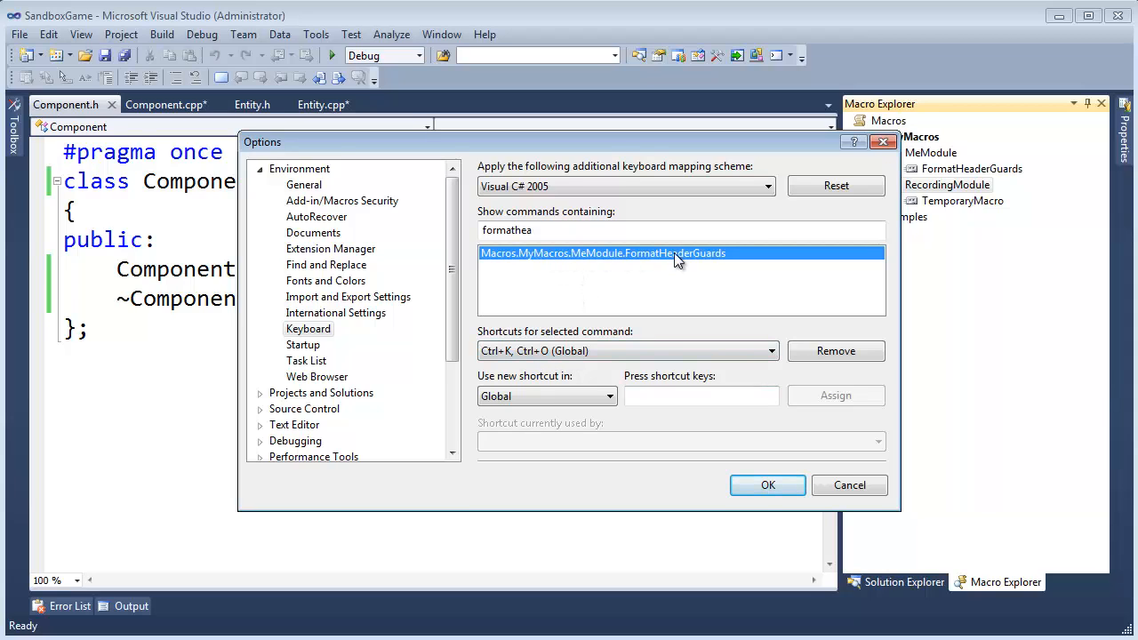
pyautogui.moveTo(706, 259)
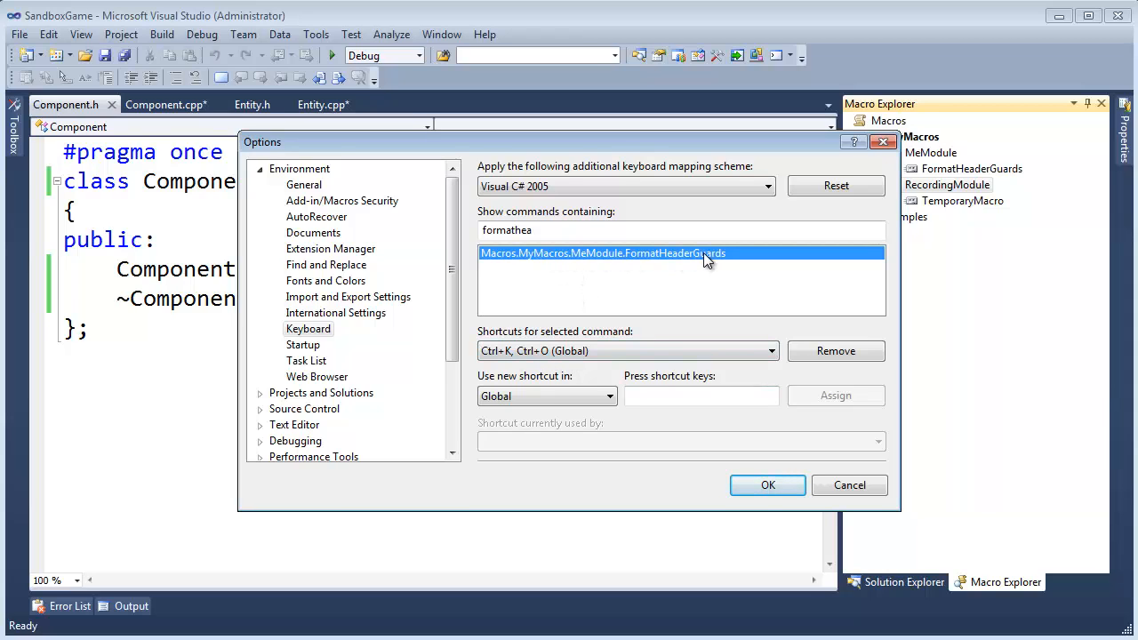
pyautogui.moveTo(740, 362)
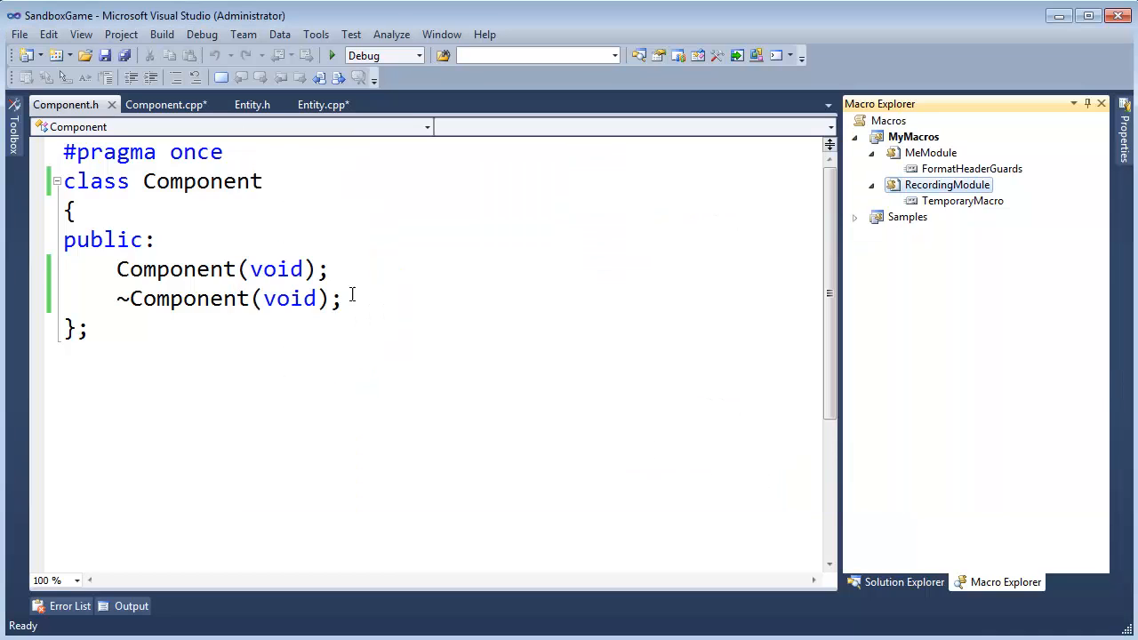
# - Run the macro to wrap Component.h in ENGINE_COMPONENT_H guards, then show Solution Explorer
pyautogui.click(75, 210)
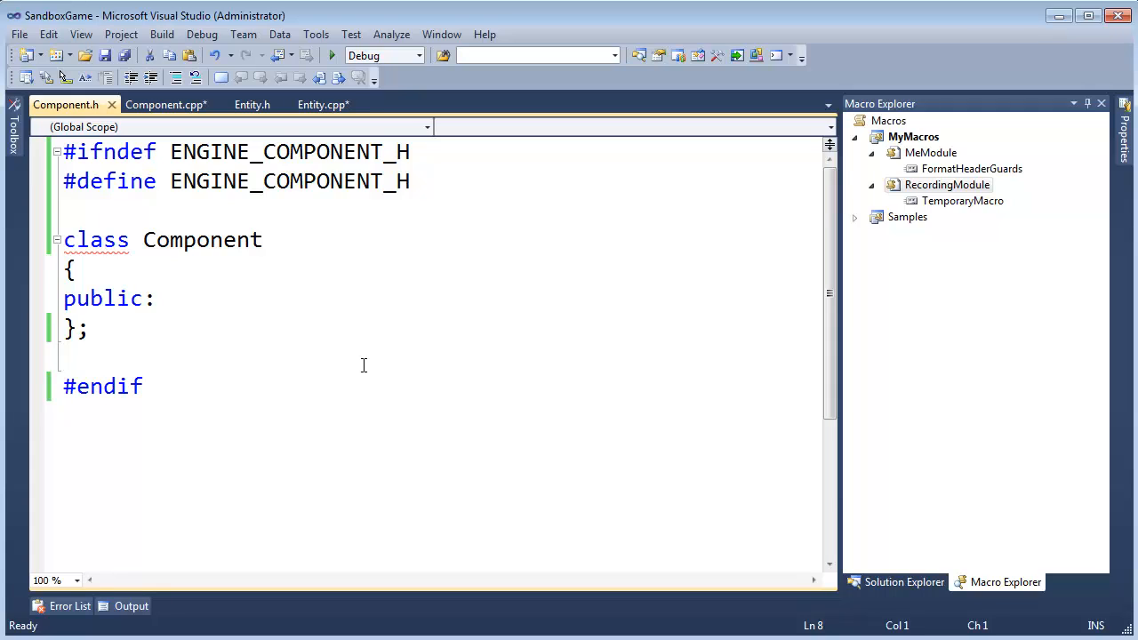
pyautogui.moveTo(1091, 103)
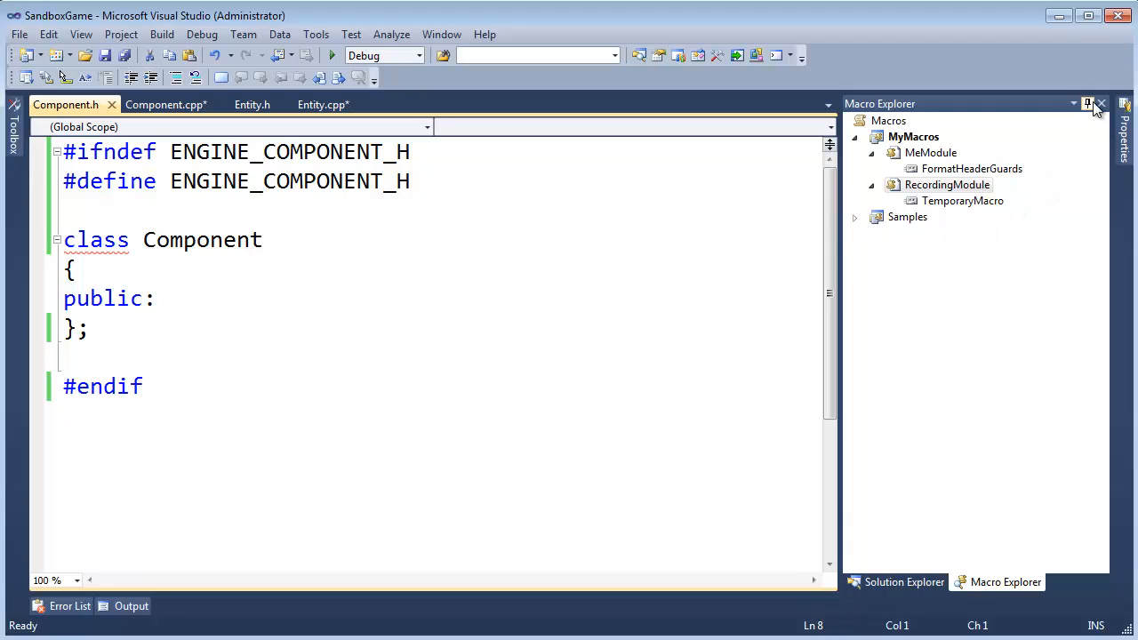
pyautogui.click(903, 582)
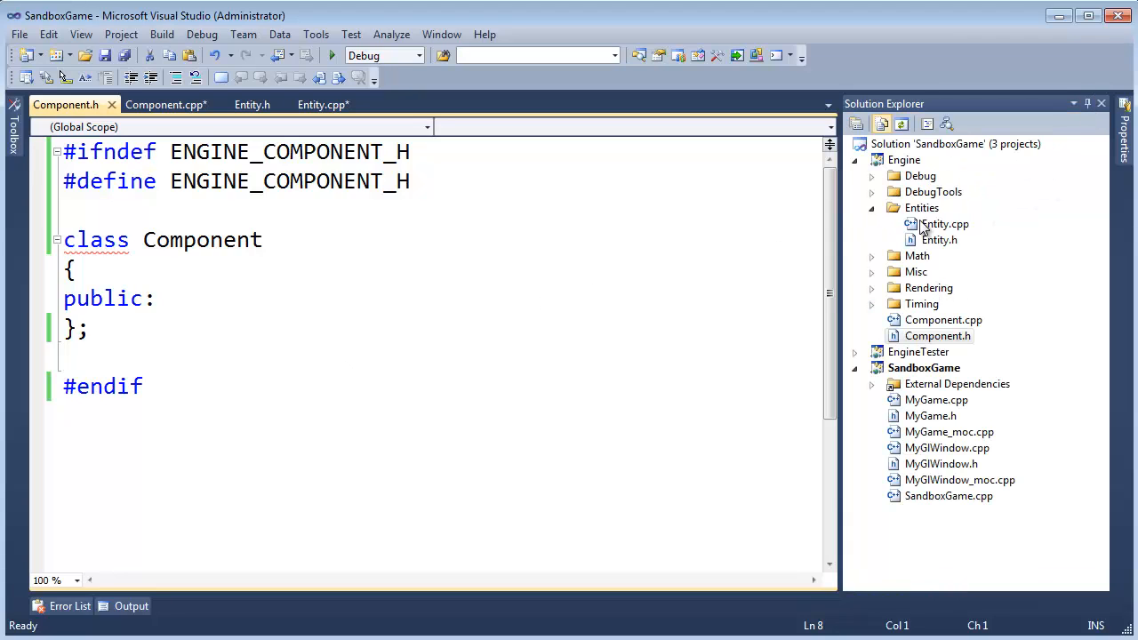